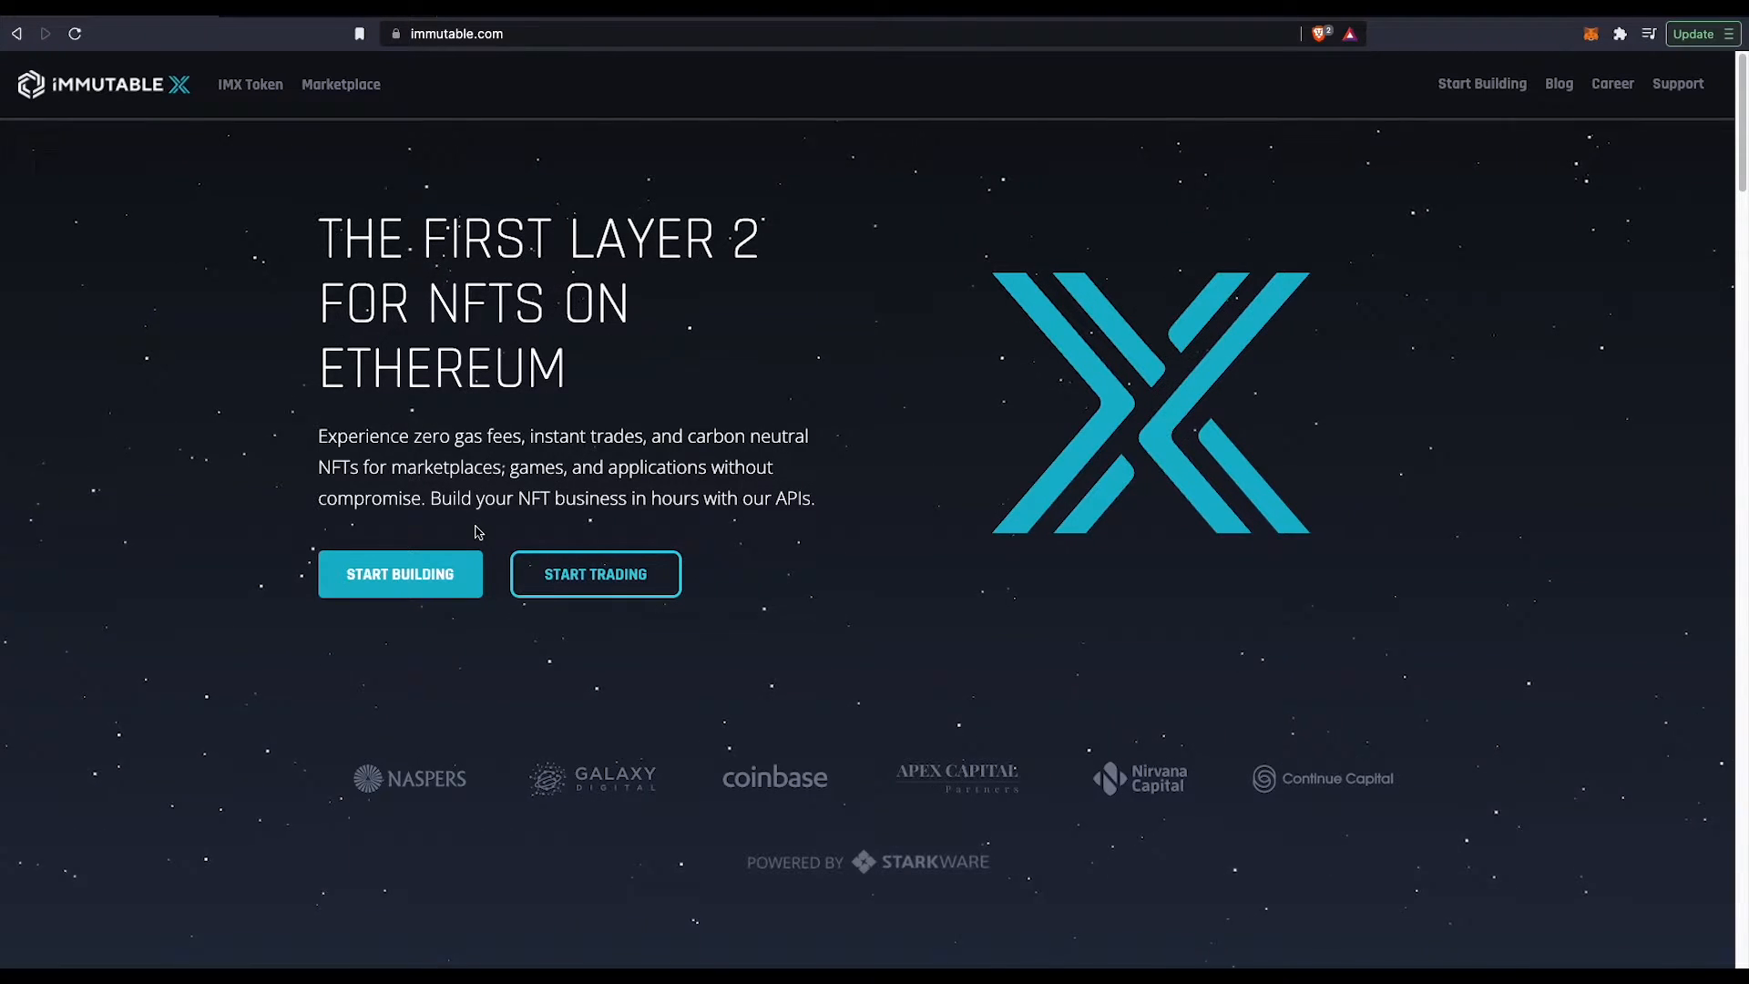
mouse_move(547, 85)
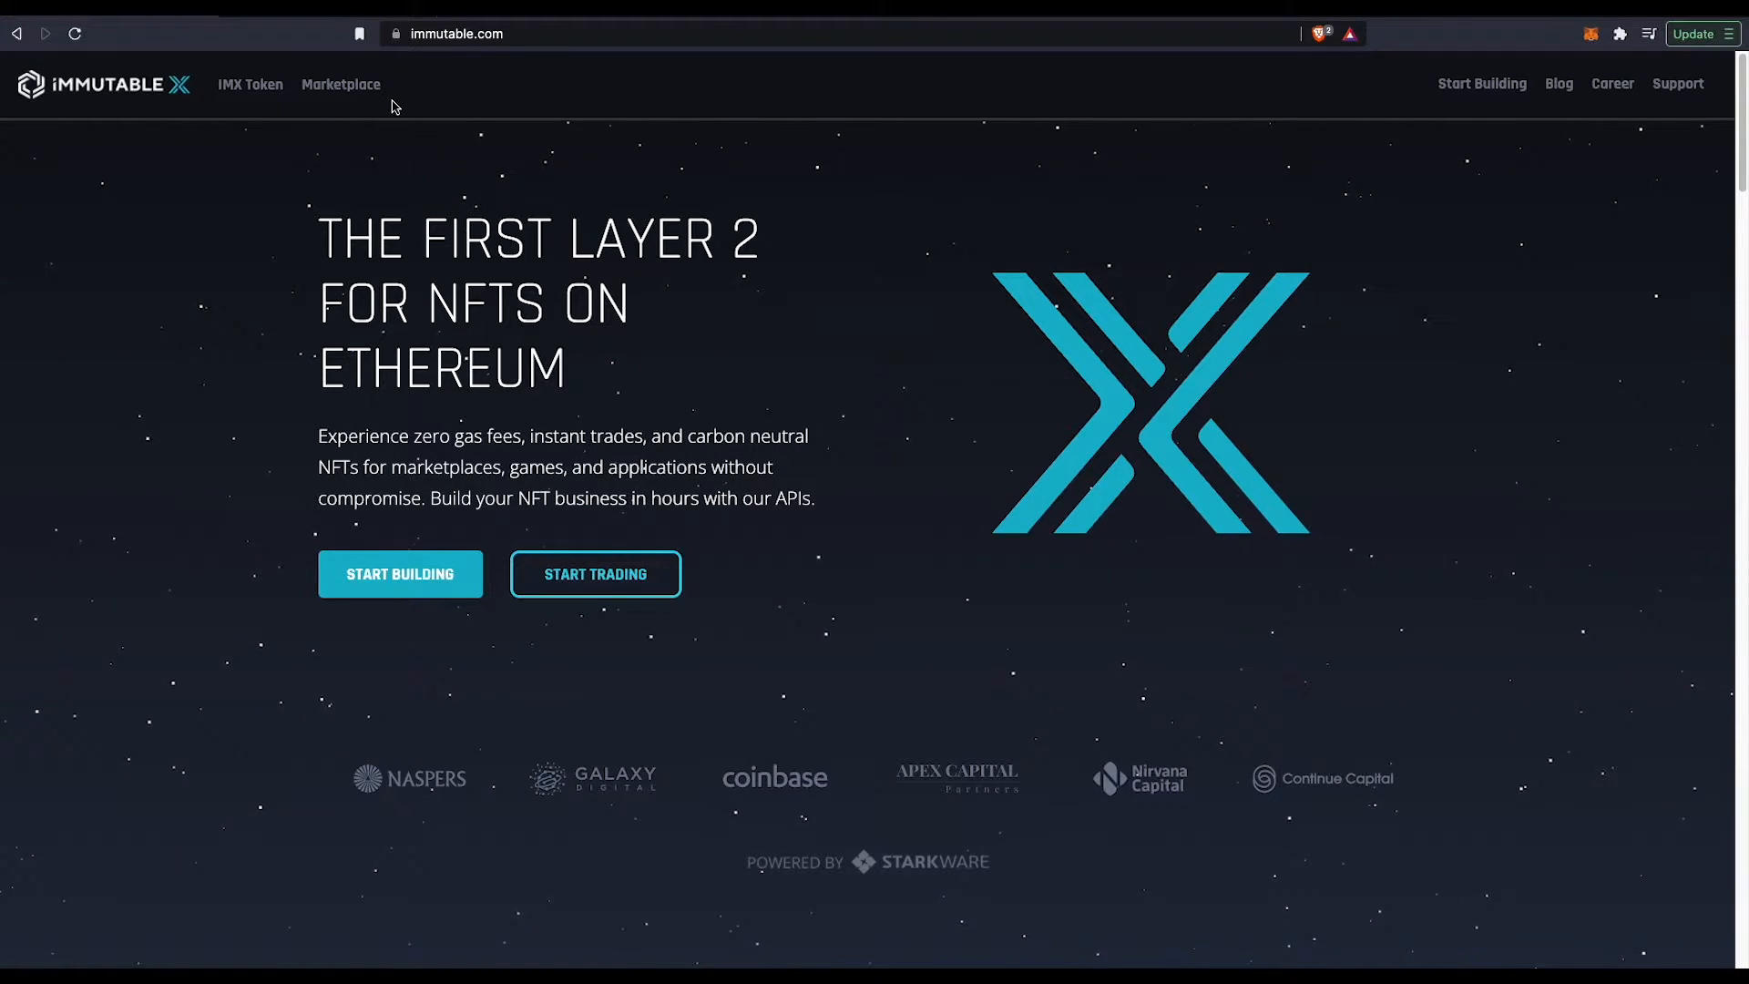
mouse_move(340, 84)
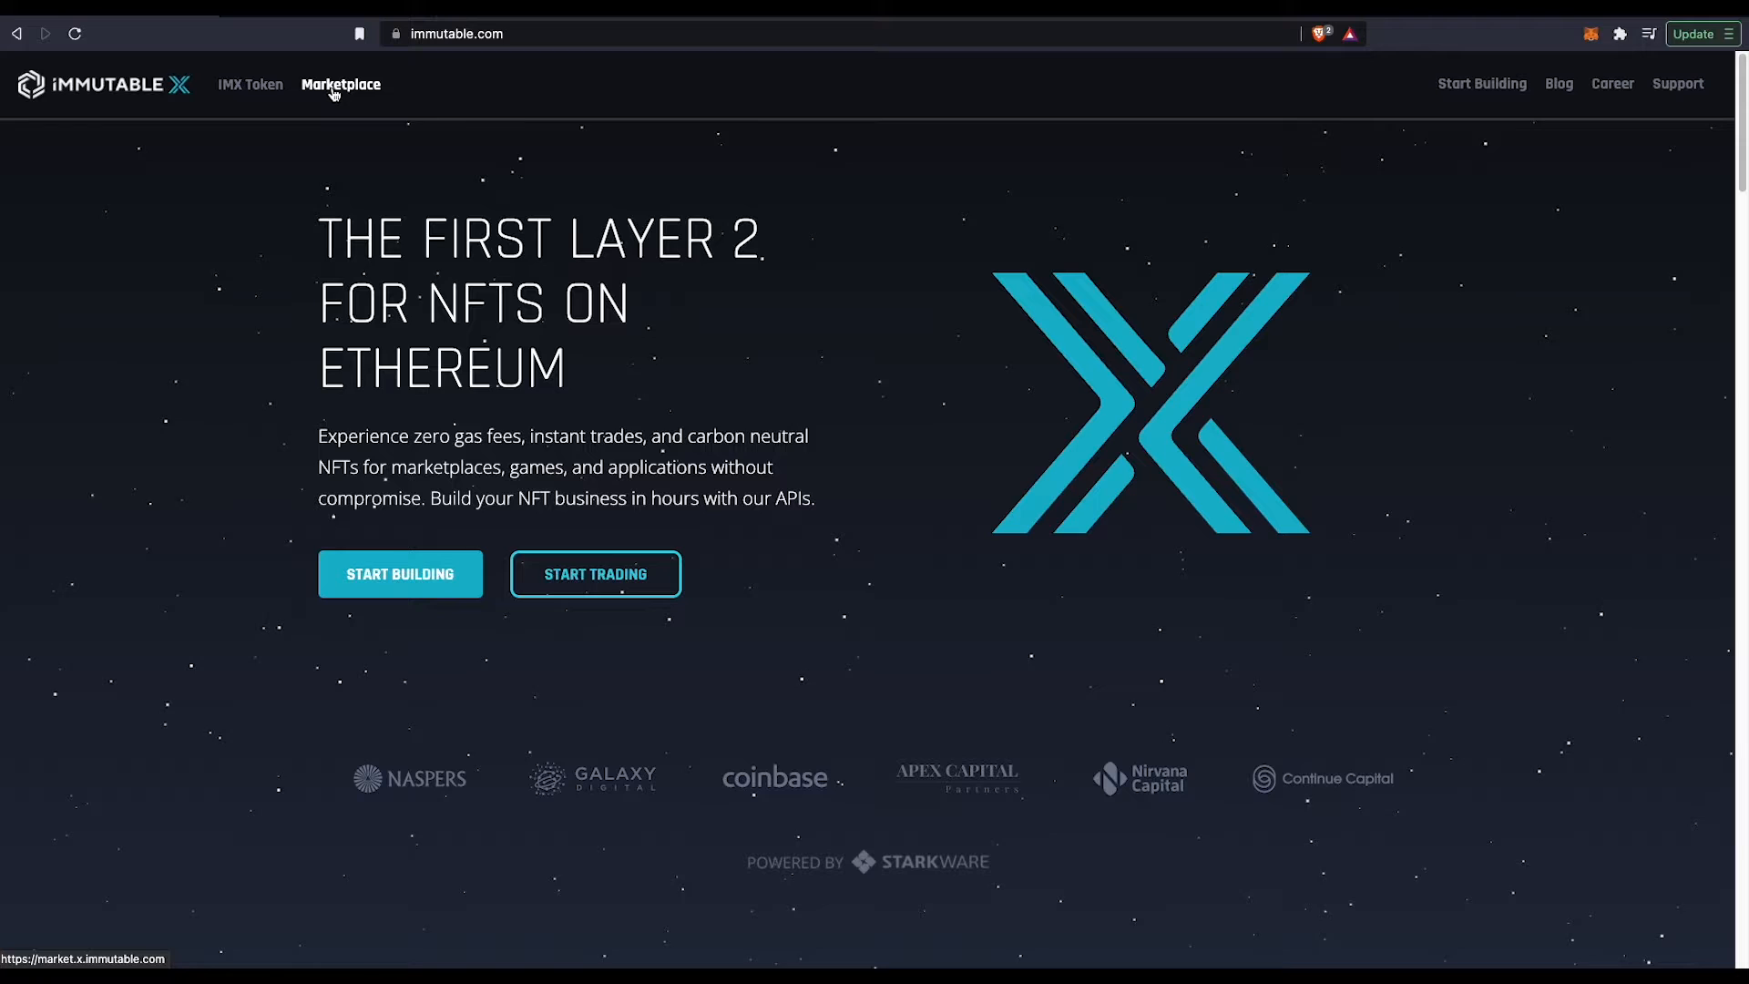
mouse_move(346, 53)
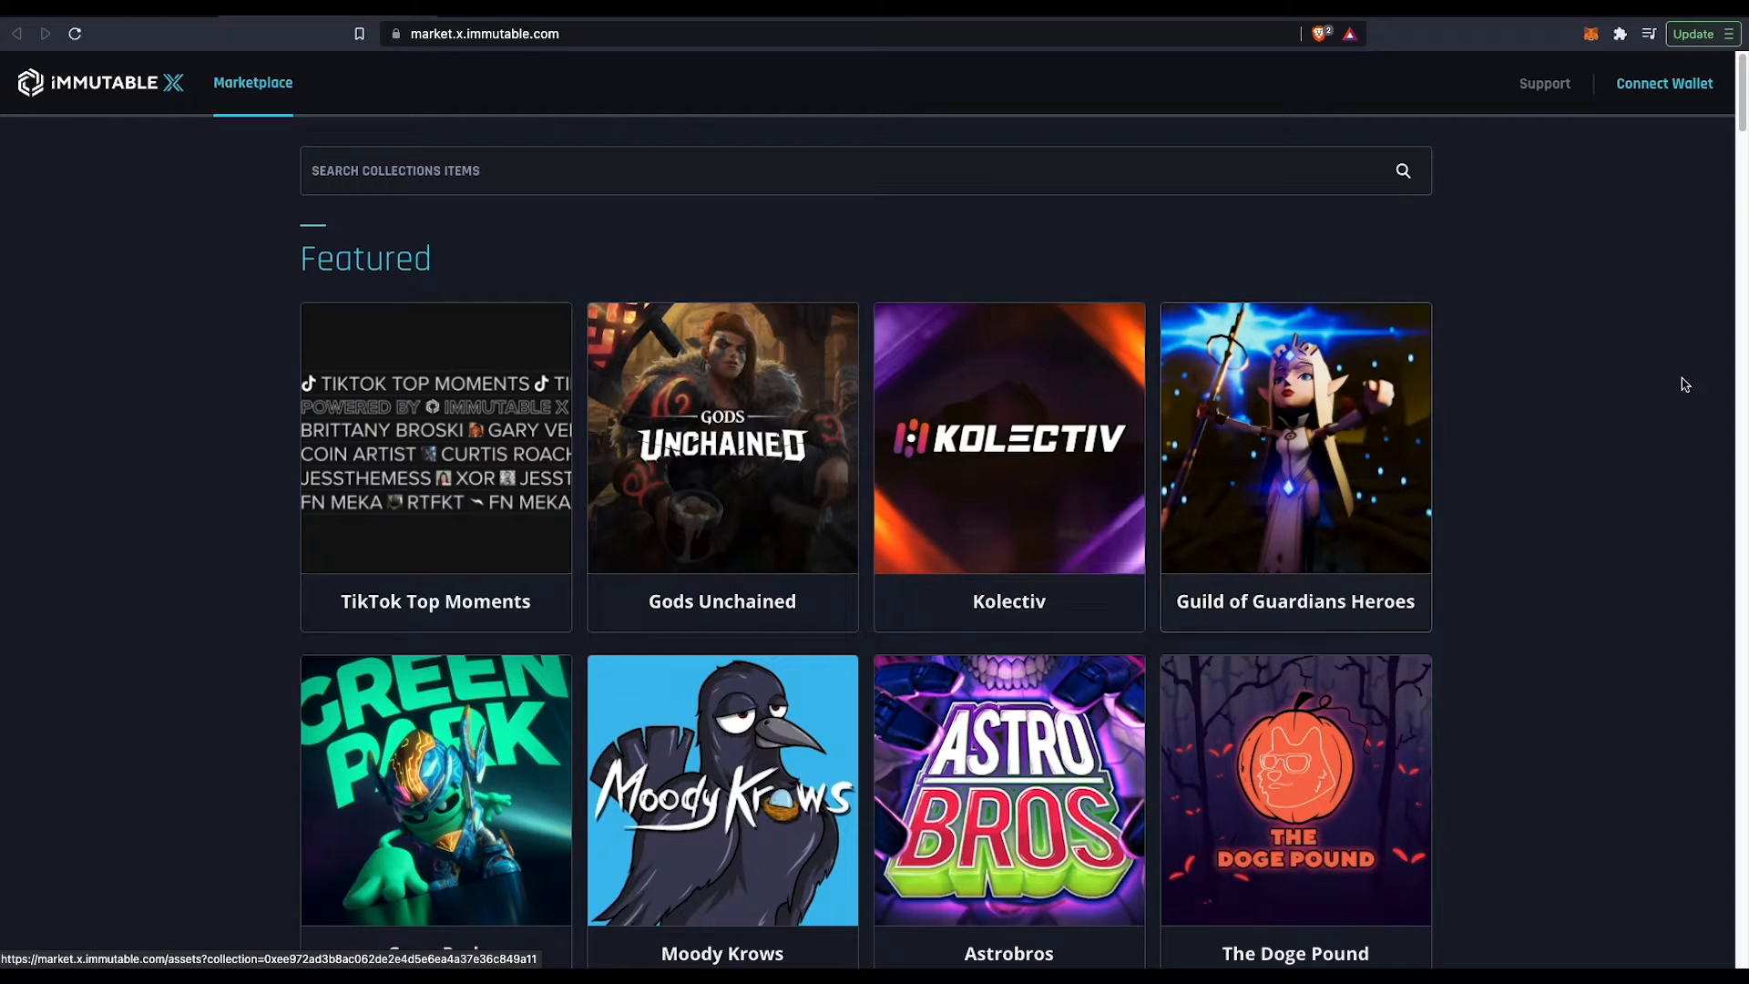
mouse_move(1548, 242)
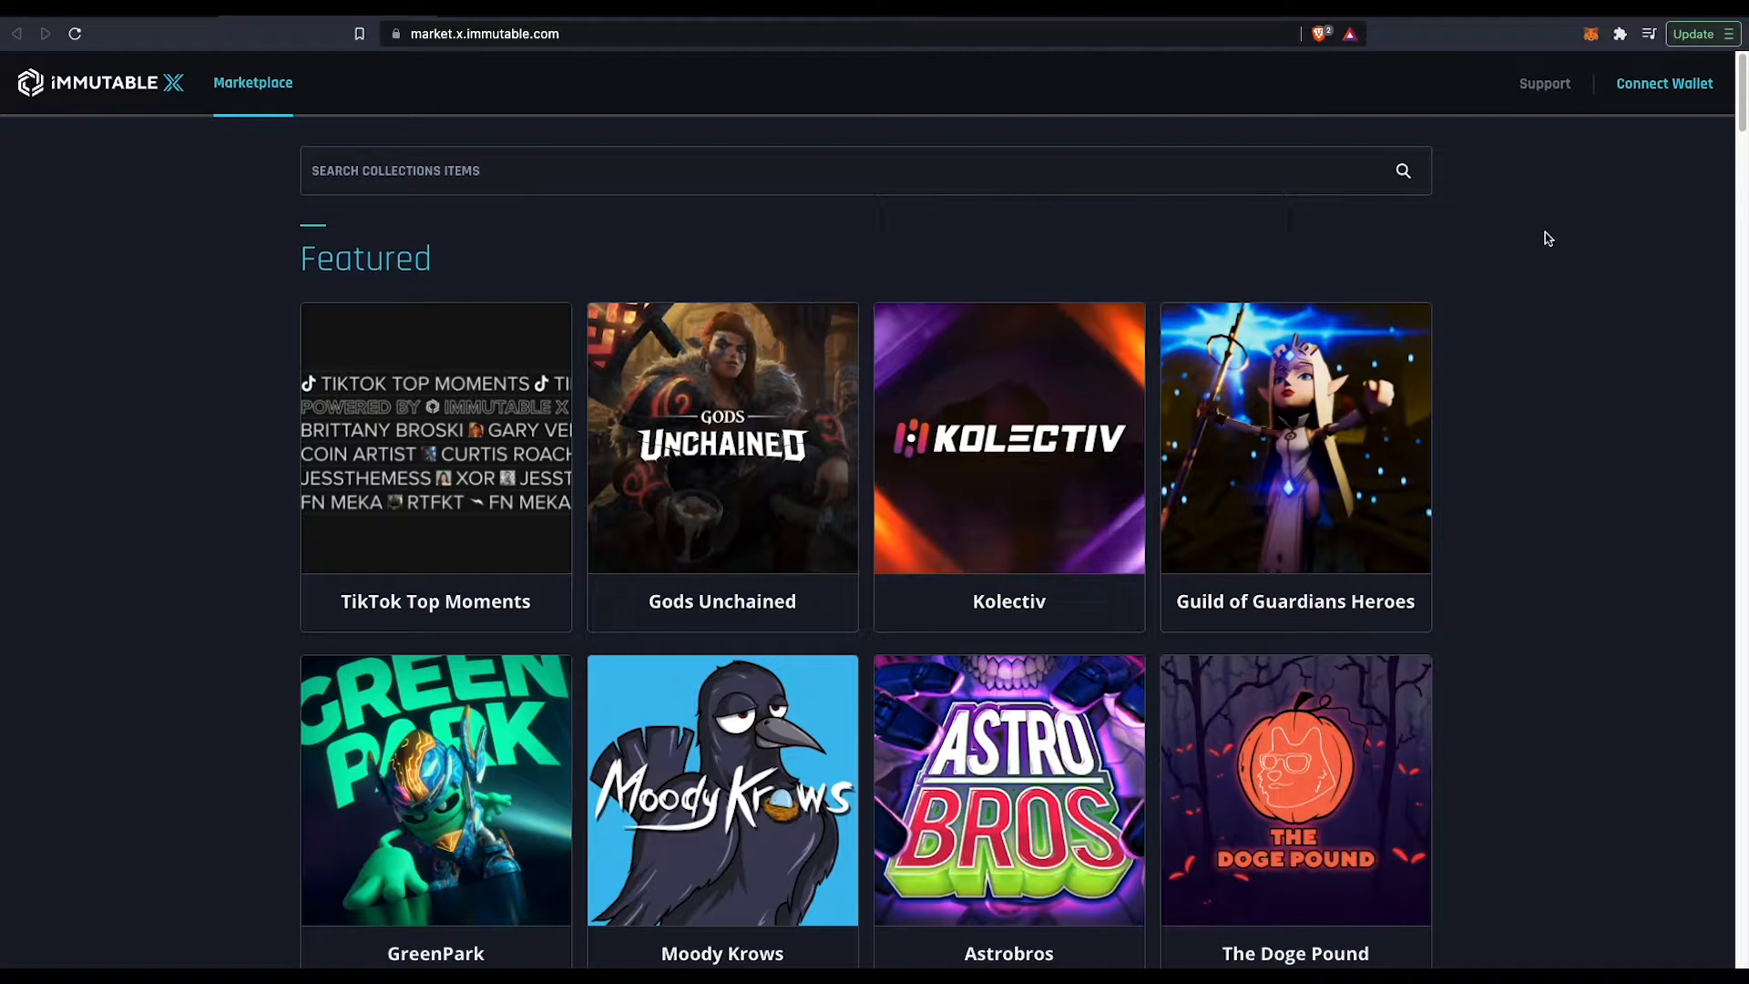
mouse_move(1626, 133)
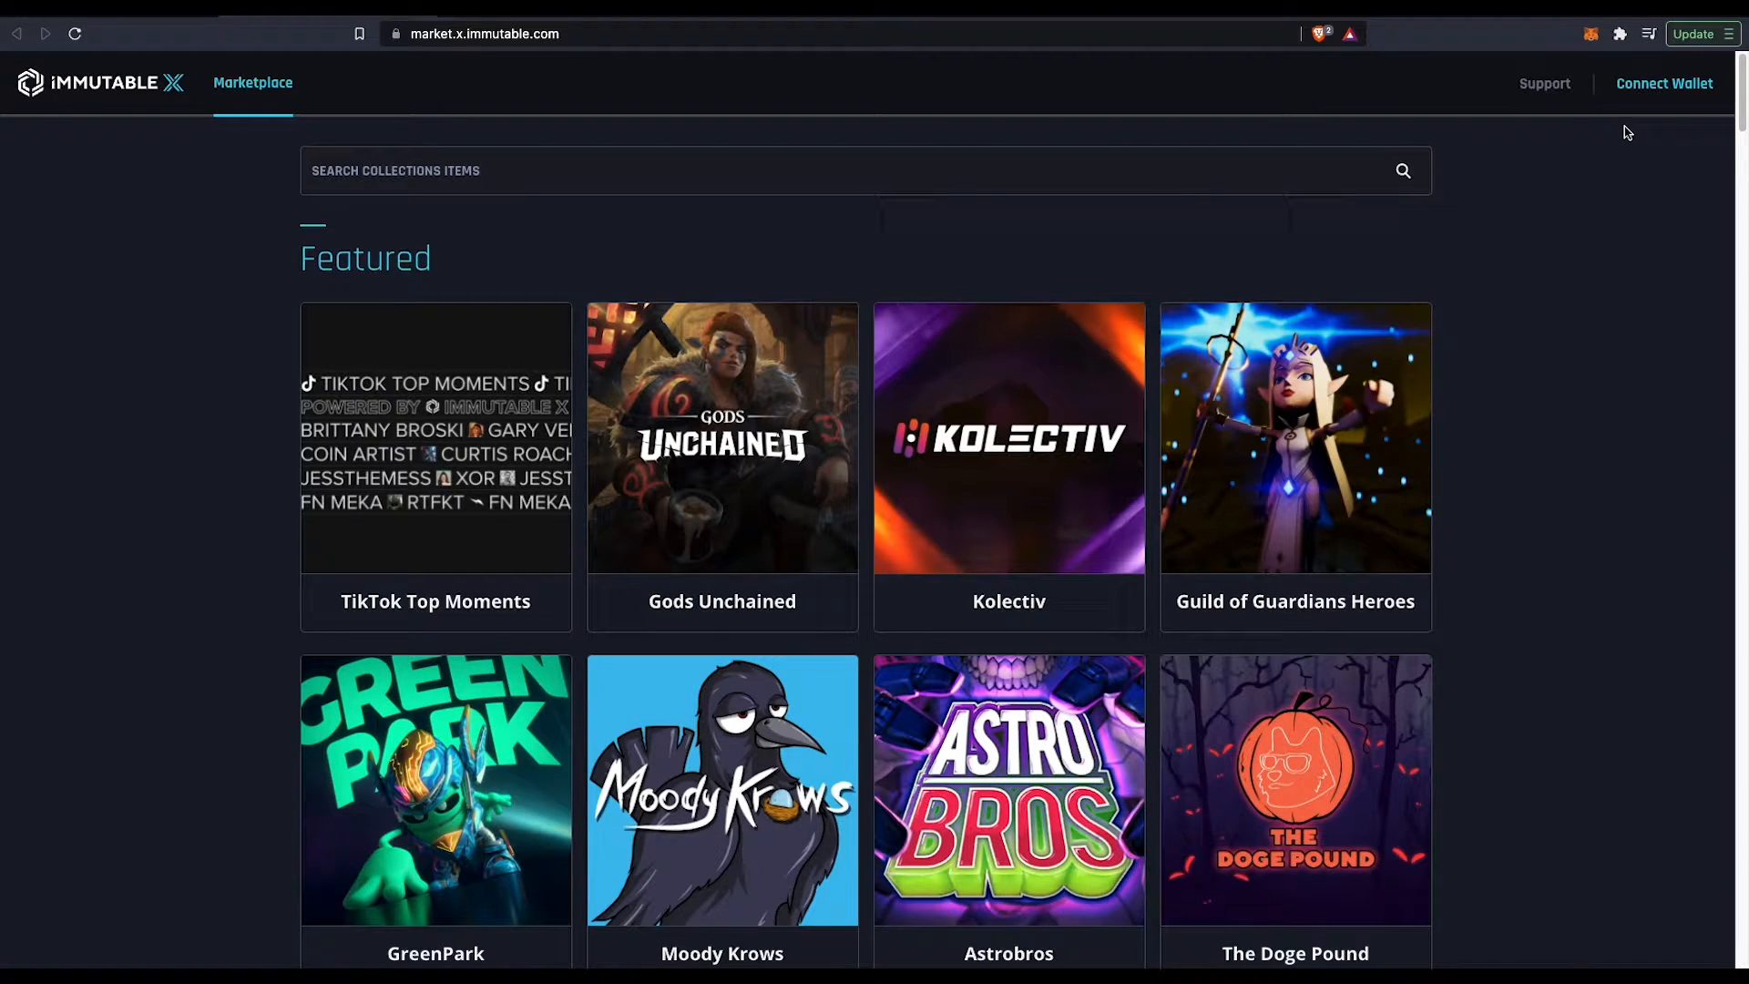
mouse_move(1663, 82)
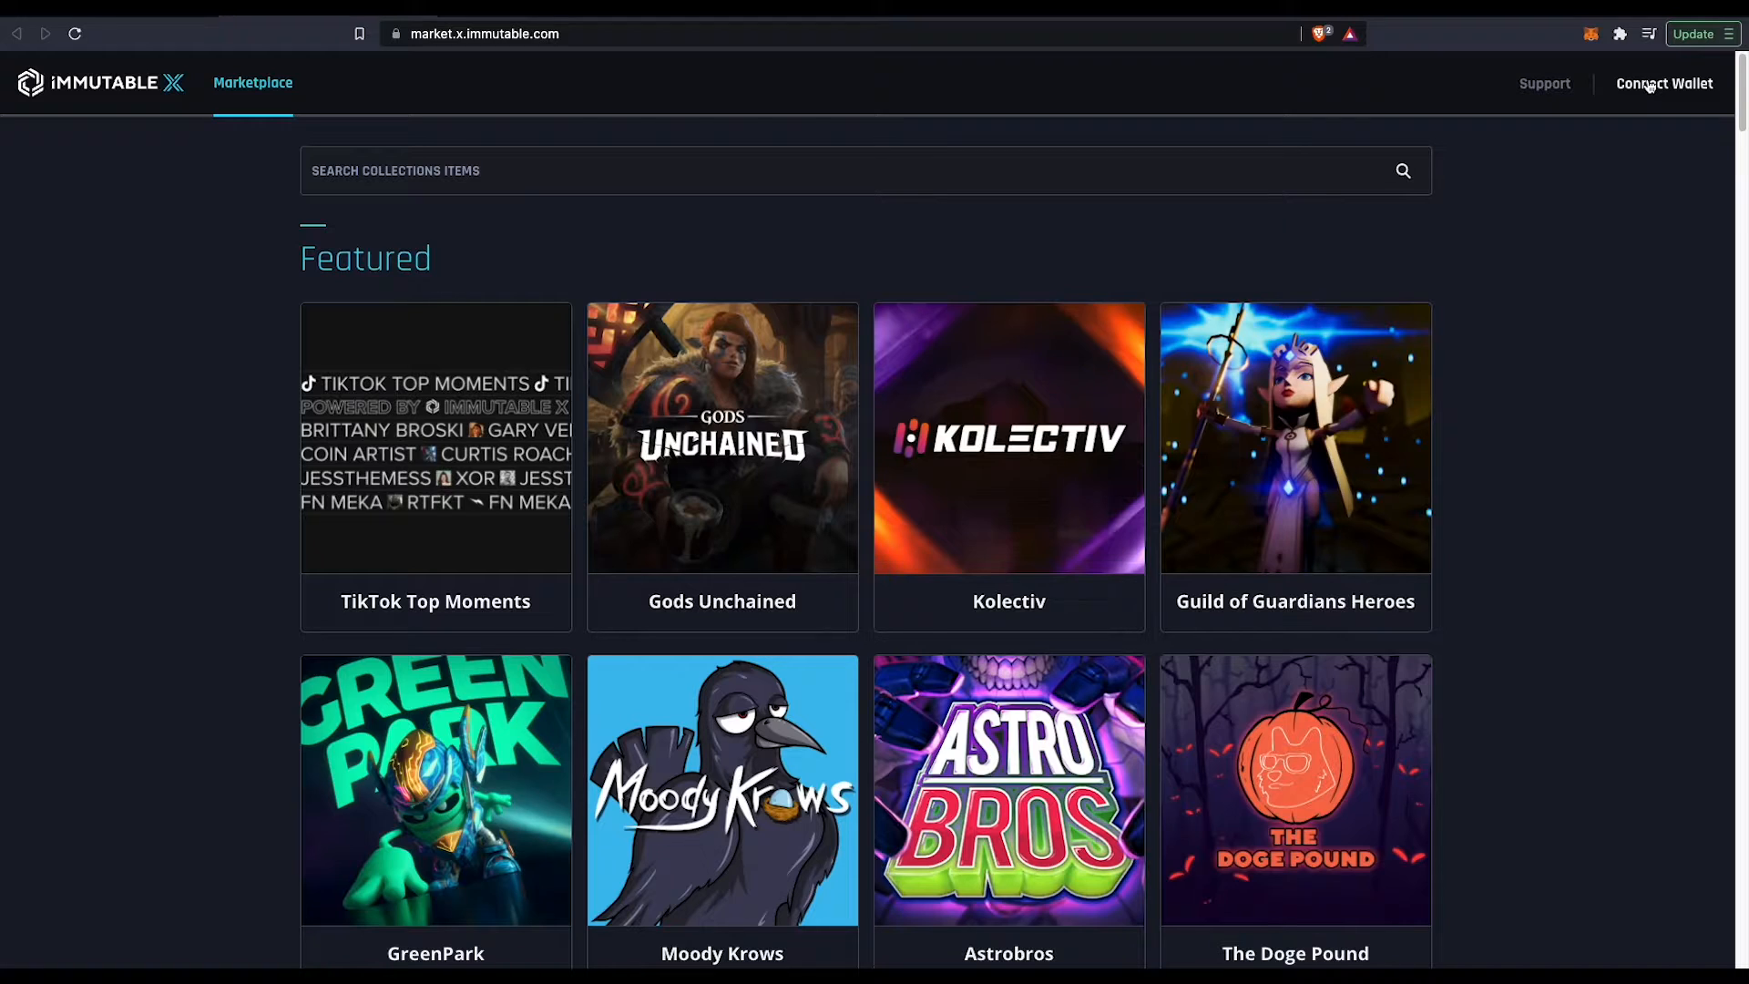
Connect the wallet, continuing with the checked test account and letting the site view its address
click(1663, 82)
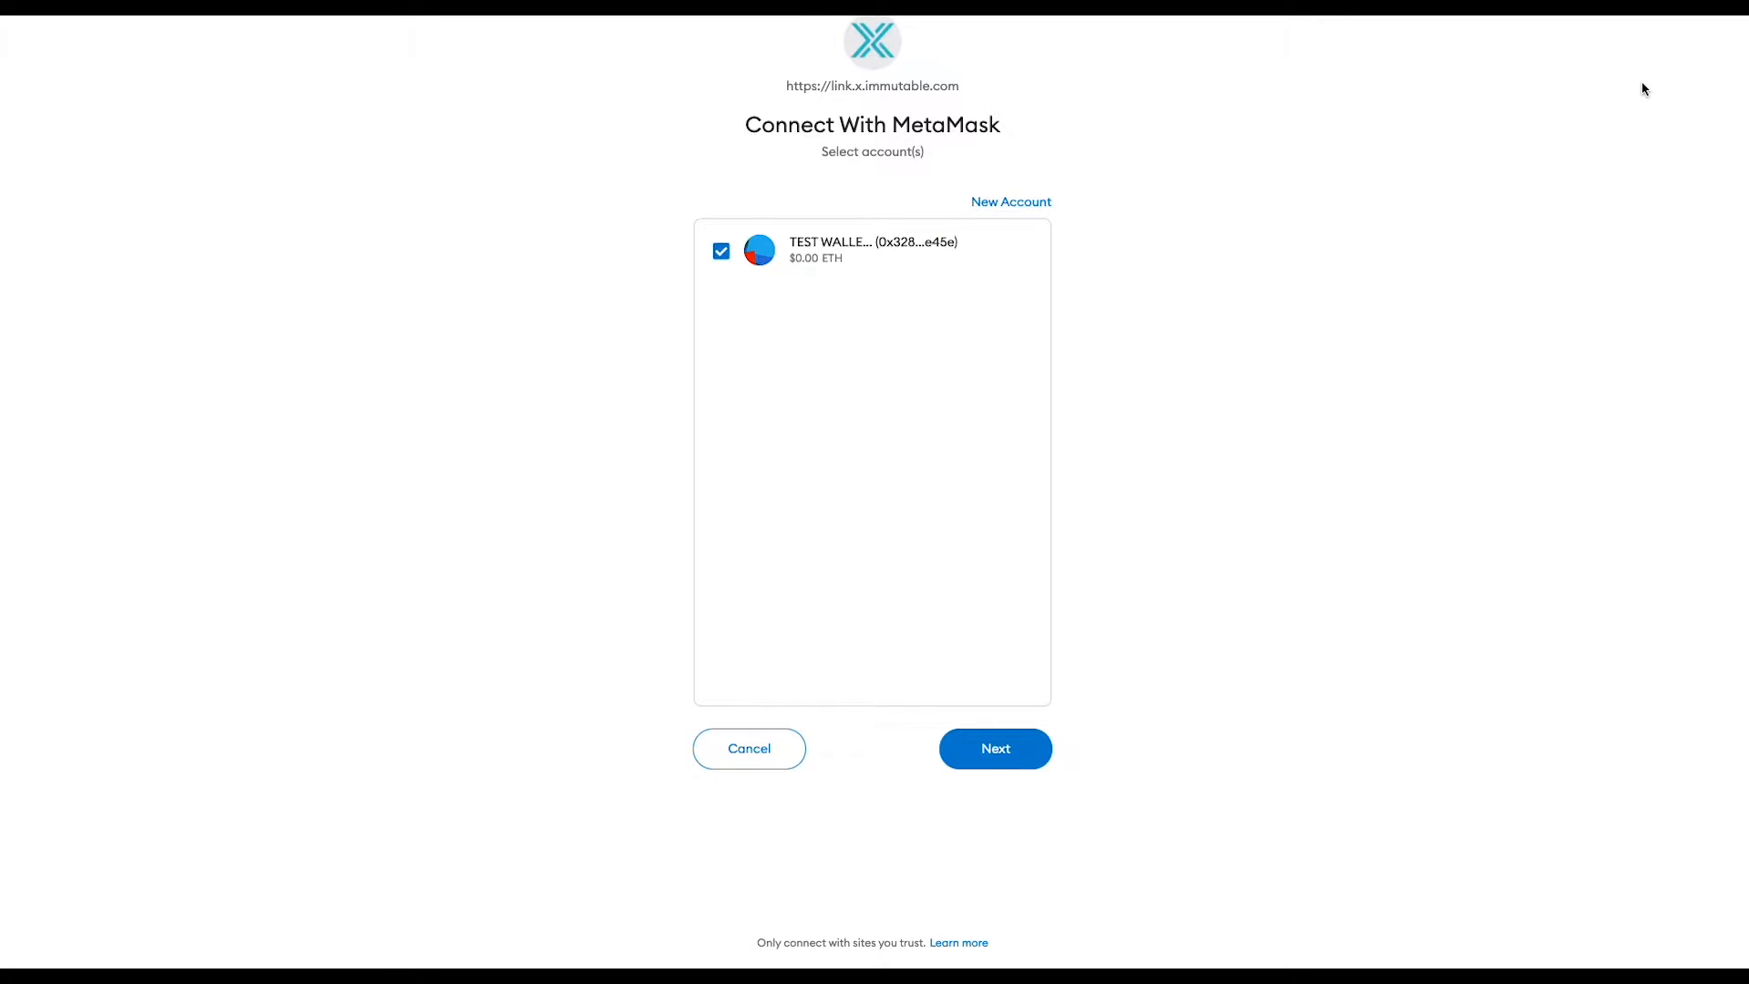
mouse_move(828, 247)
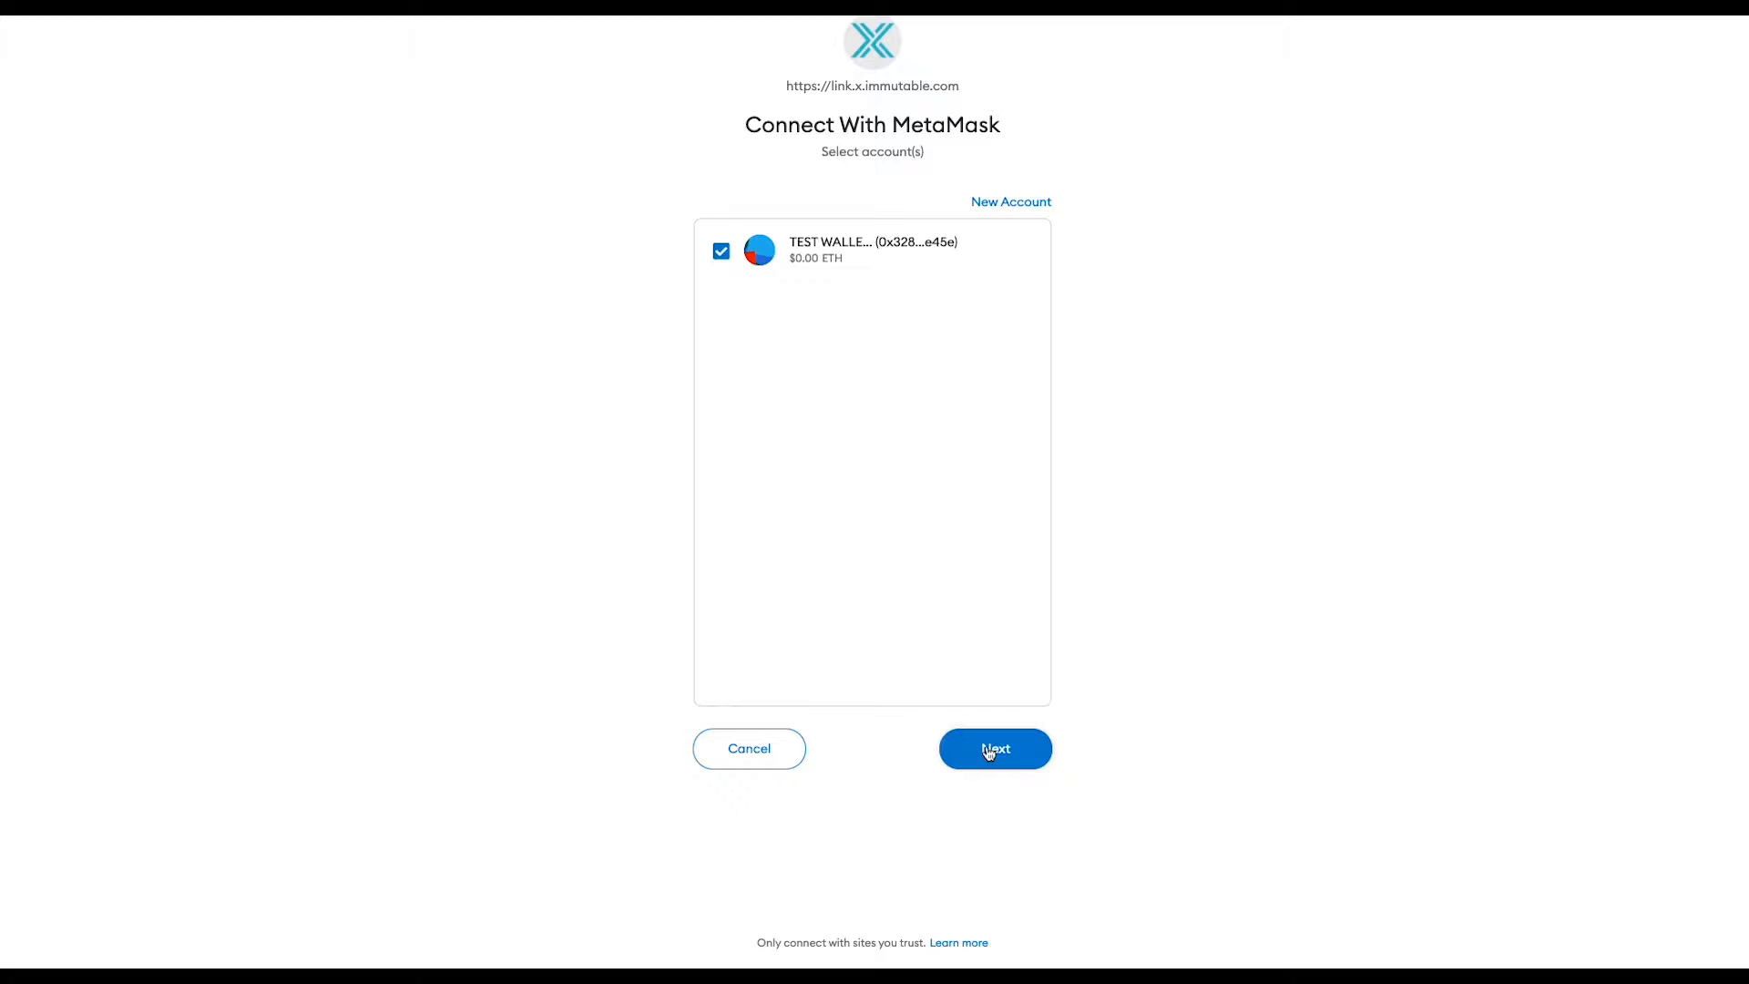
click(995, 748)
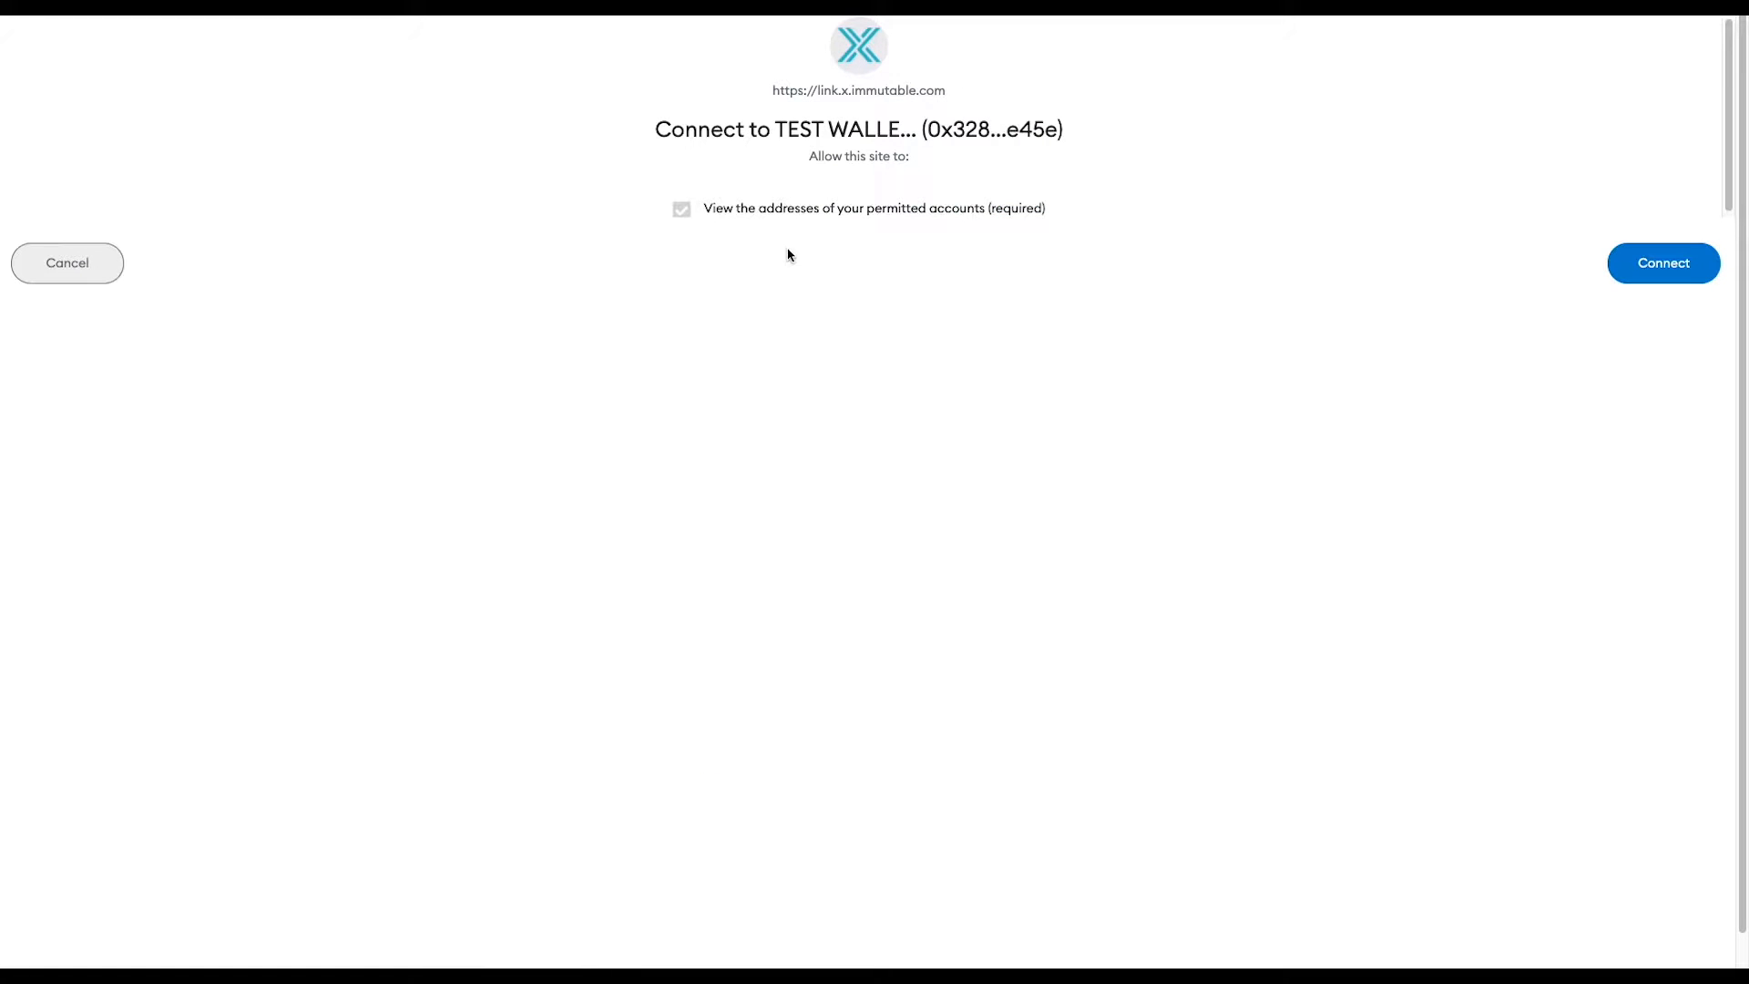
mouse_move(1452, 242)
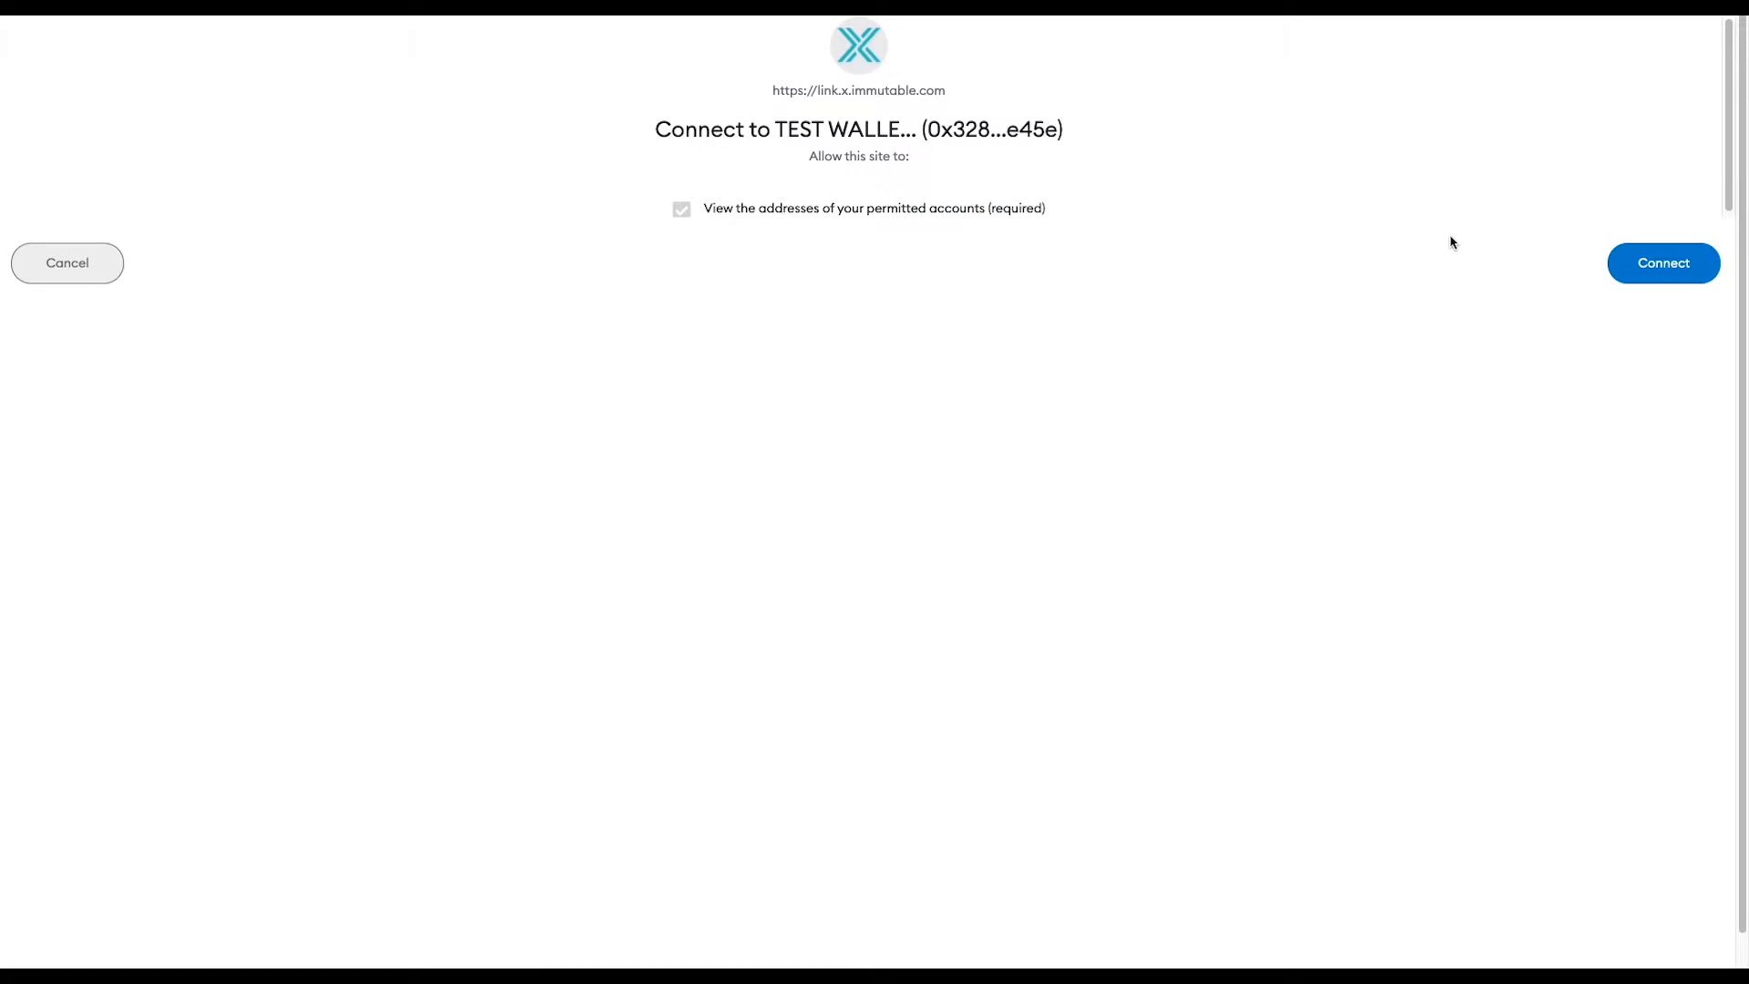
mouse_move(1563, 266)
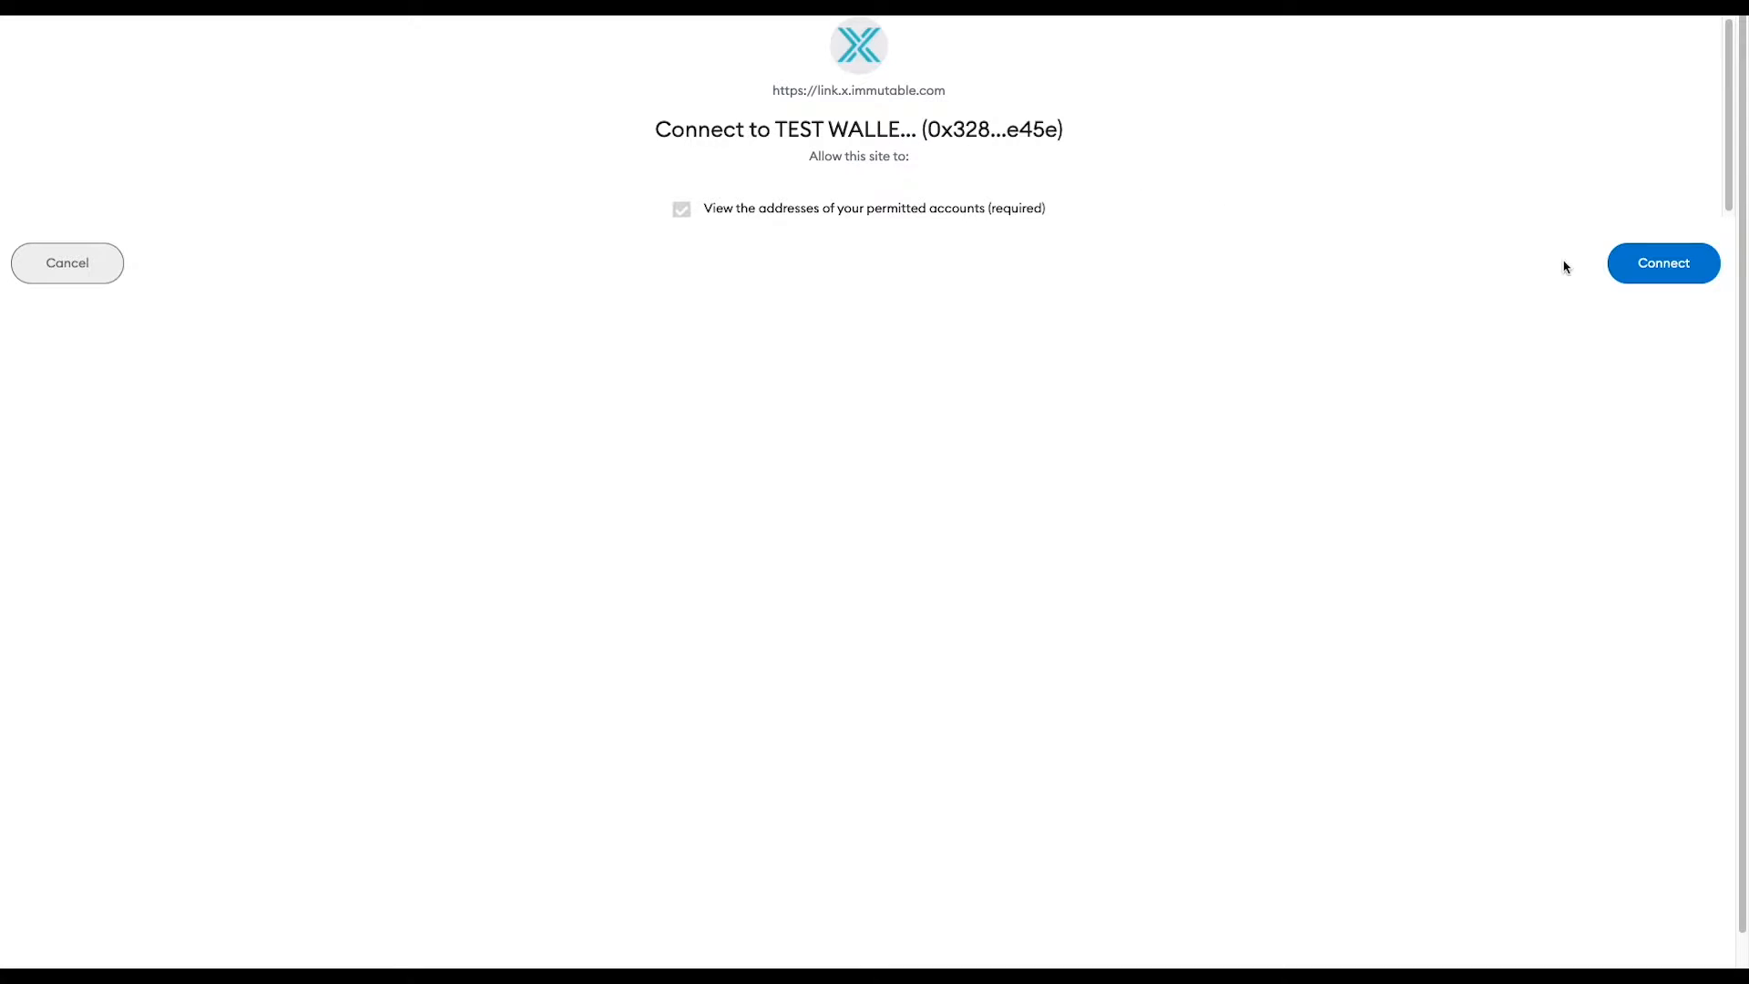
mouse_move(810, 136)
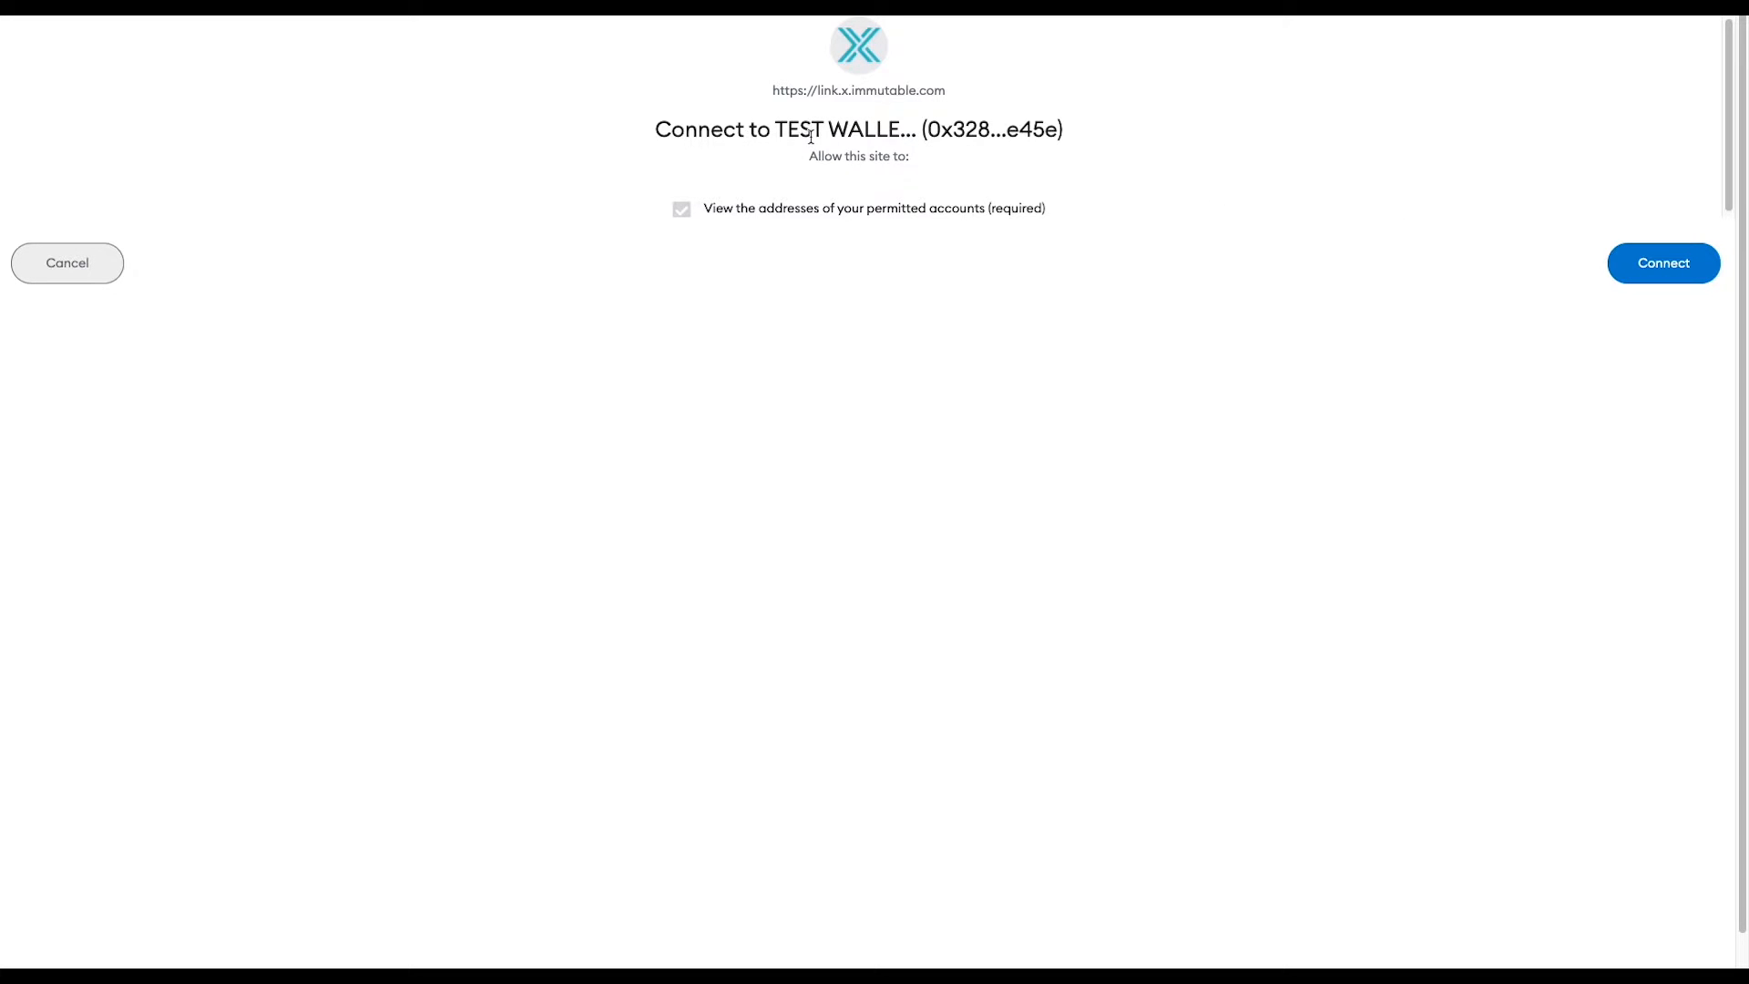
click(1663, 262)
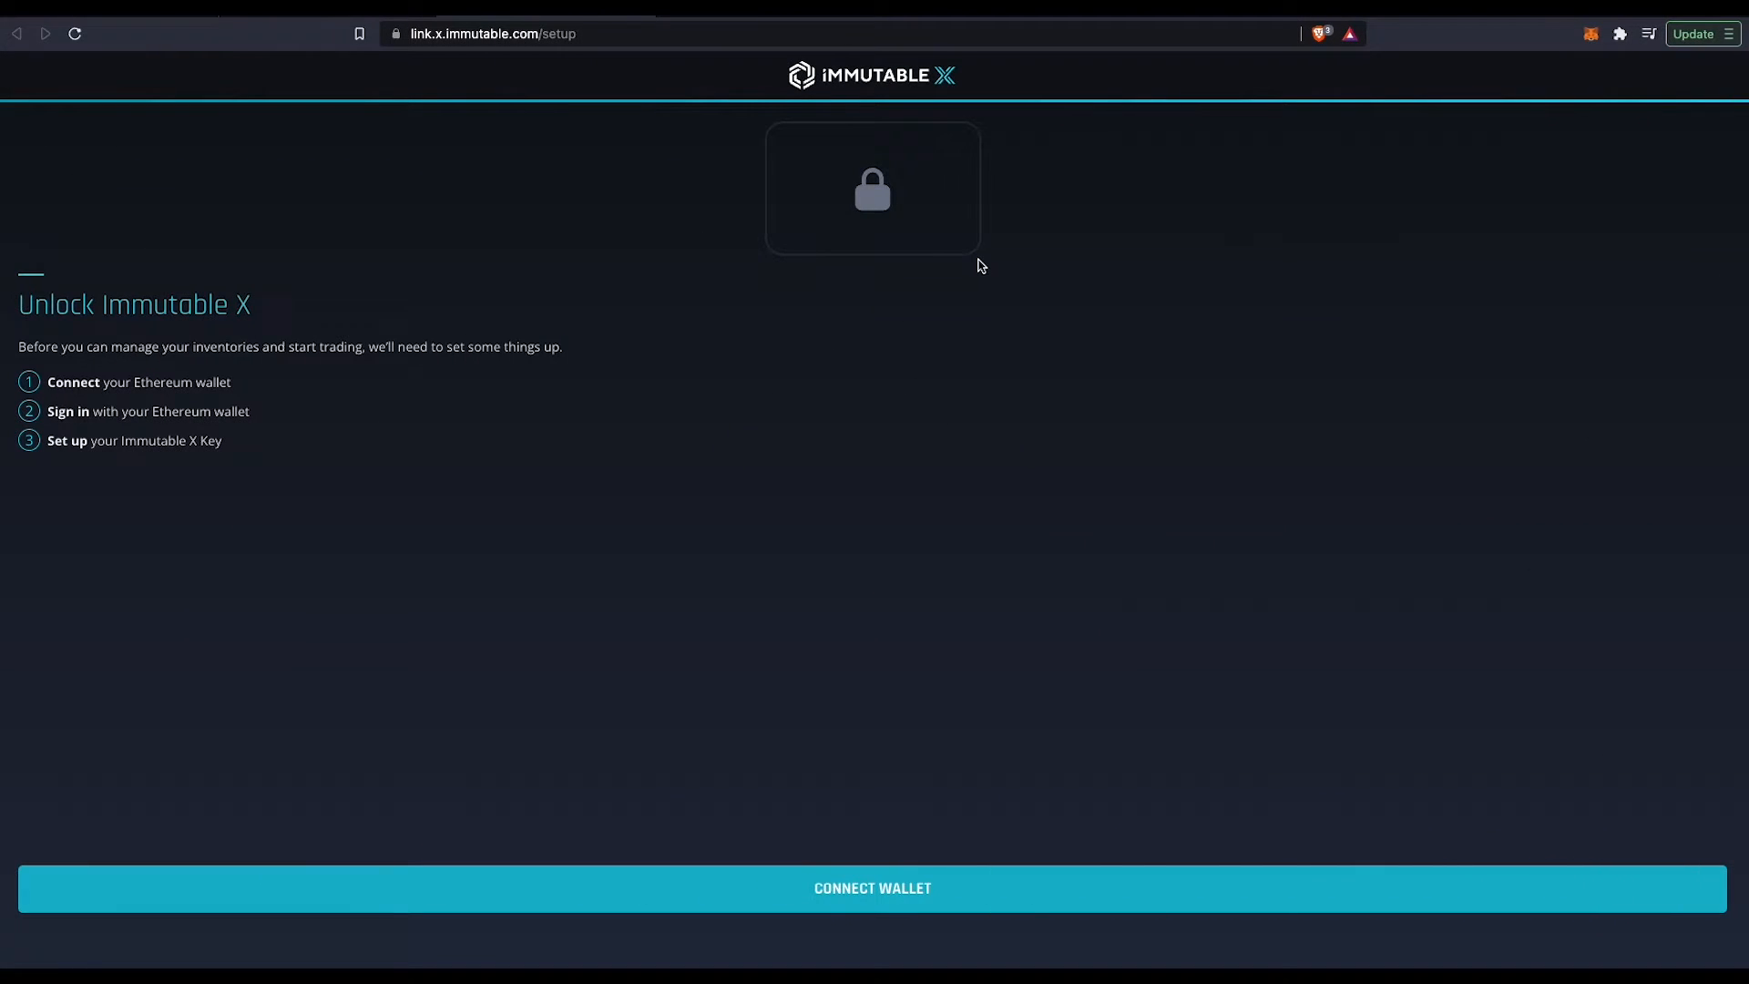
mouse_move(188, 468)
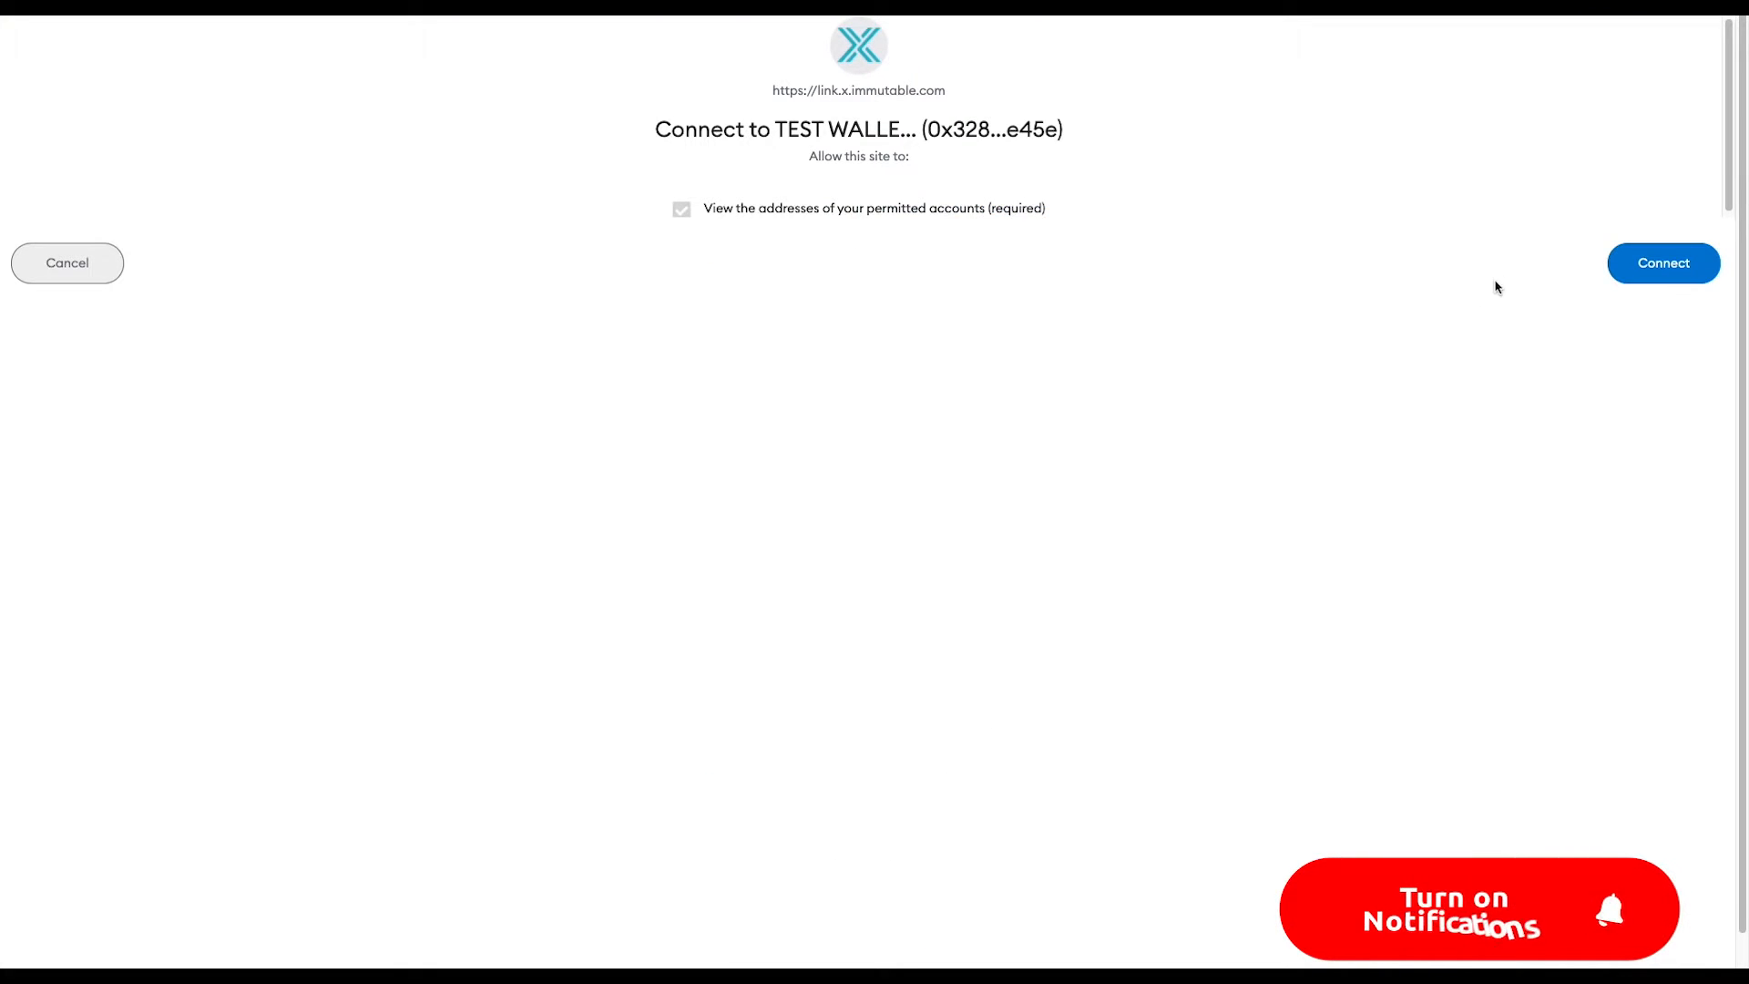
Approve the site's wallet access, then sign in by signing the Immutable X message in MetaMask
click(1661, 262)
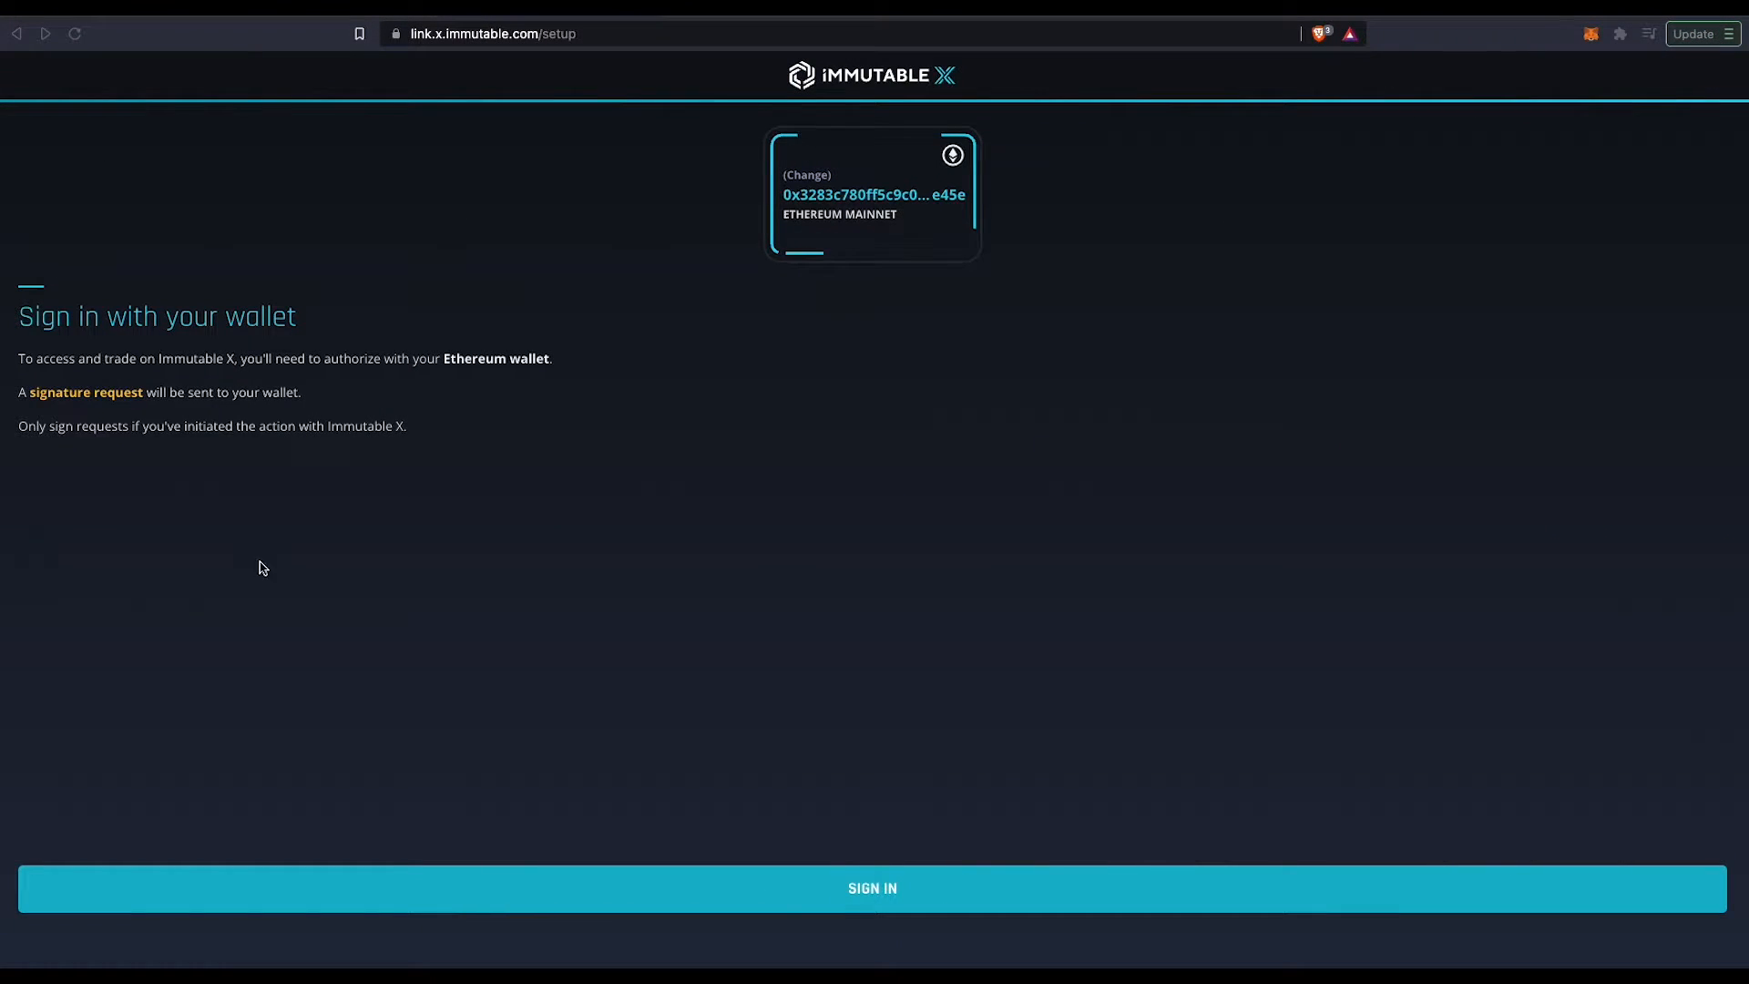
click(873, 887)
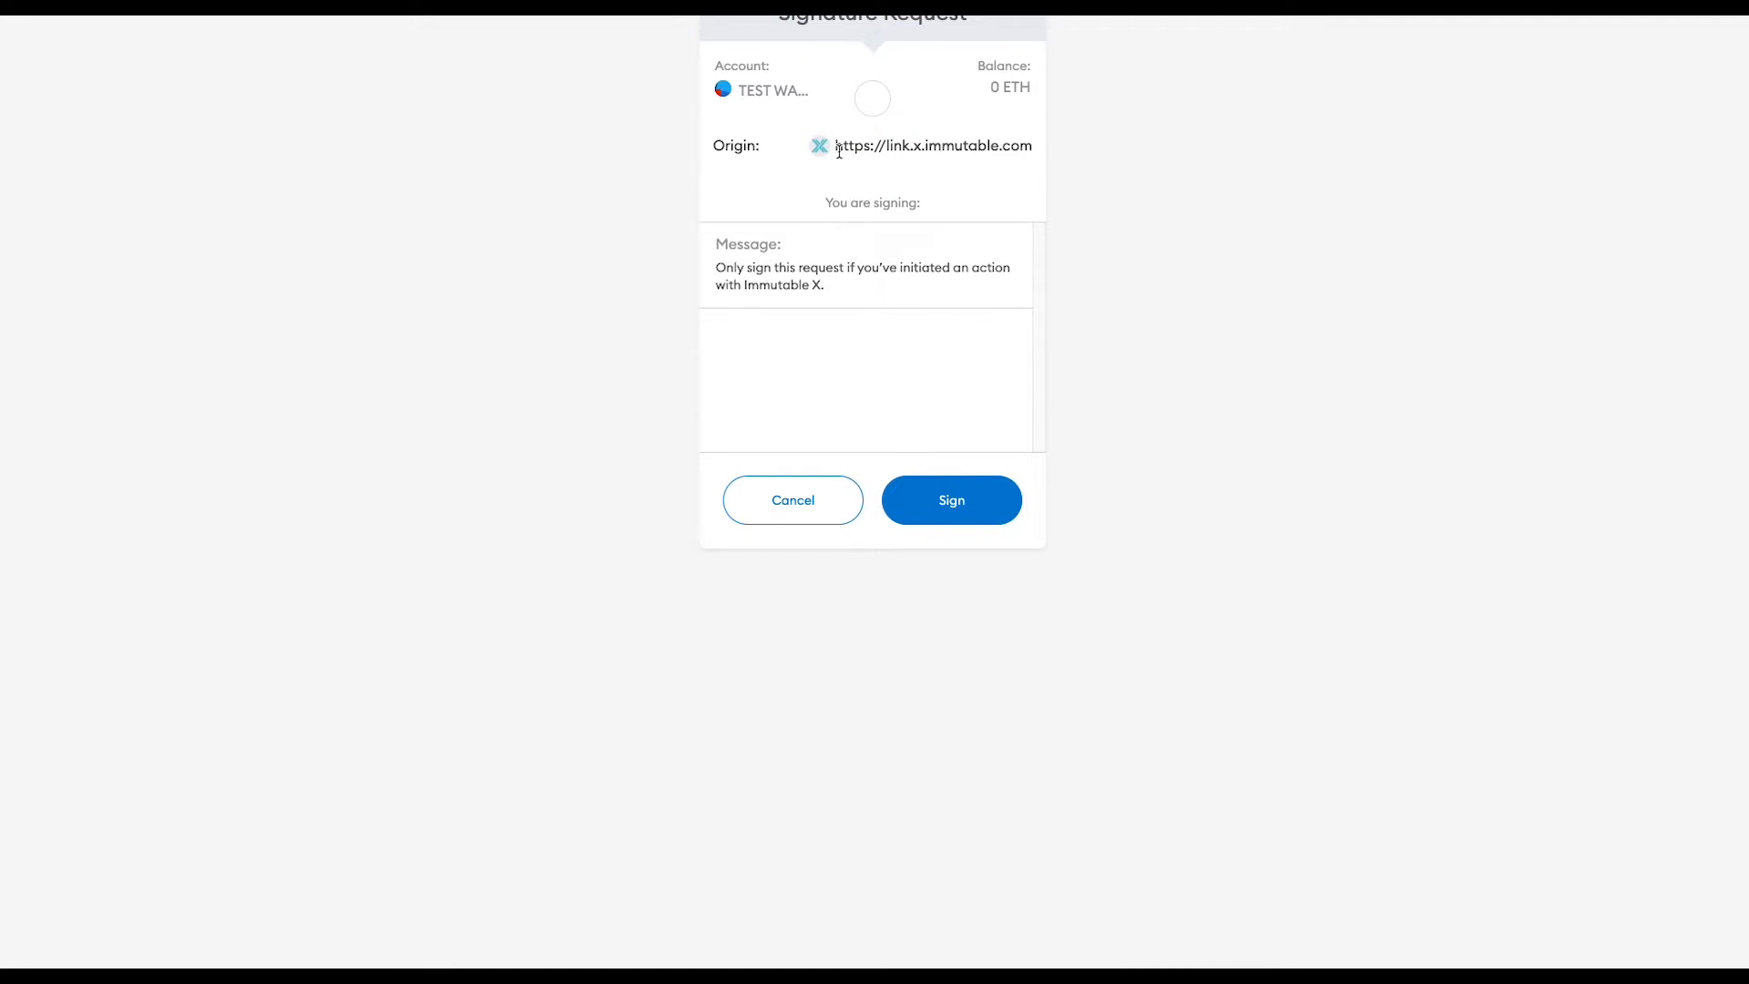
mouse_move(1000, 193)
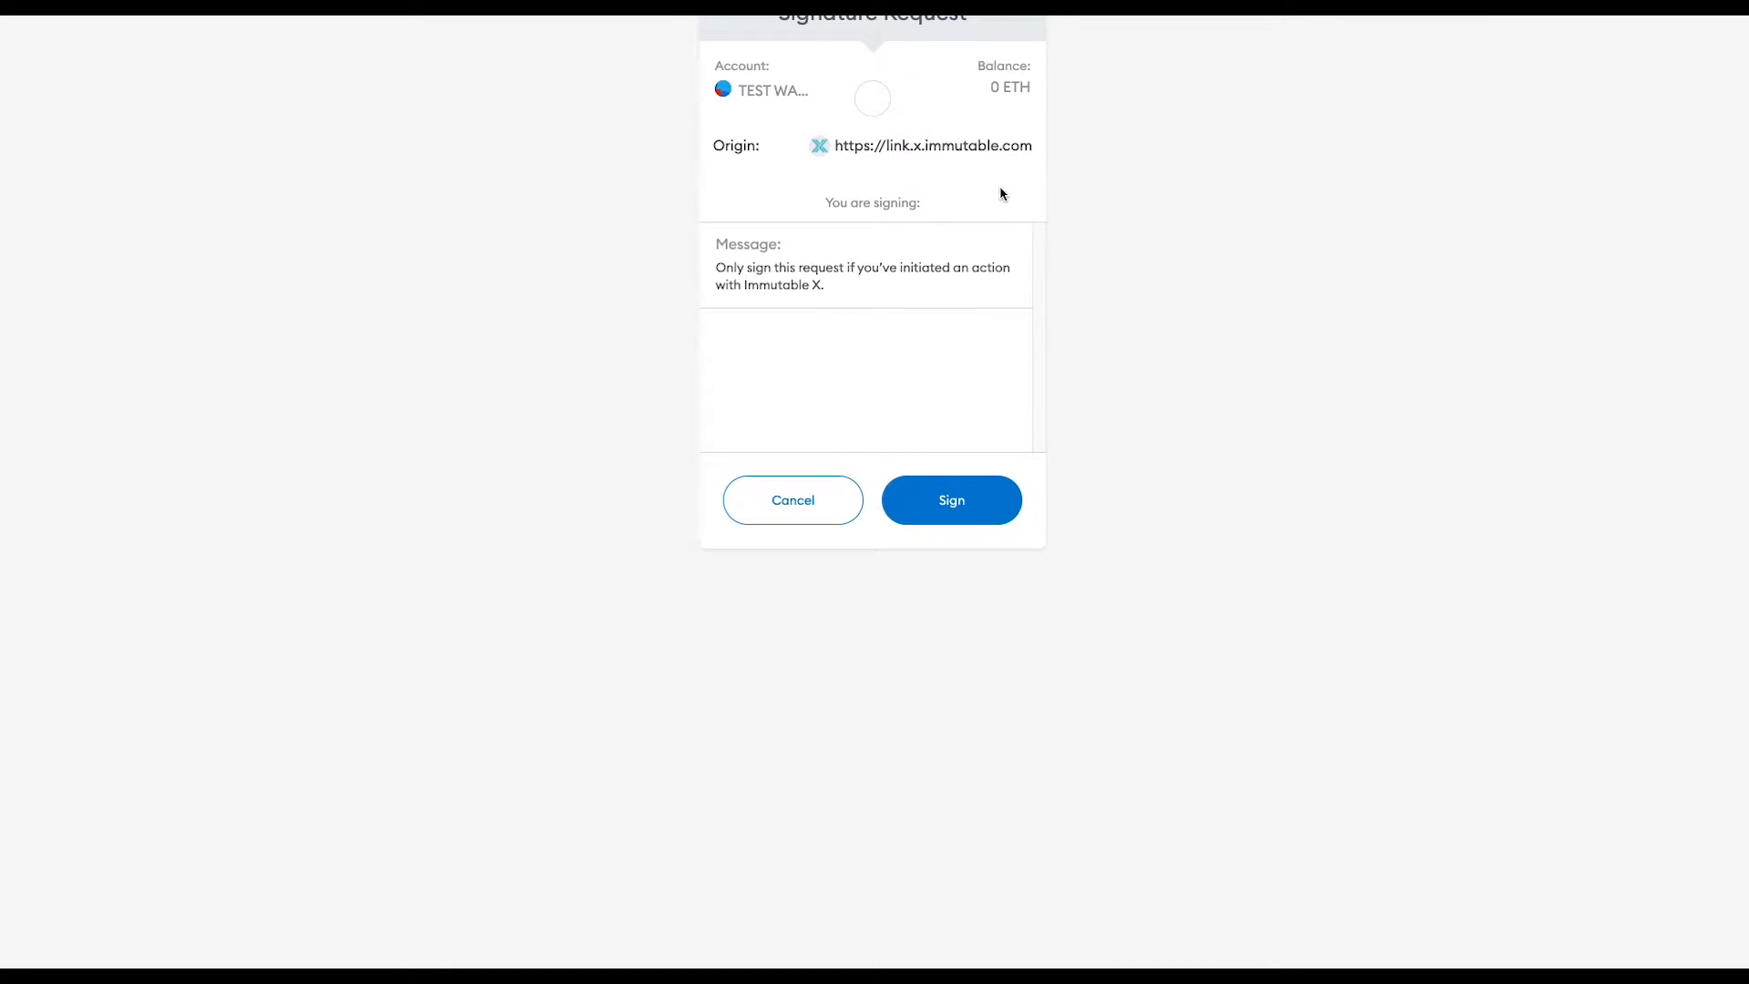
mouse_move(834, 122)
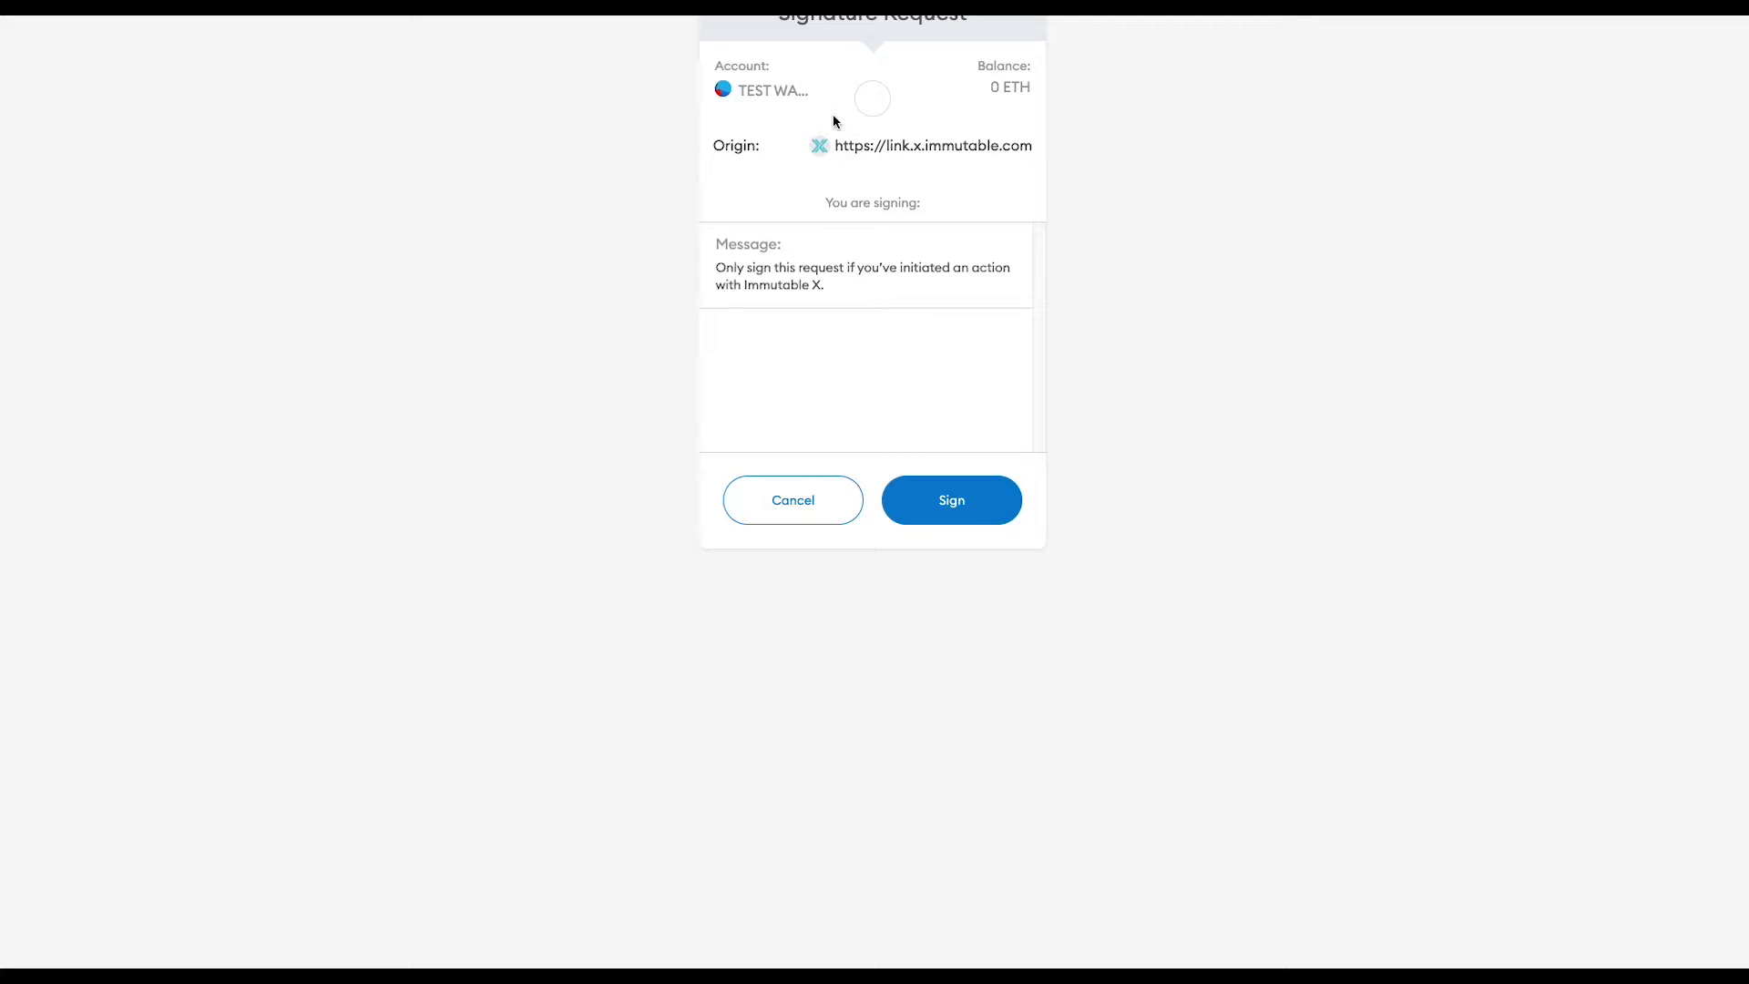
mouse_move(978, 508)
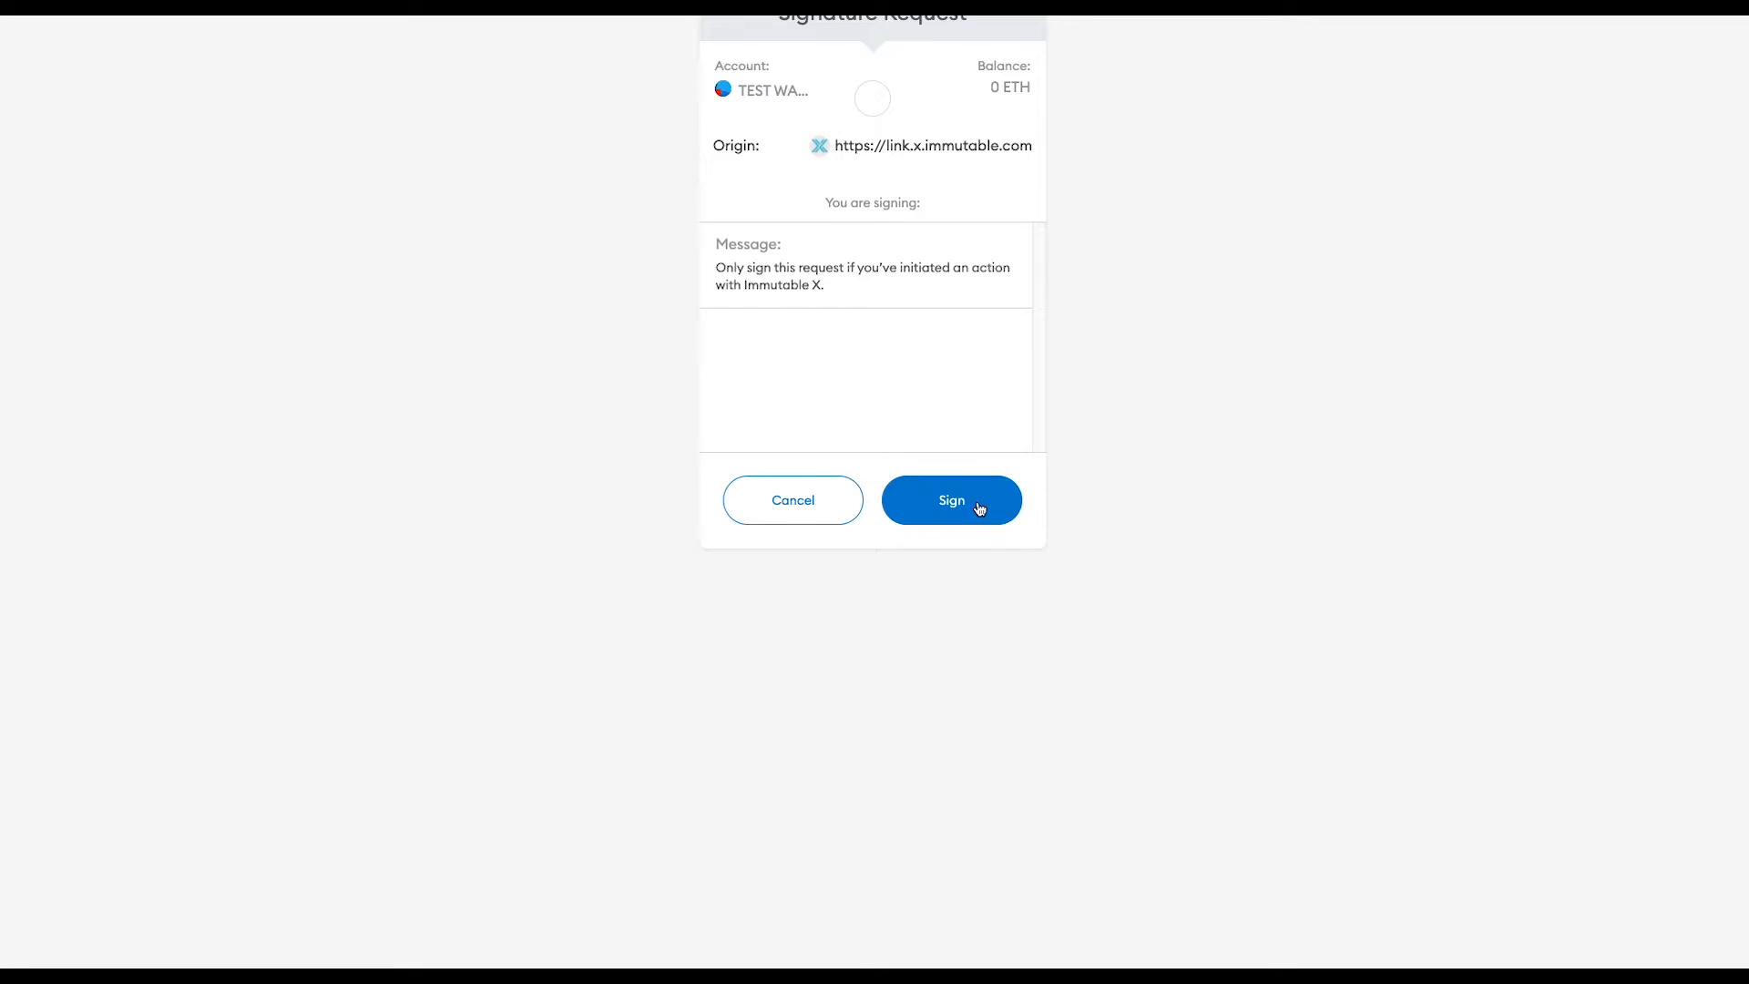
click(951, 499)
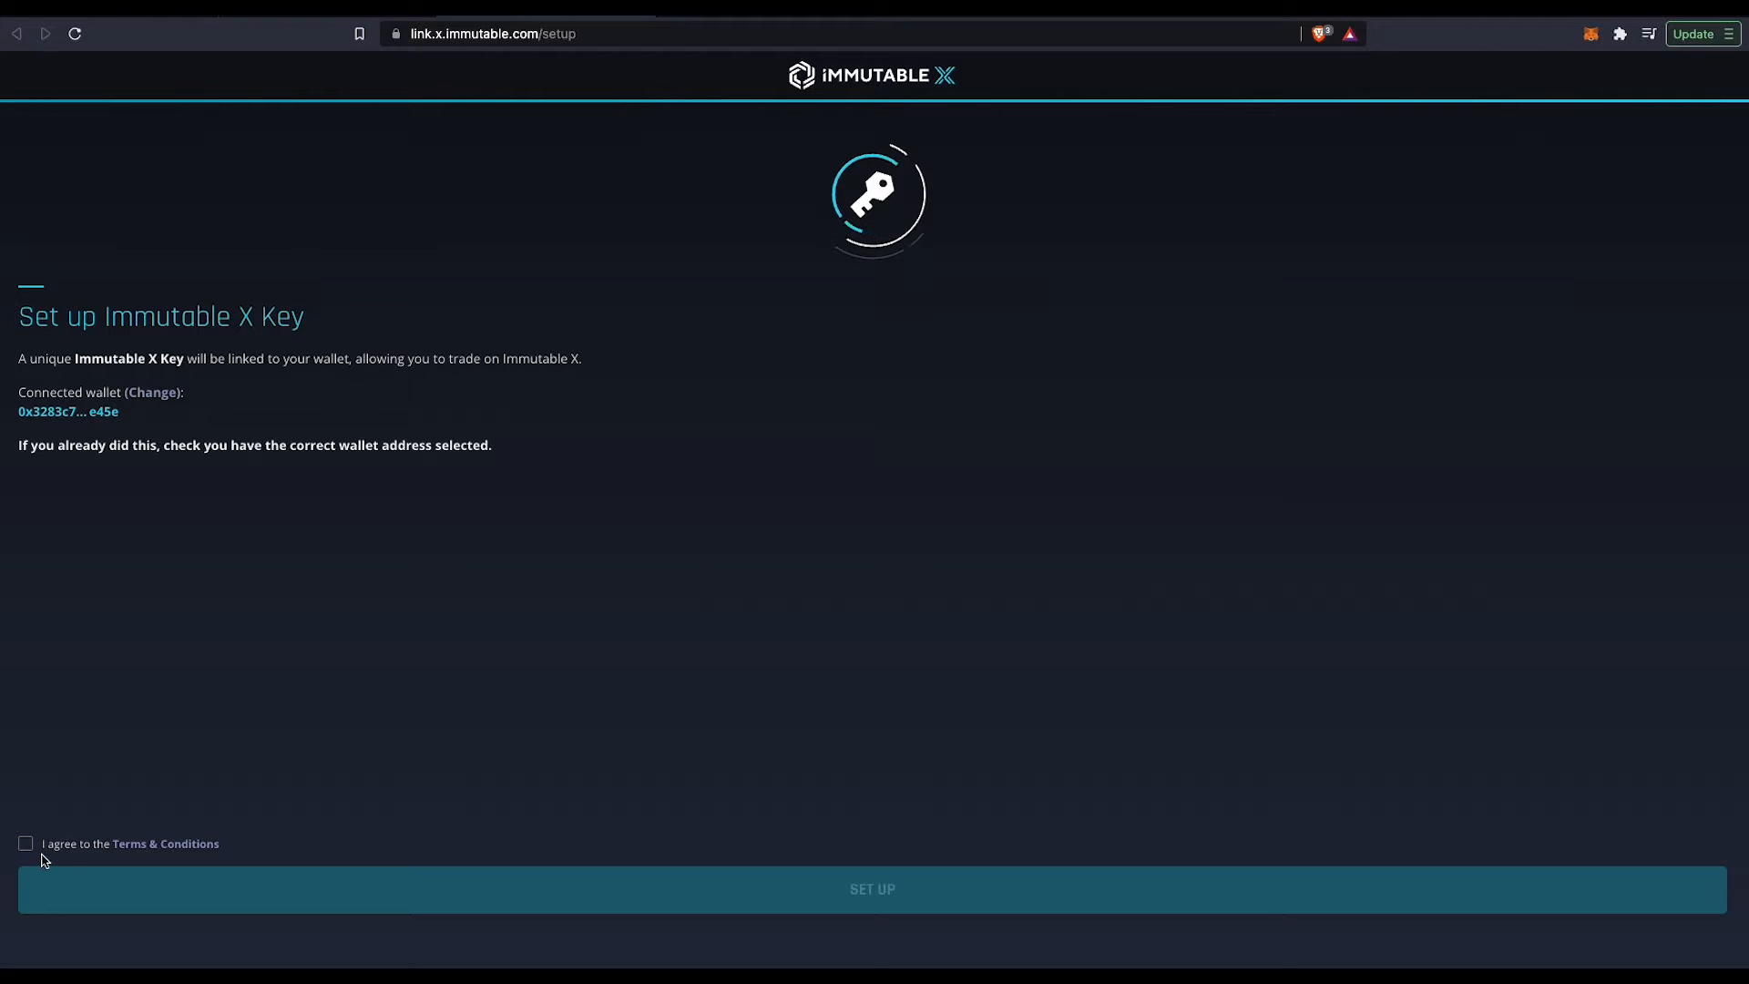
Accept the Terms & Conditions and set up the Immutable X Key by signing the linking request
click(24, 842)
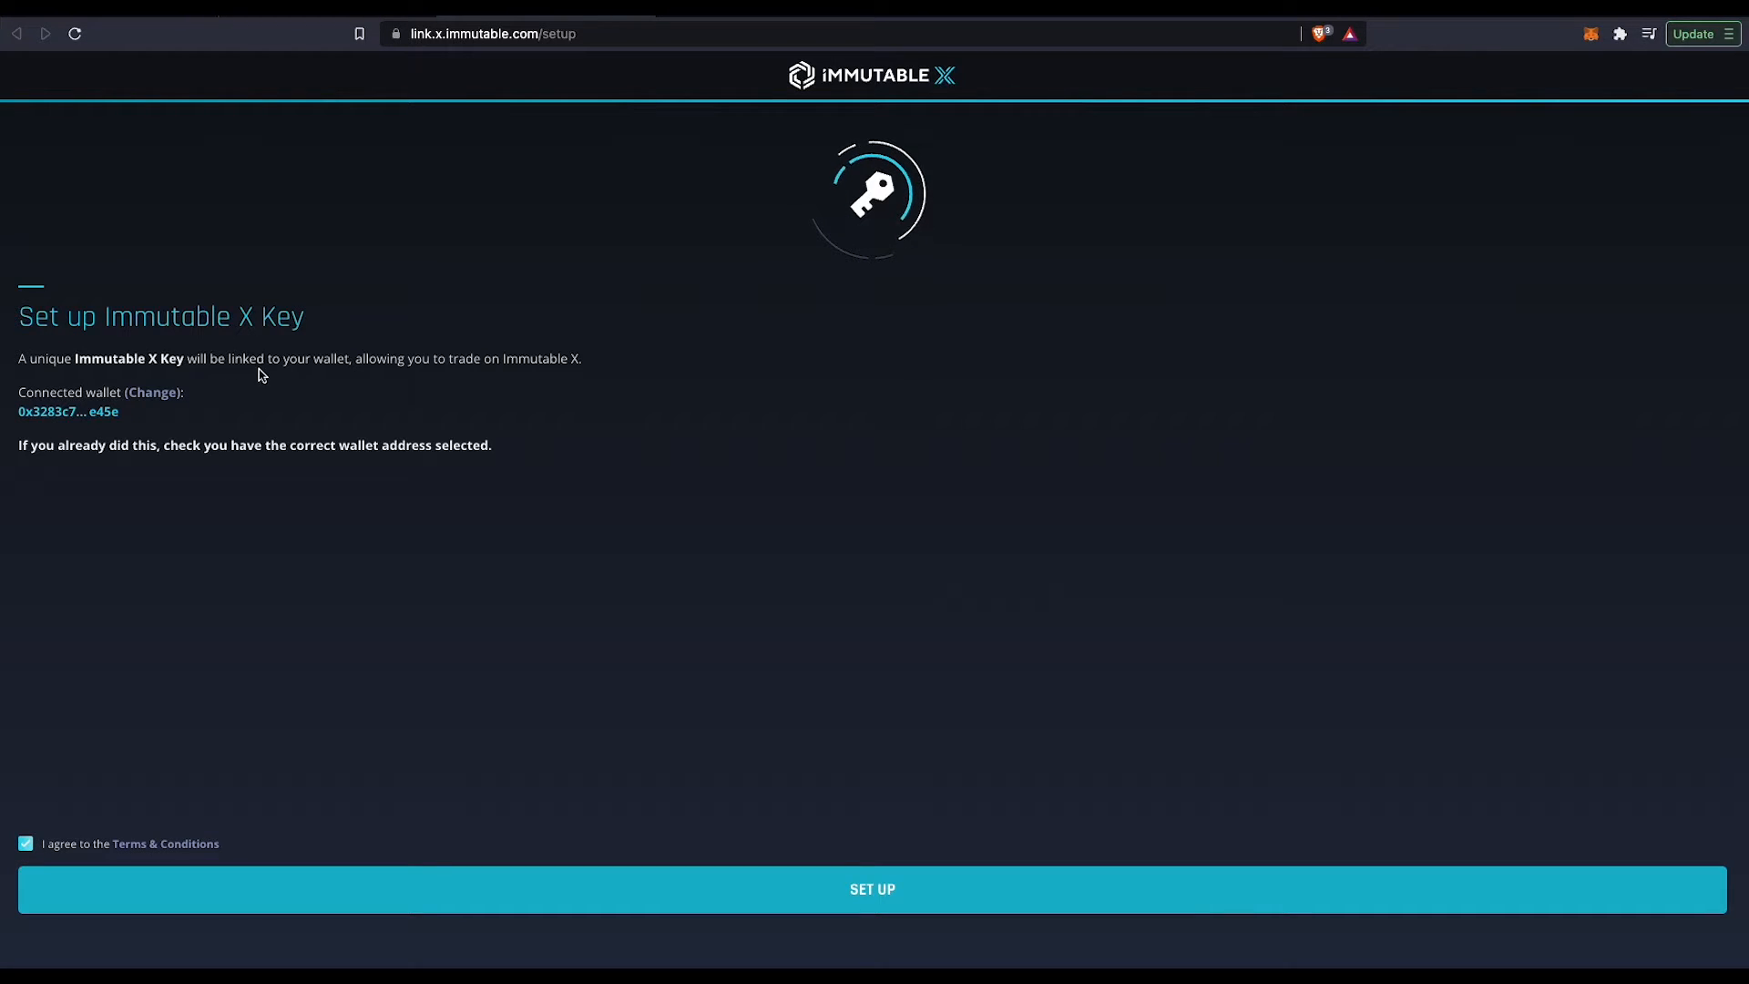
click(870, 888)
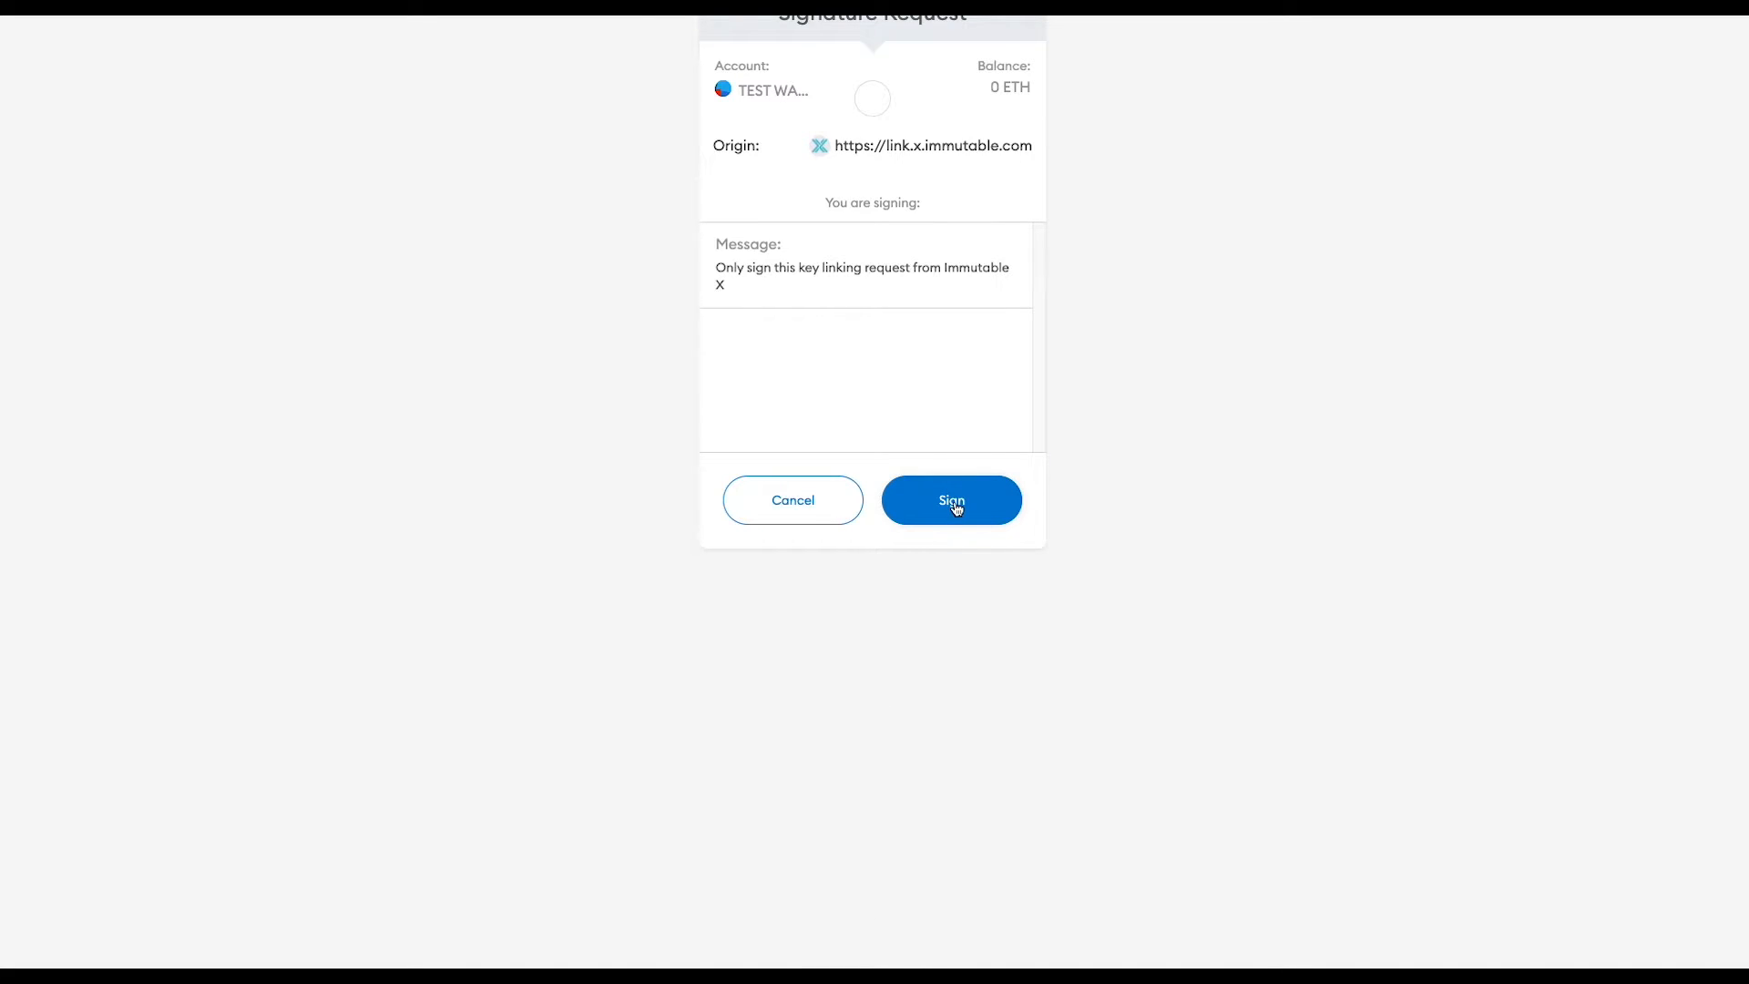
click(950, 499)
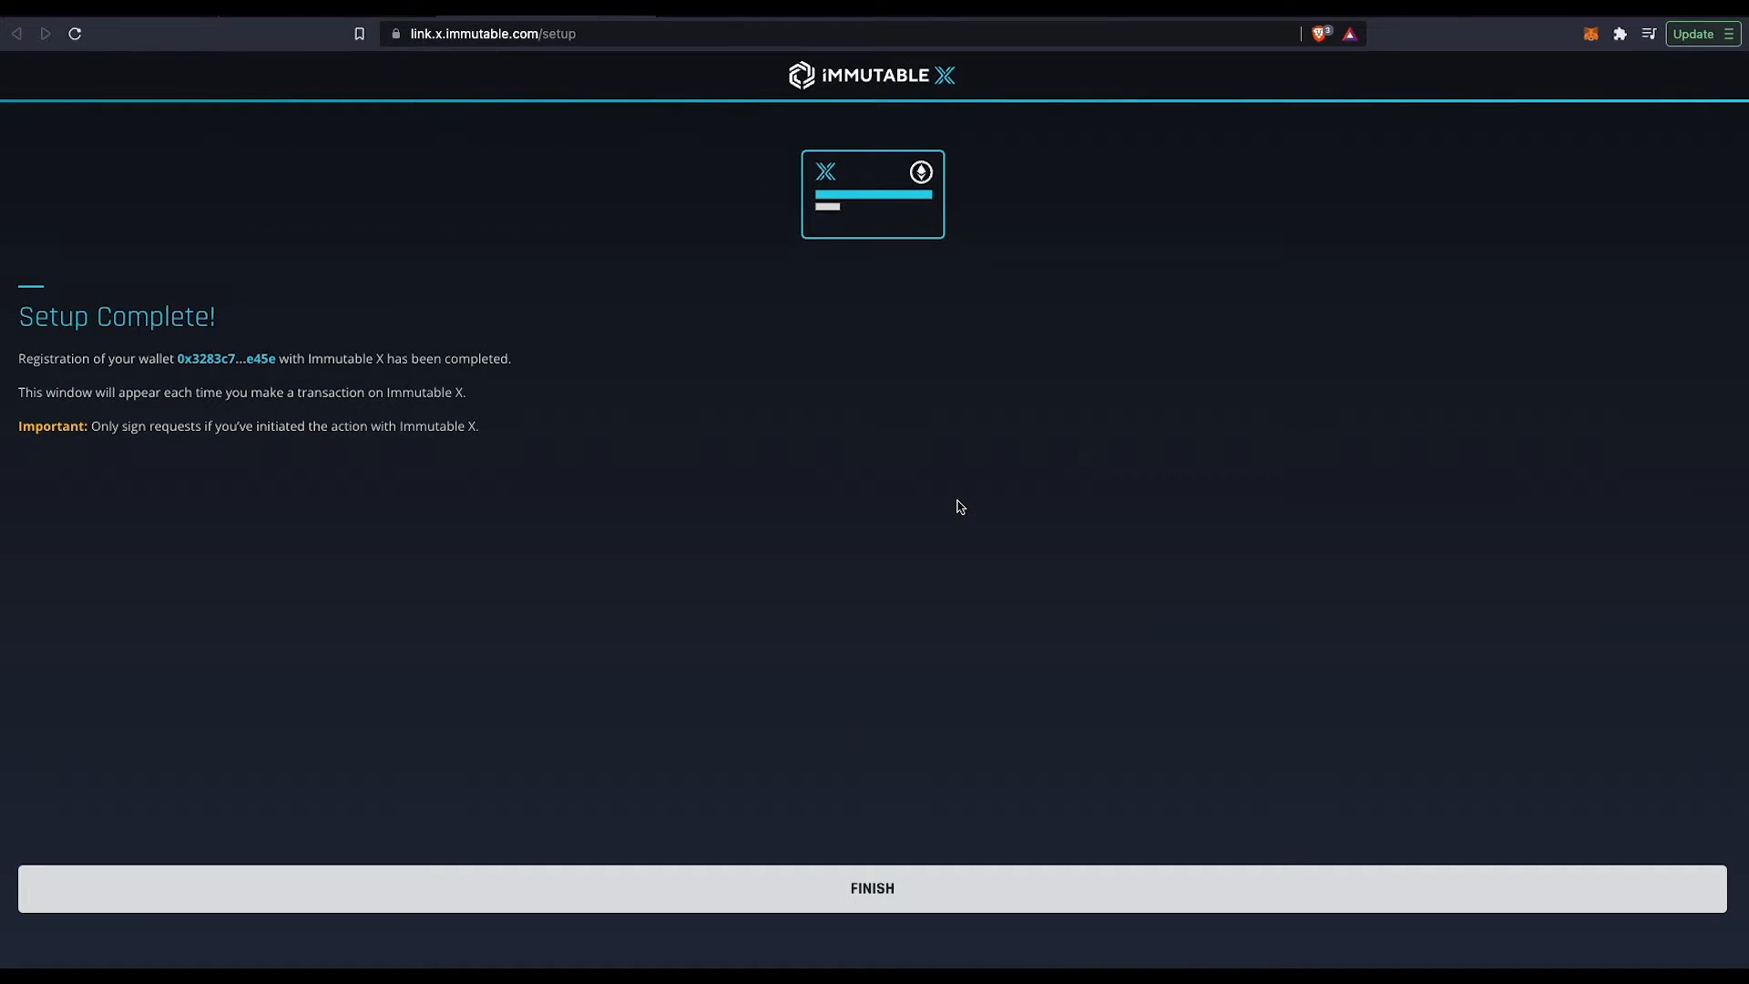
mouse_move(872, 887)
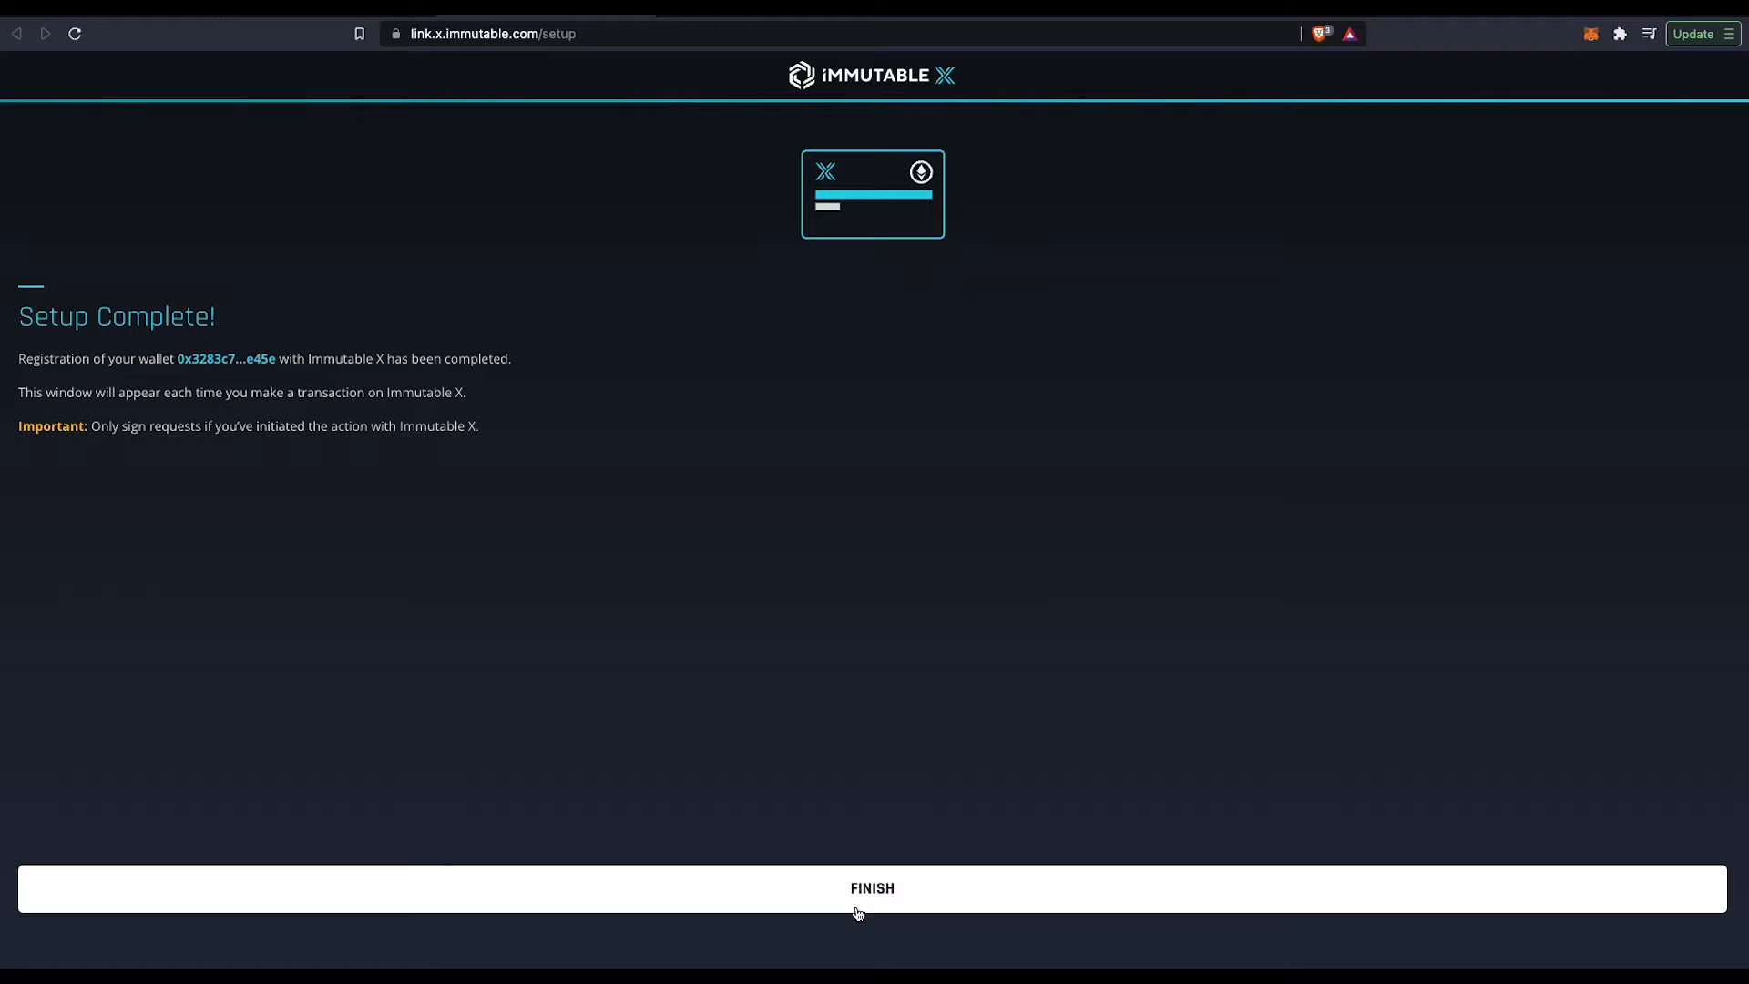
Finish setup, return to the marketplace and go to the connected wallet's empty inventory
click(873, 887)
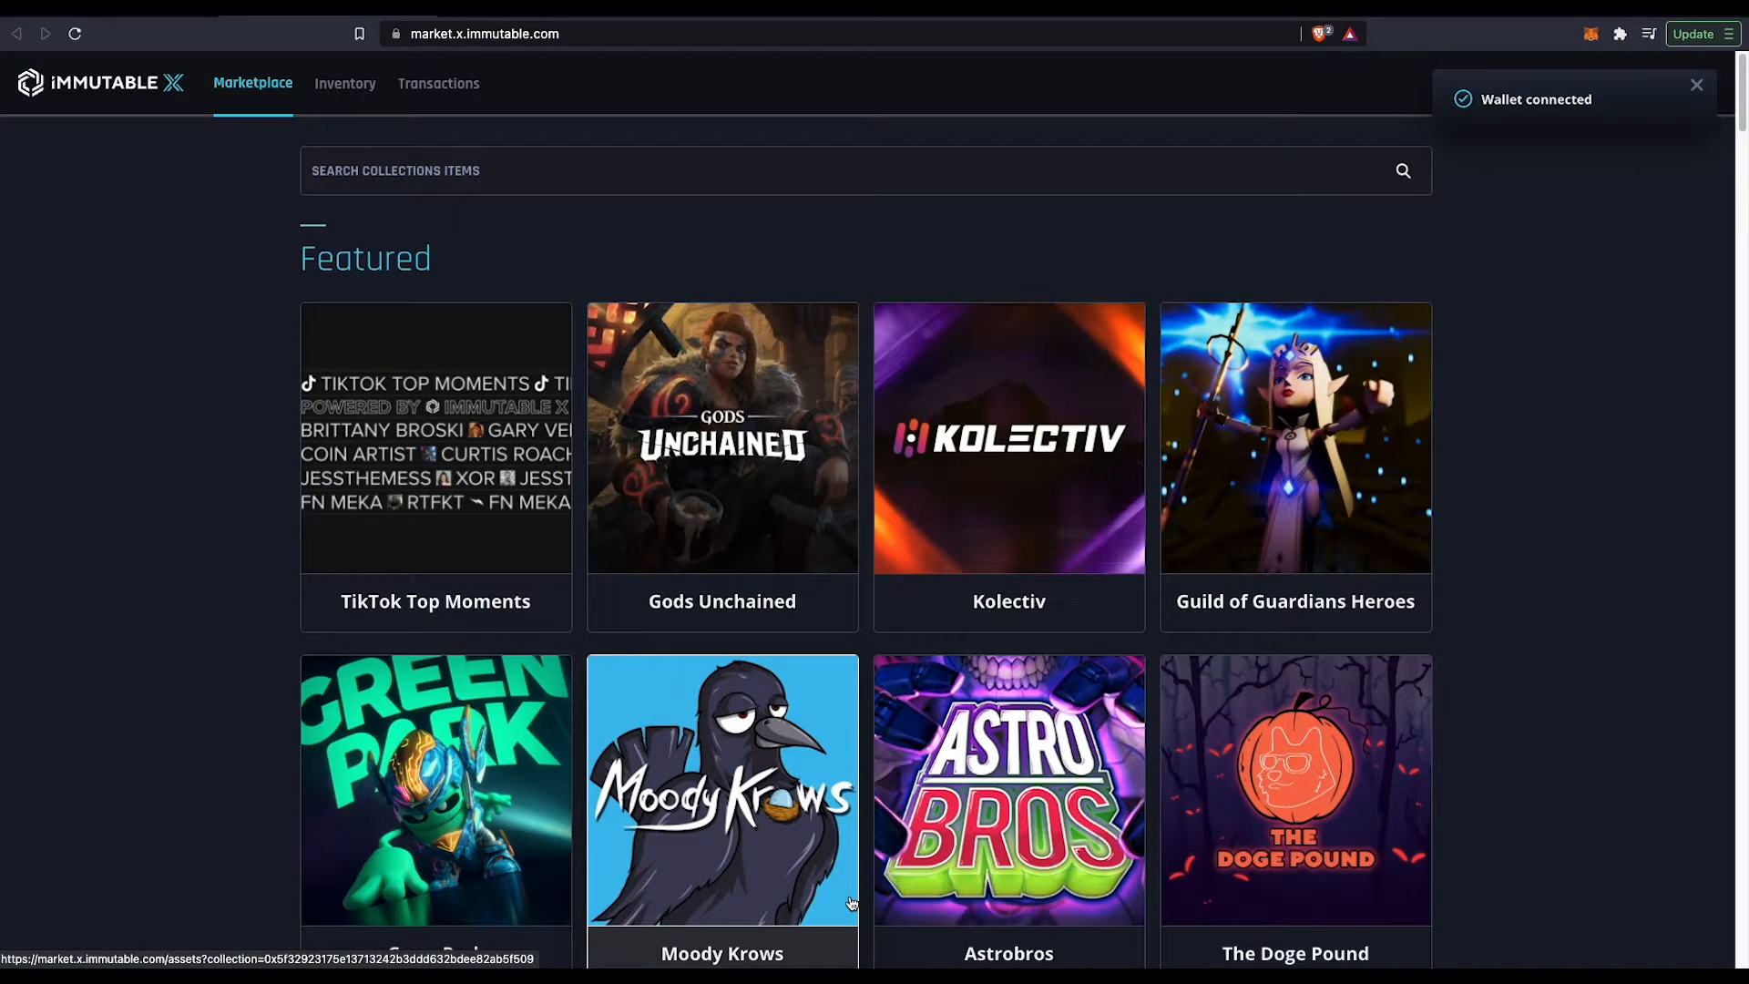
click(1696, 86)
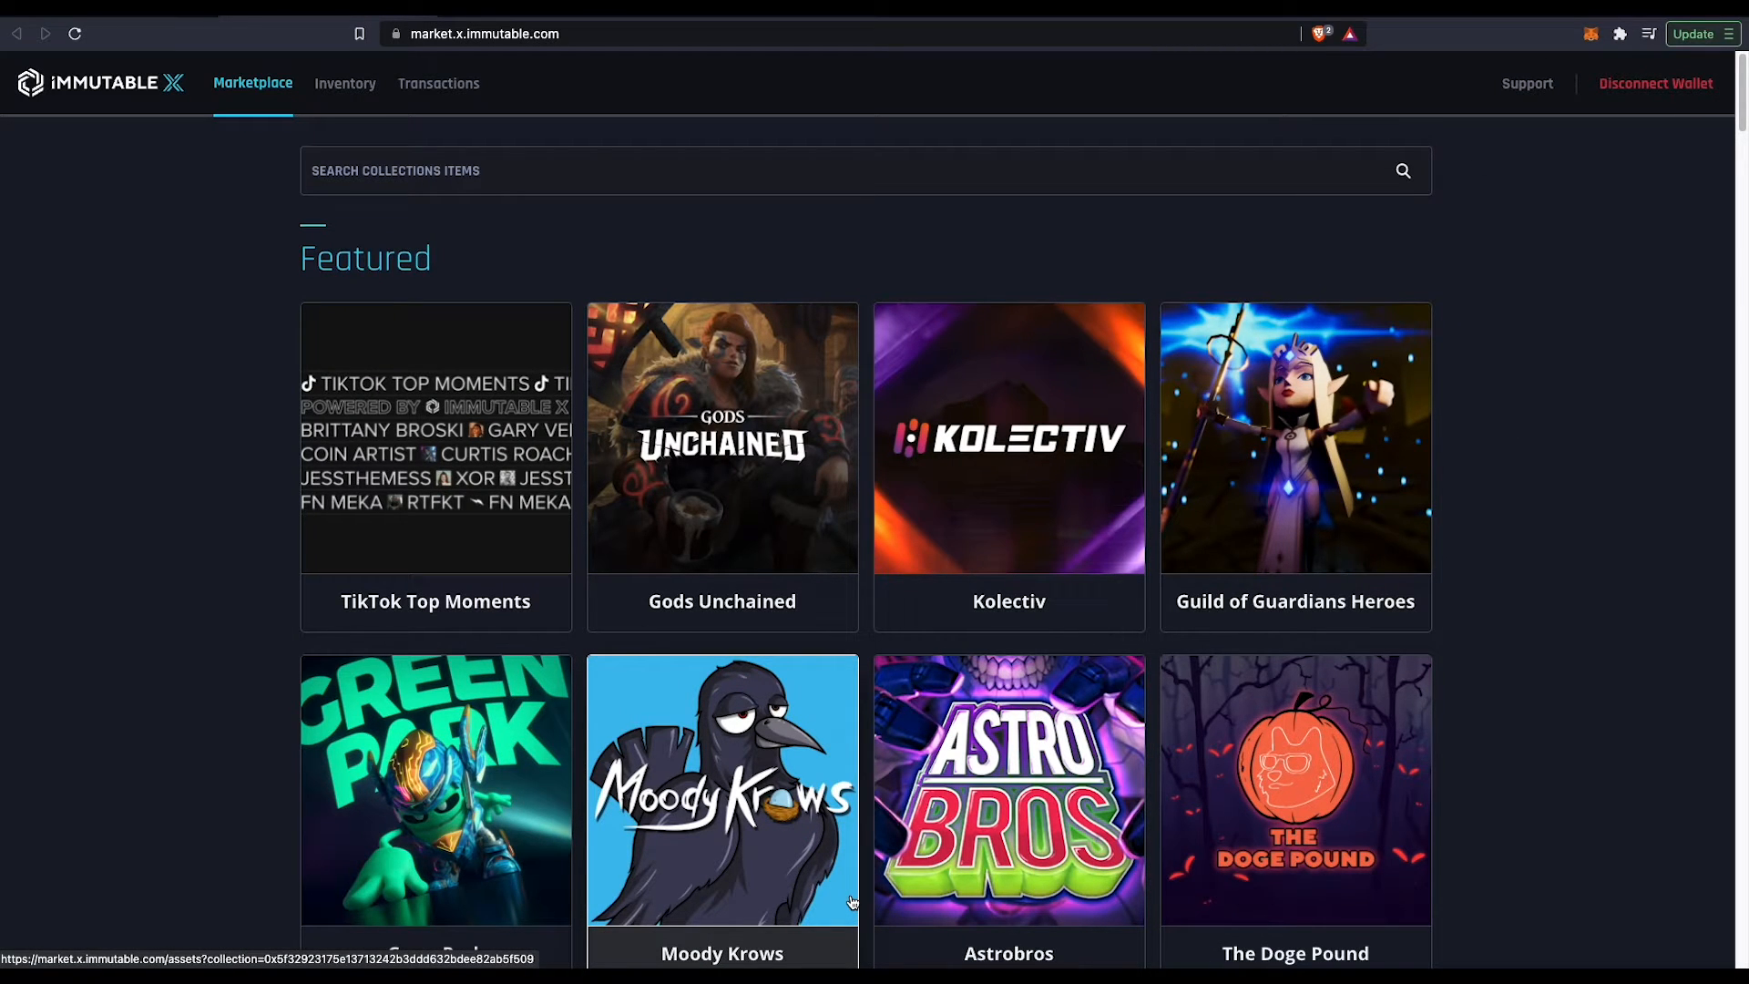
mouse_move(363, 132)
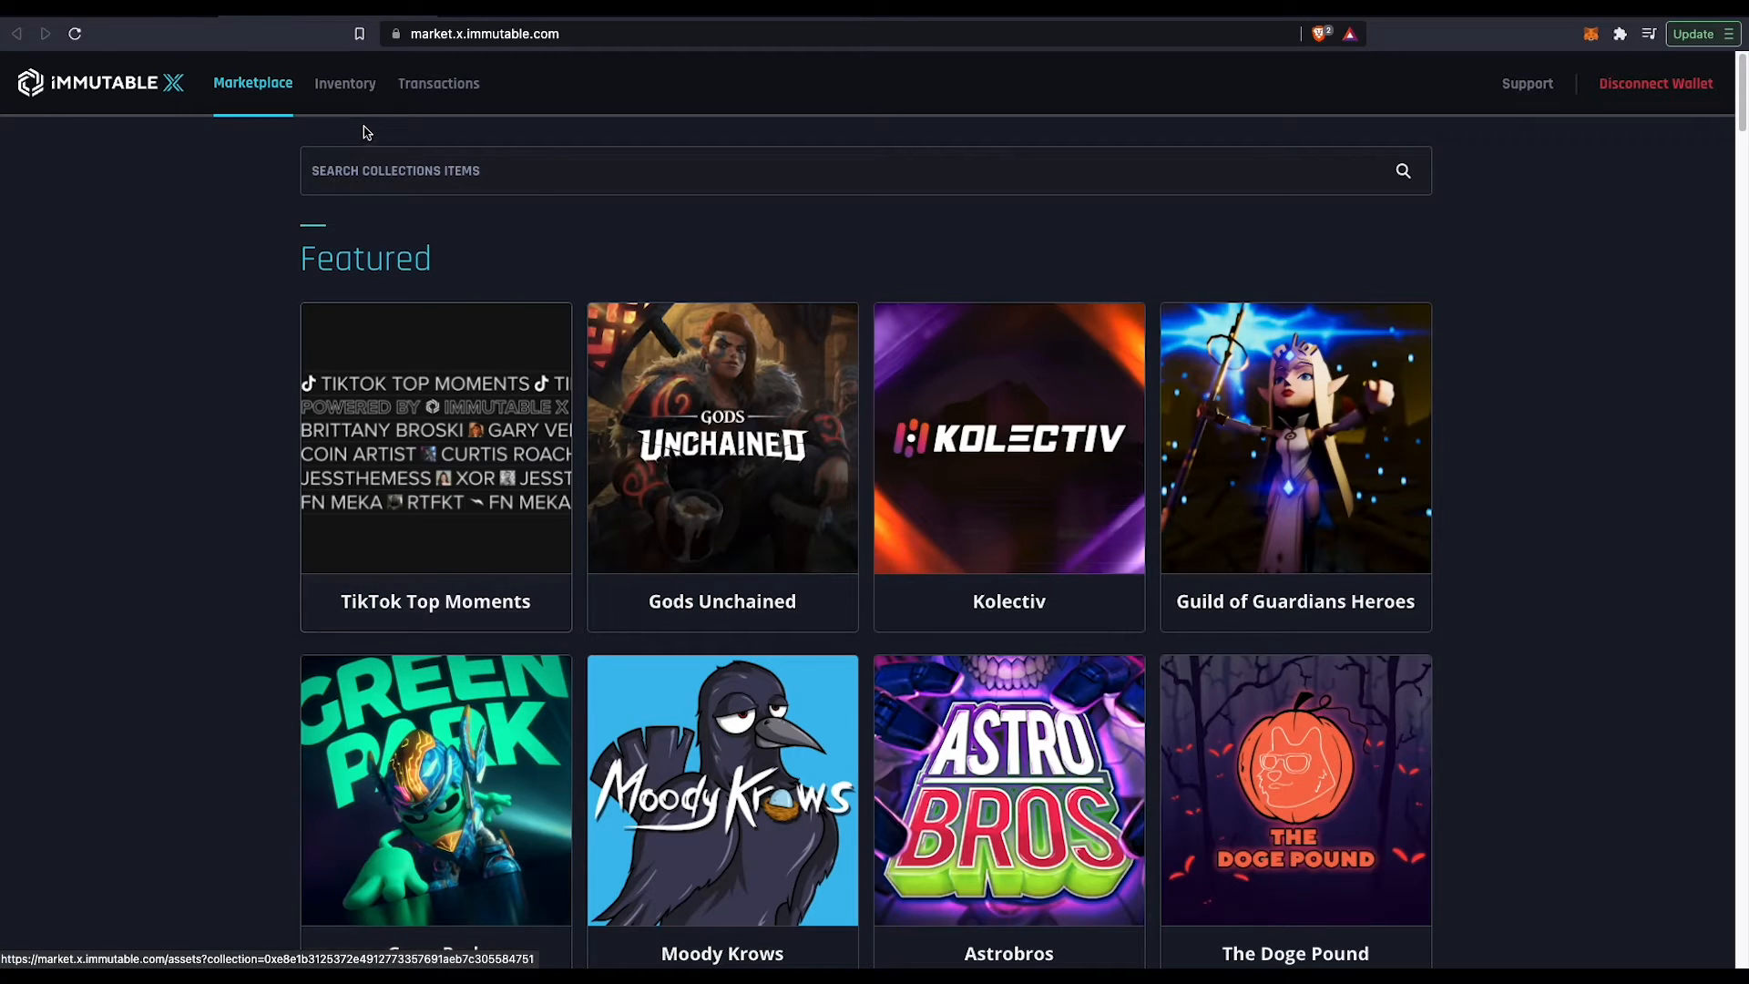
click(344, 82)
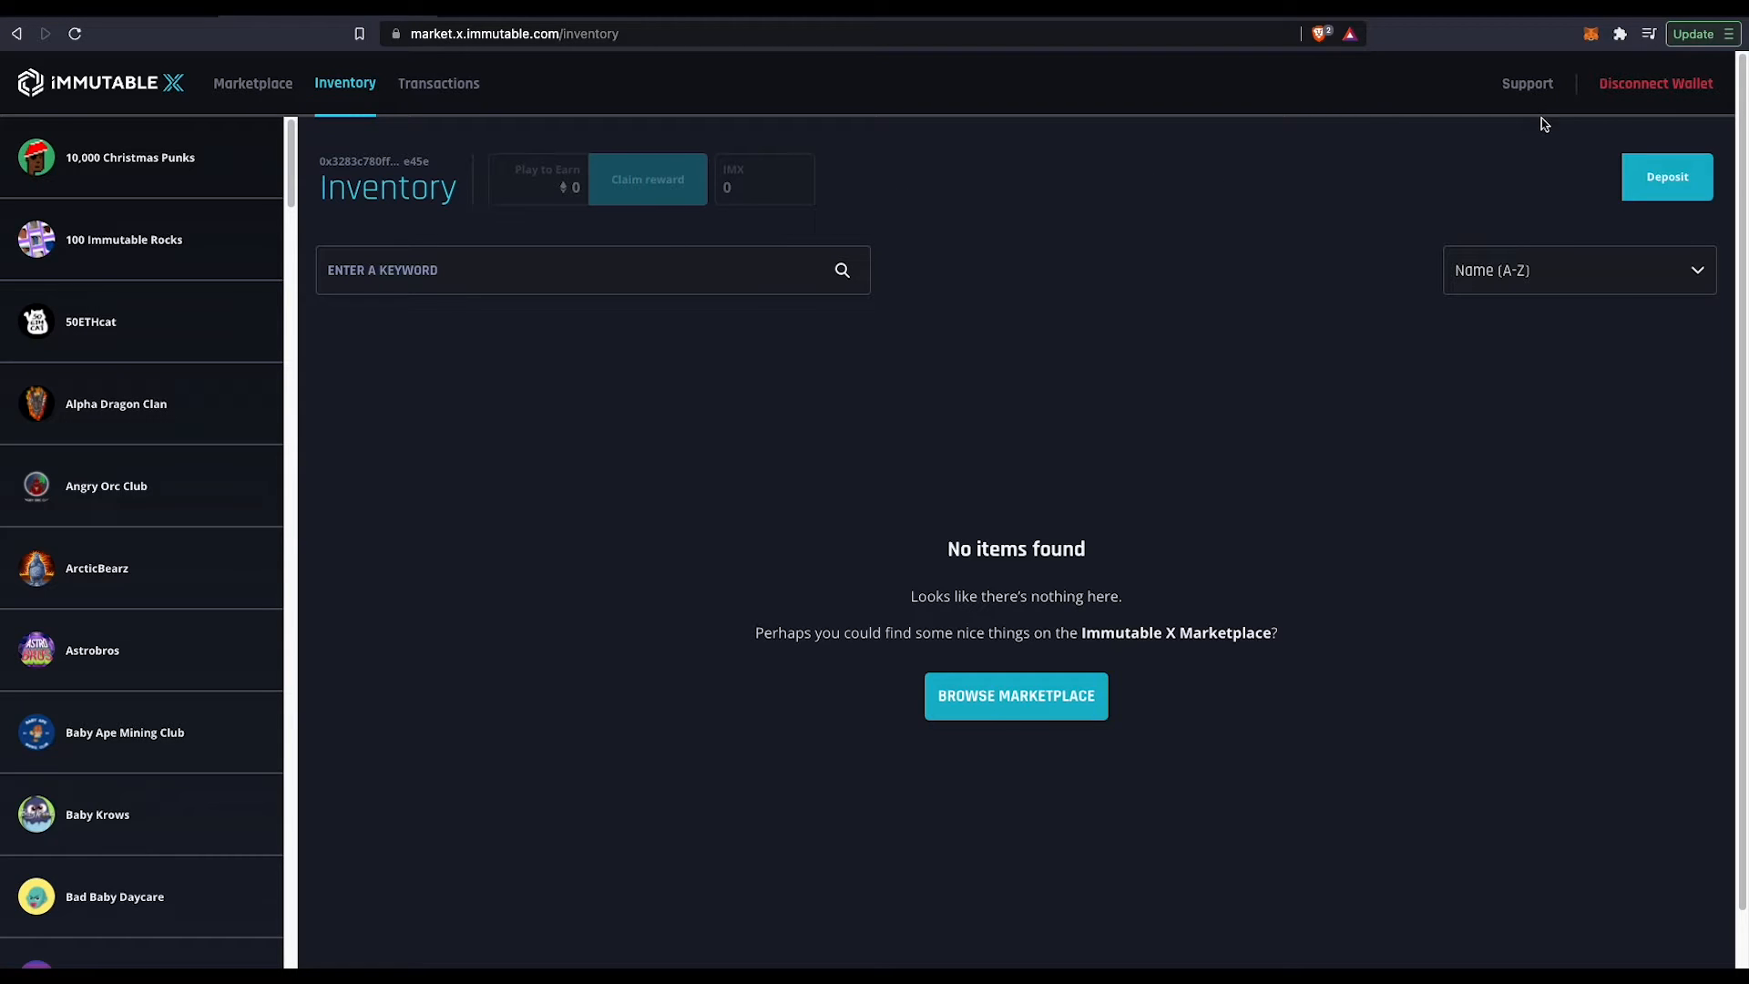
Start an ETH deposit of 1 and continue, raising the MetaMask signature request
click(1666, 176)
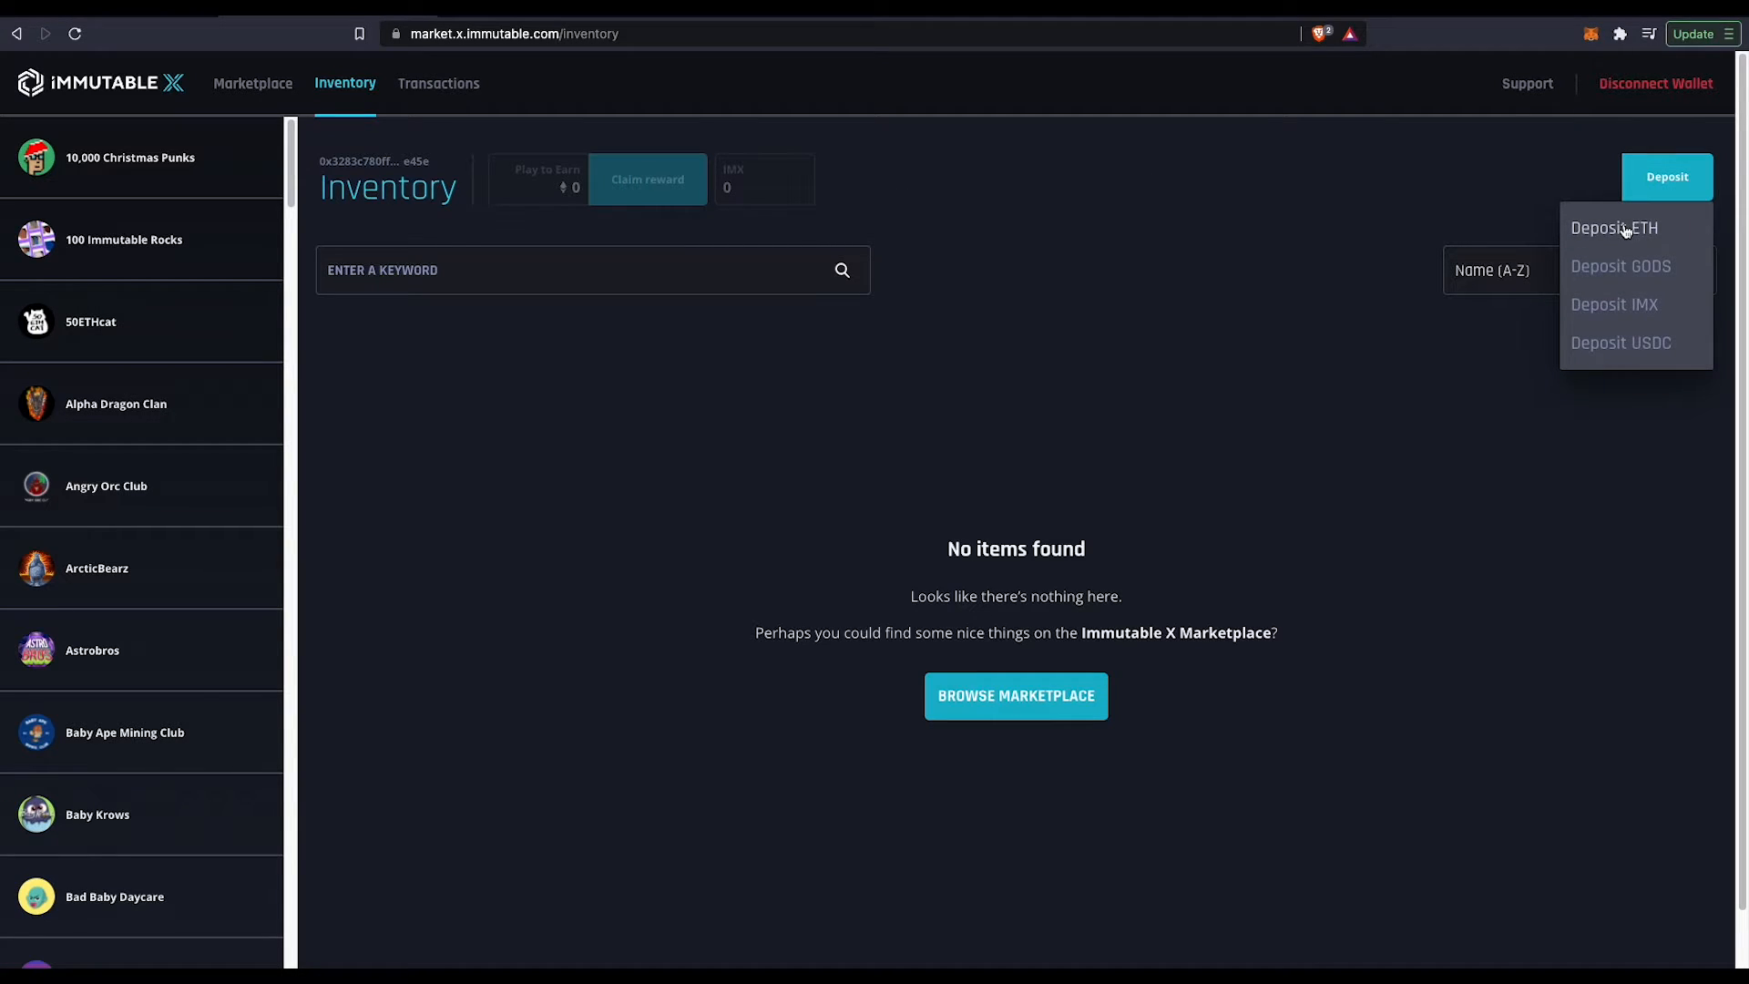
mouse_move(1636, 235)
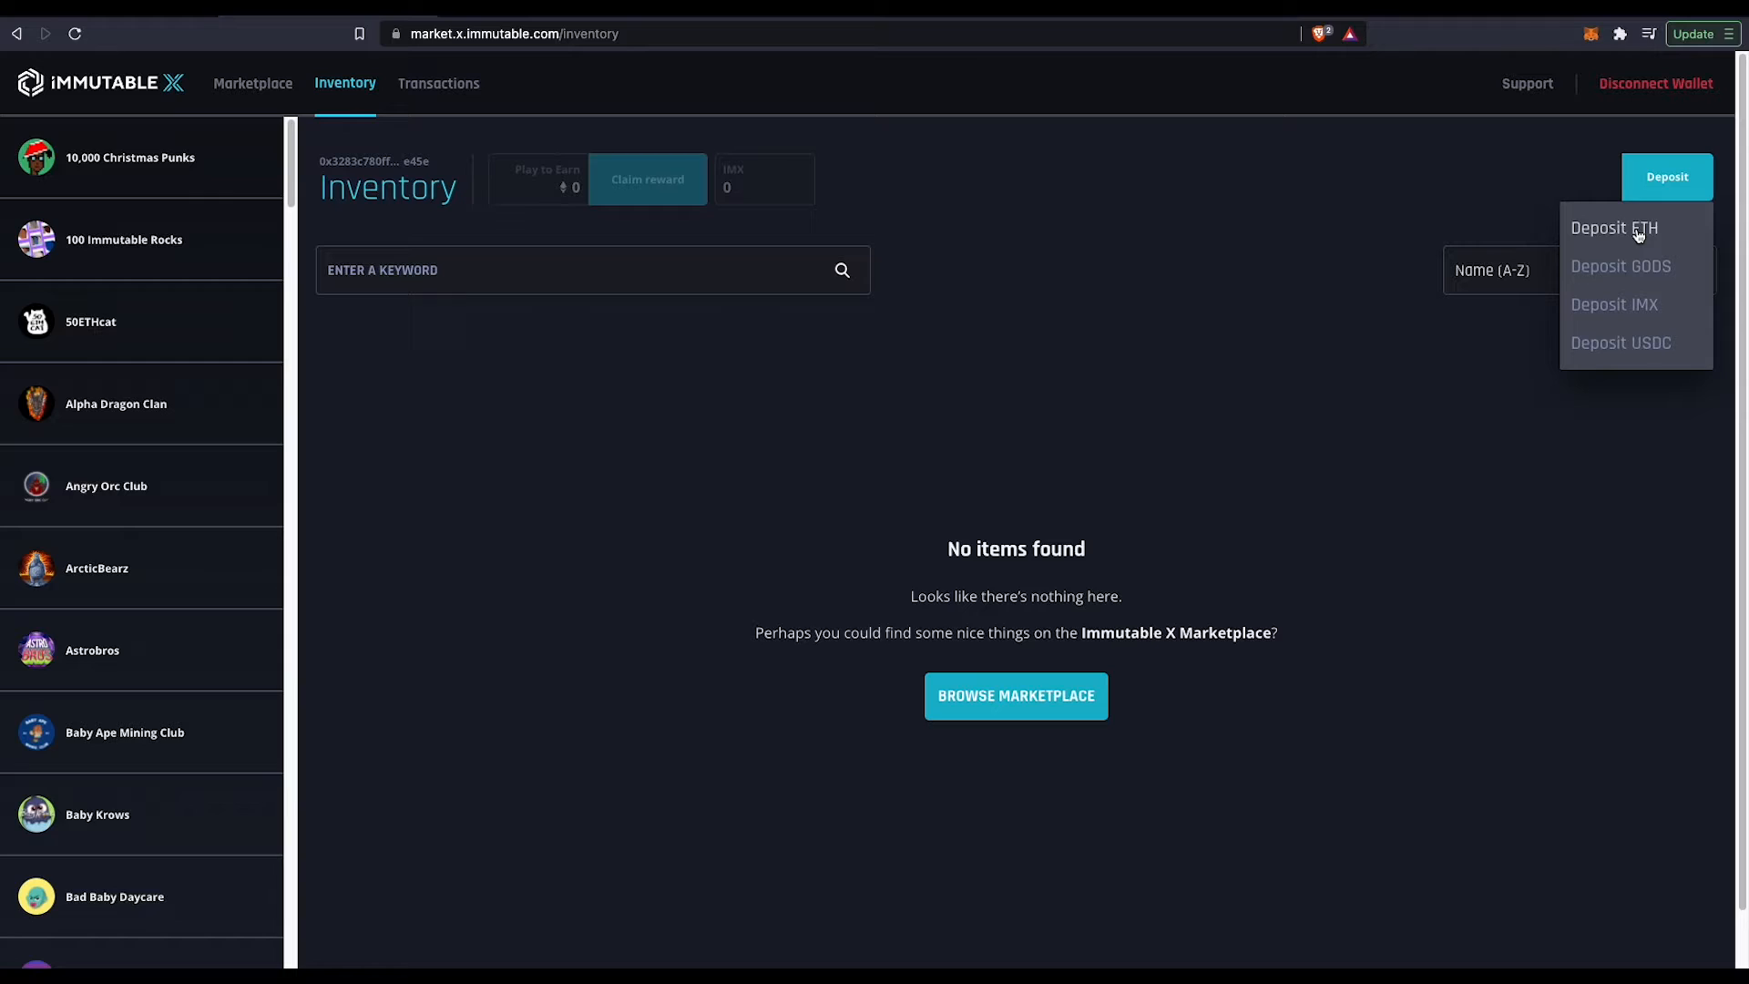
mouse_move(1613, 311)
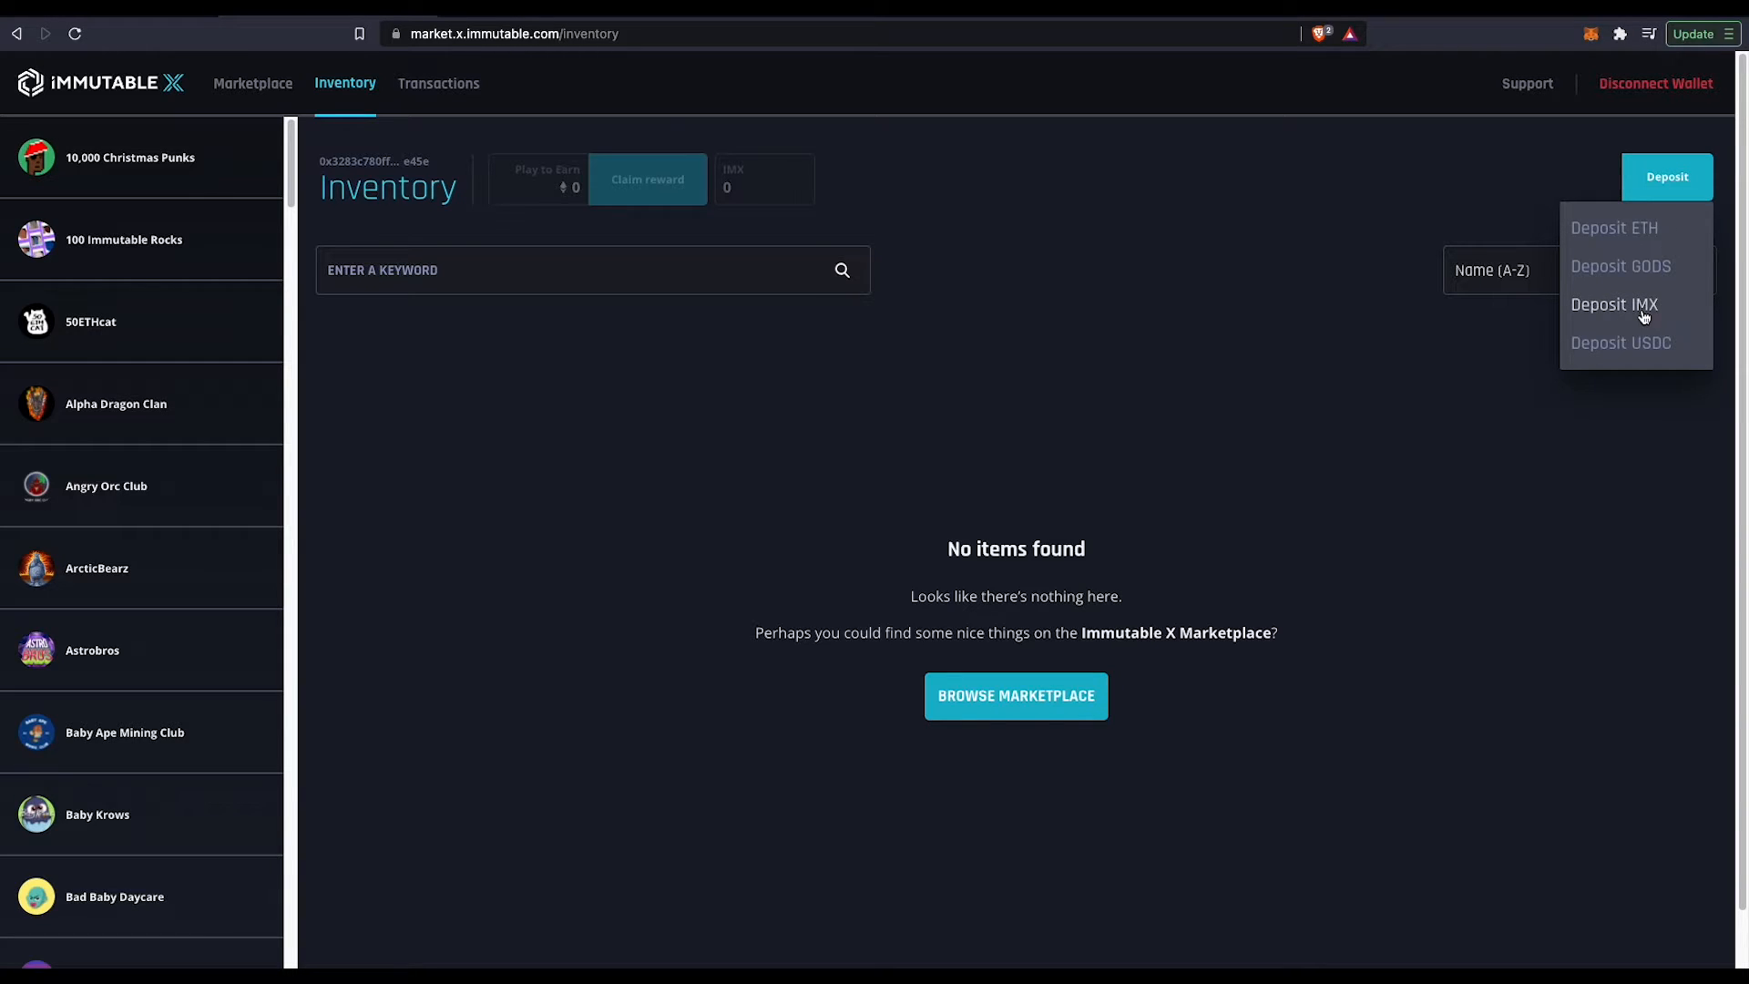
mouse_move(1661, 352)
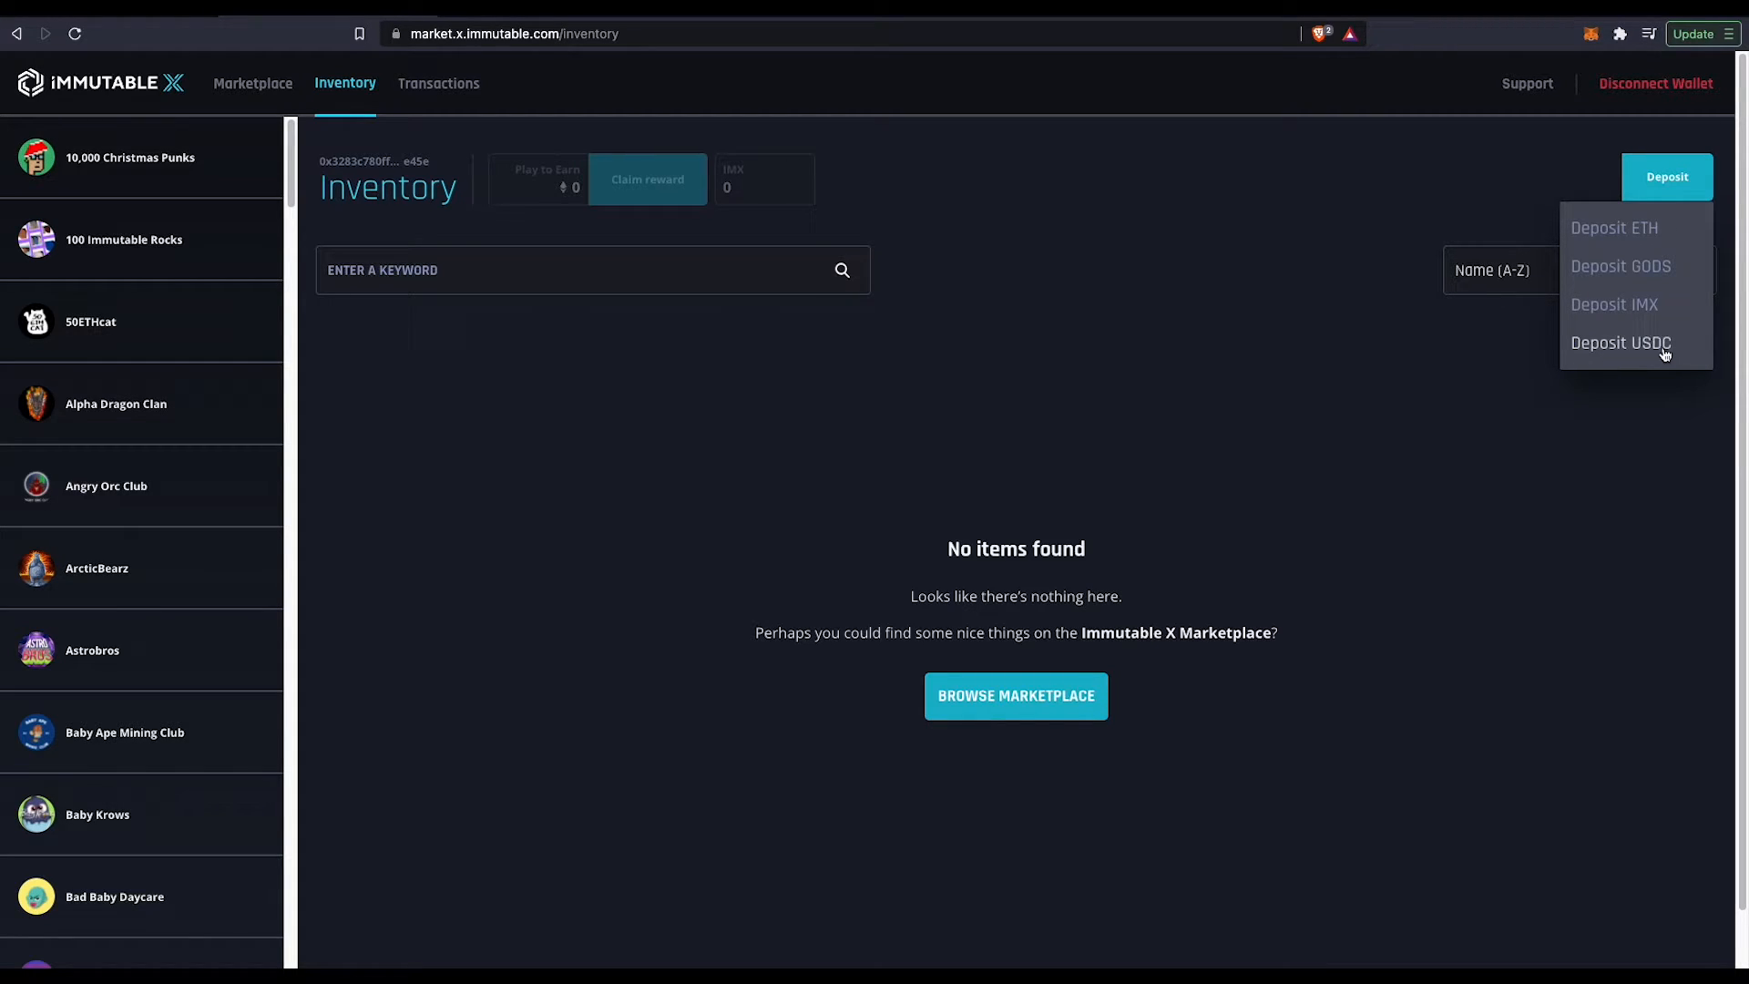
mouse_move(1628, 351)
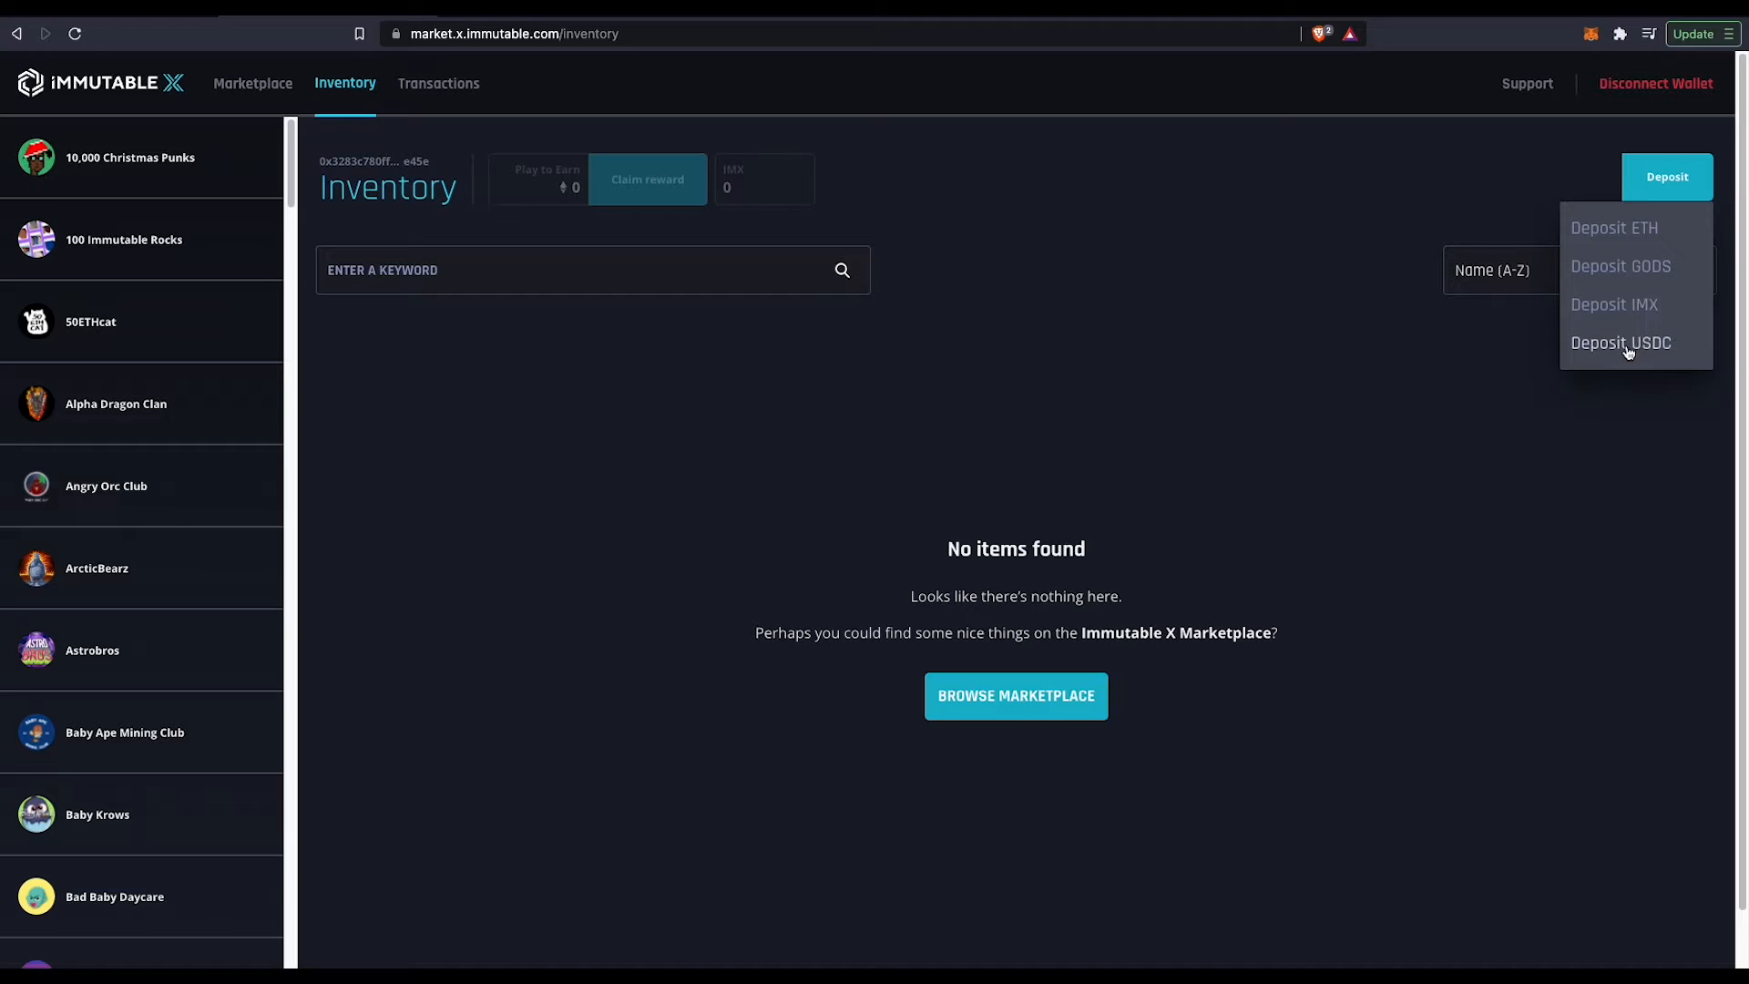
mouse_move(1621, 266)
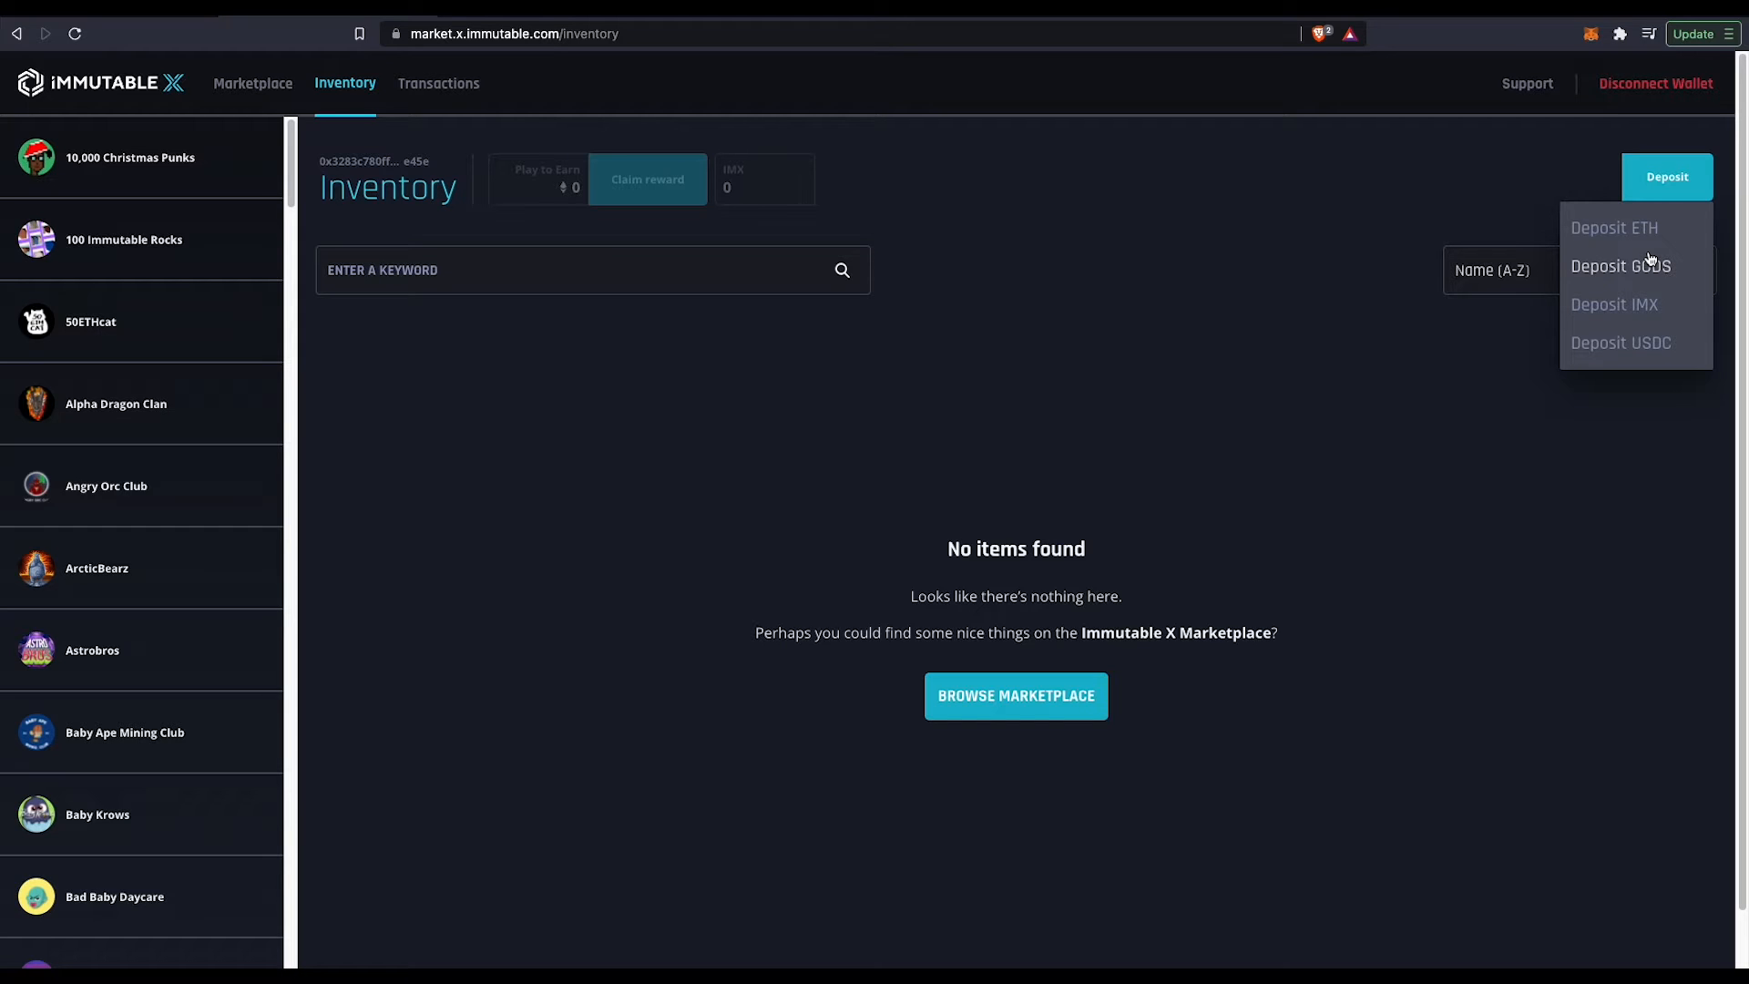
mouse_move(1640, 326)
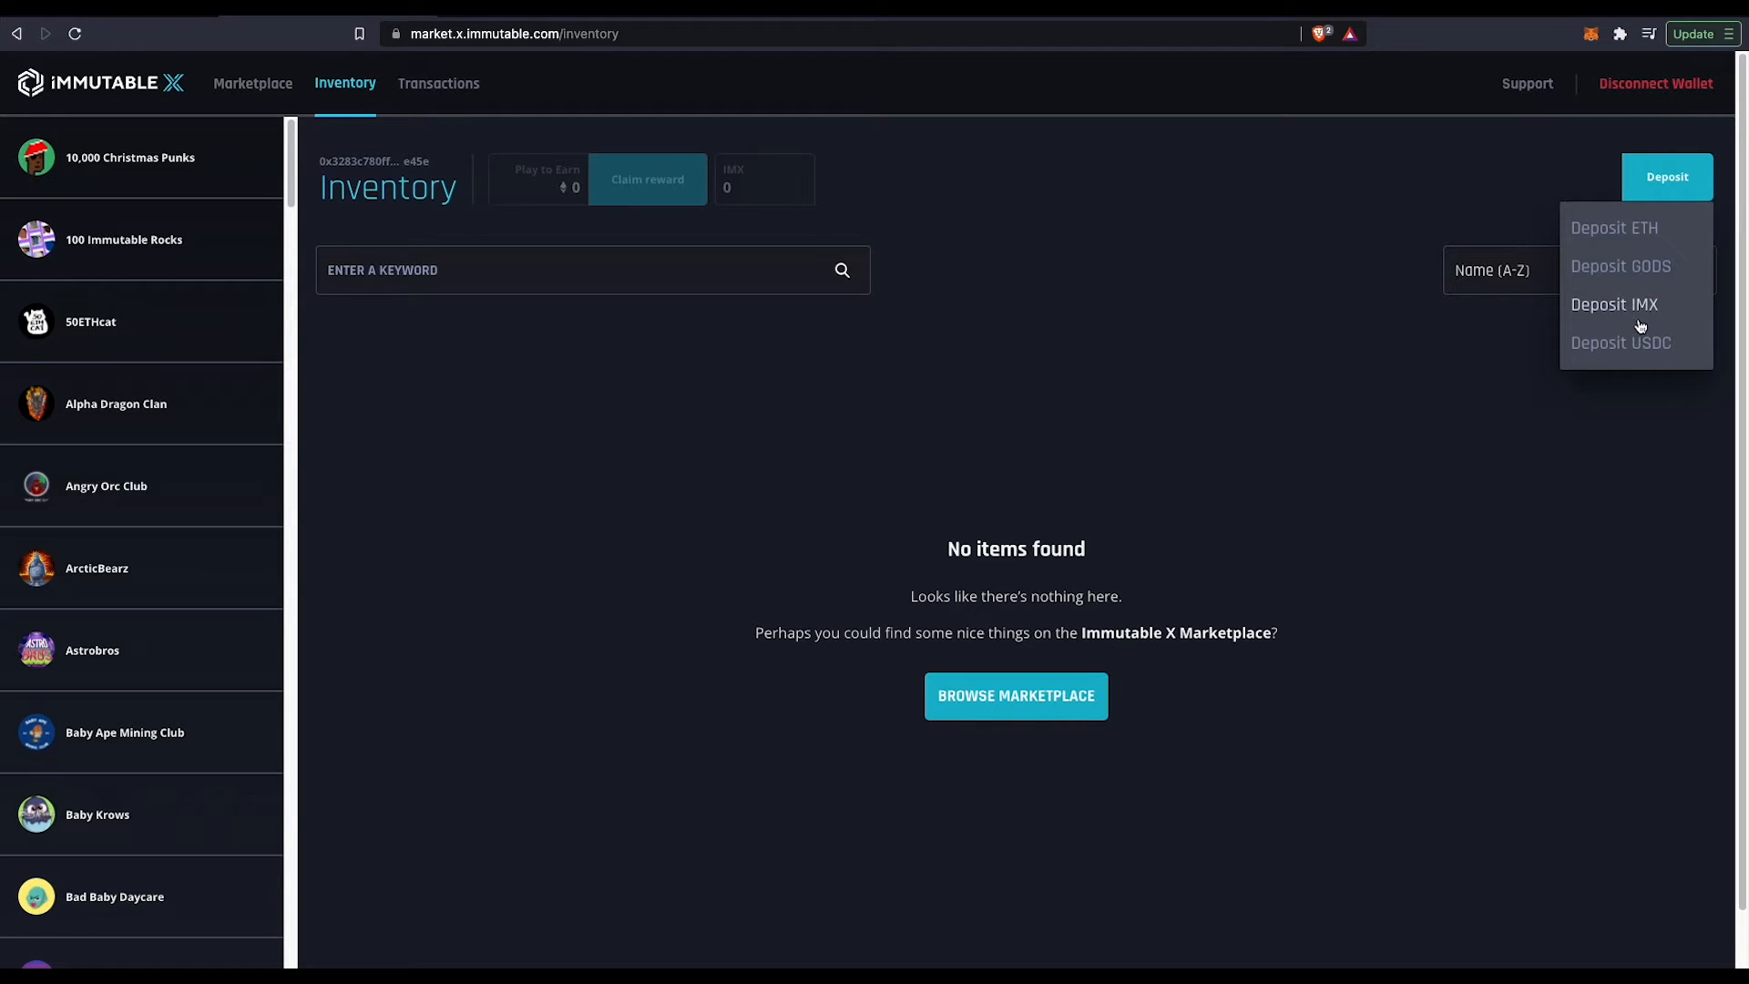
click(1612, 228)
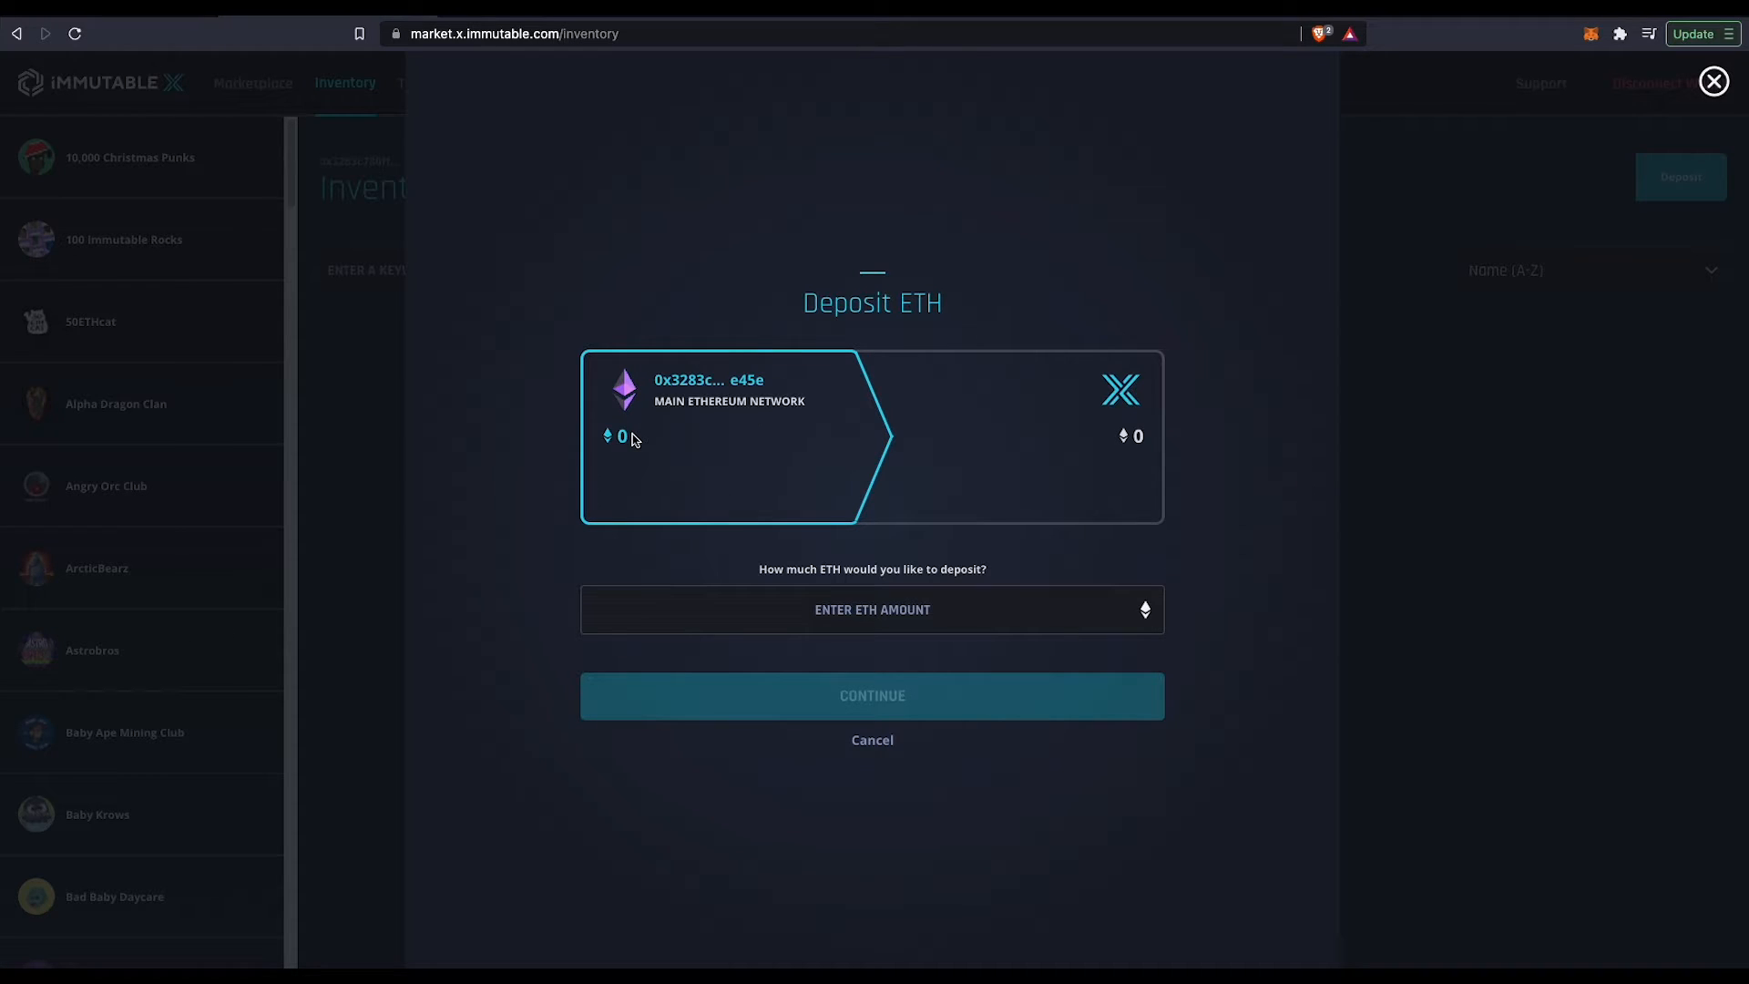
click(872, 609)
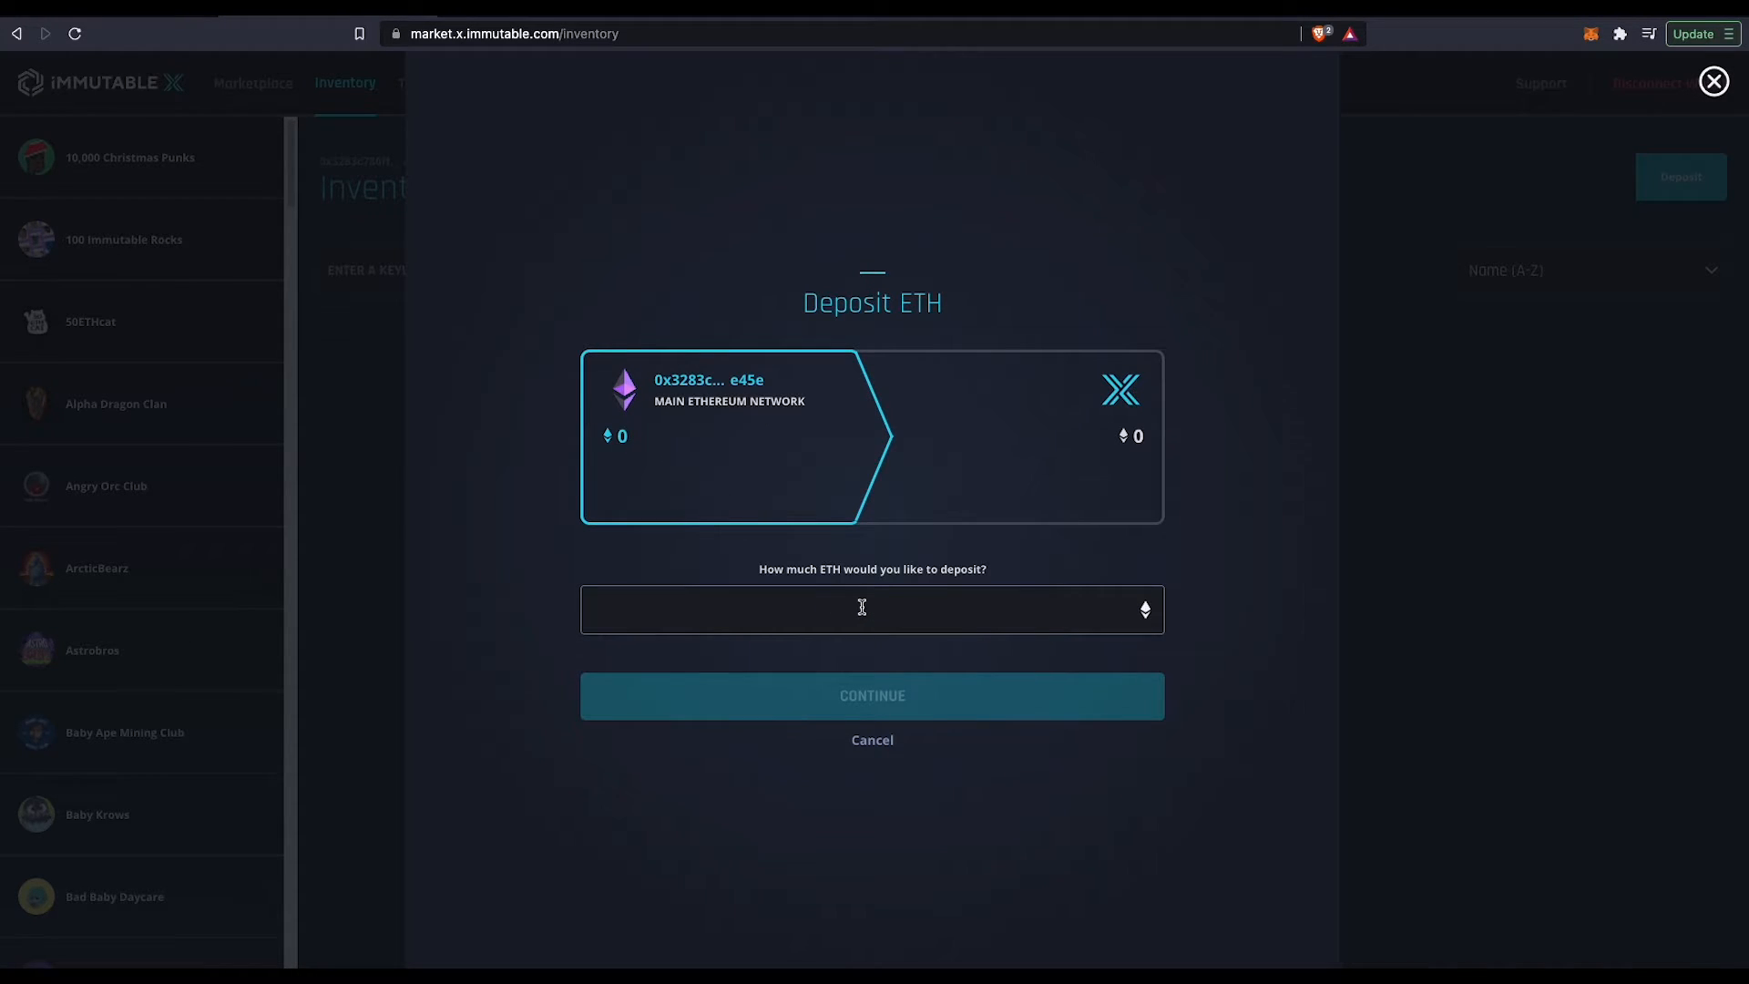
text(1)
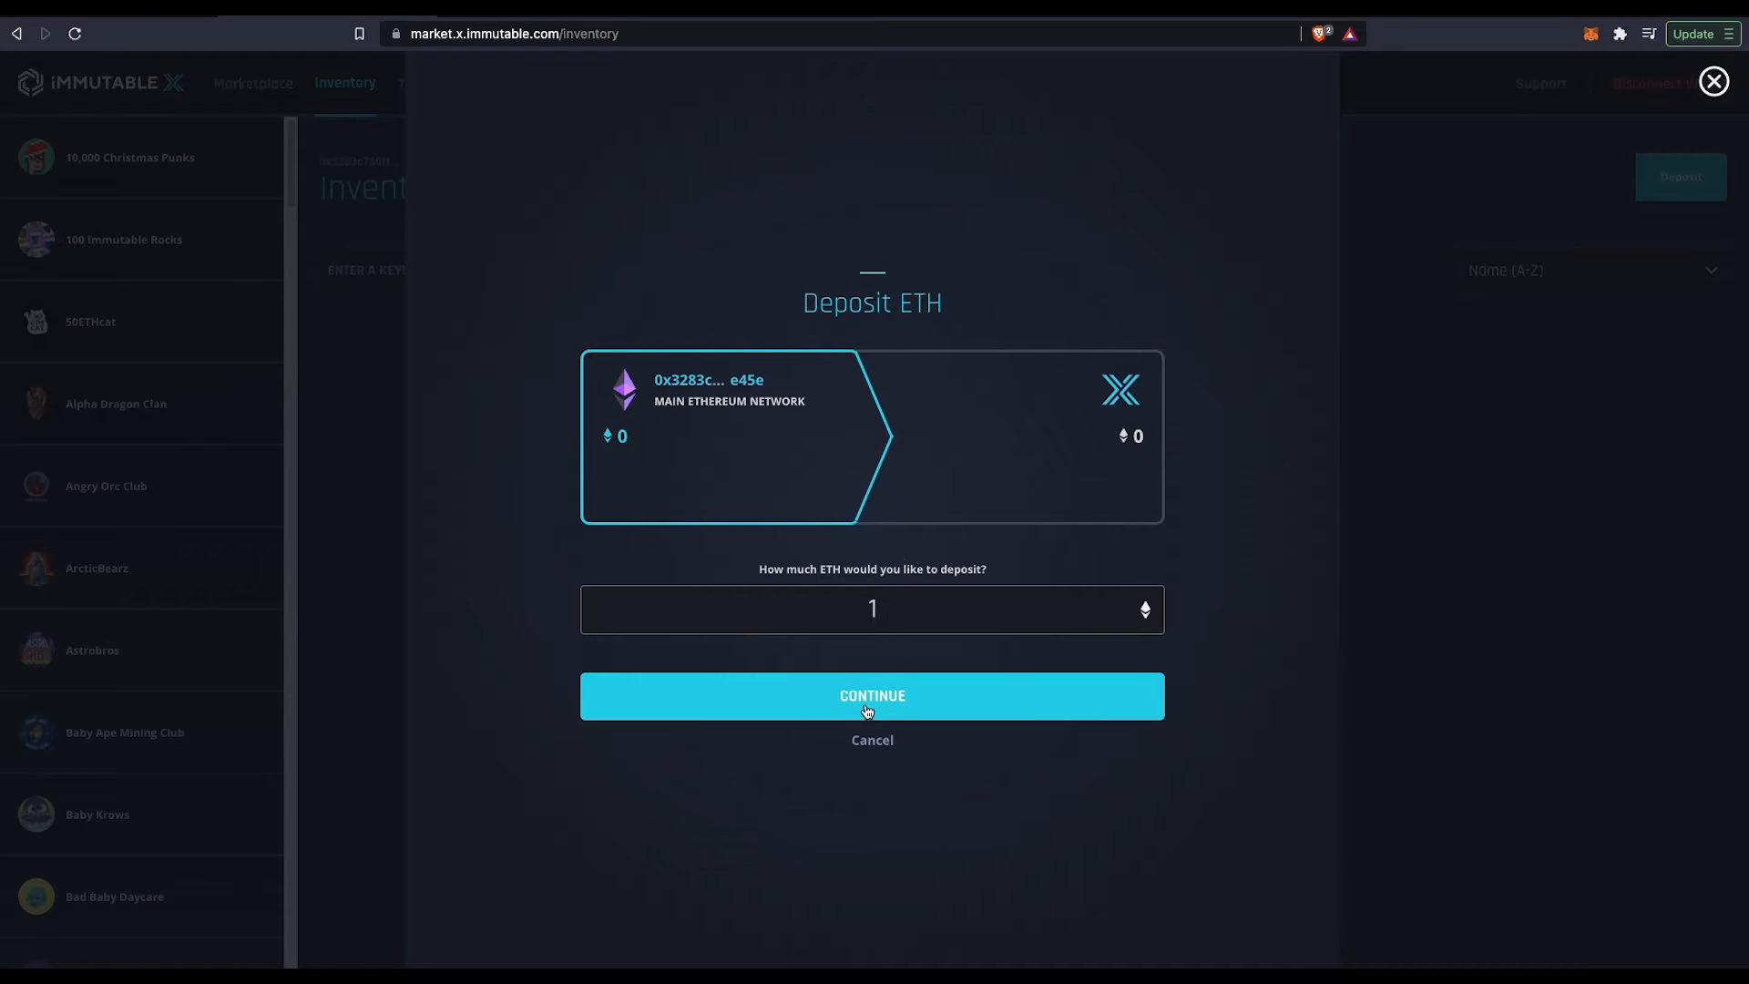
click(871, 694)
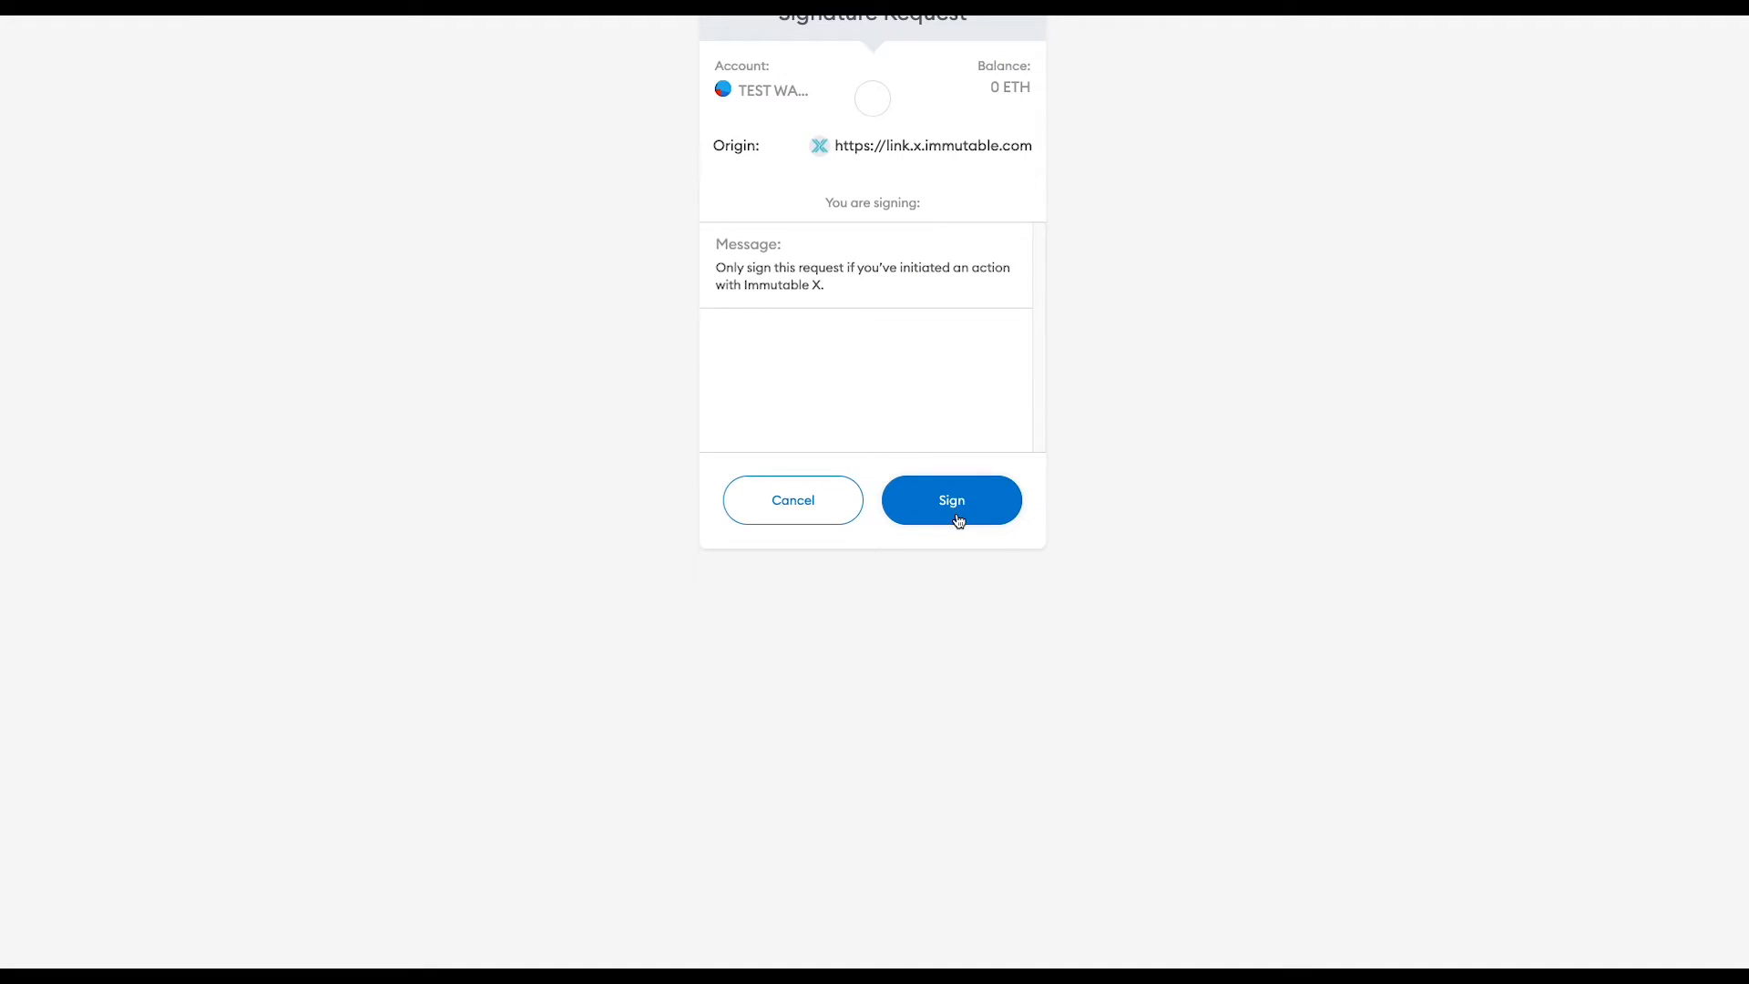
Sign the deposit request in MetaMask, landing on the Insufficient ETH funds error
click(951, 499)
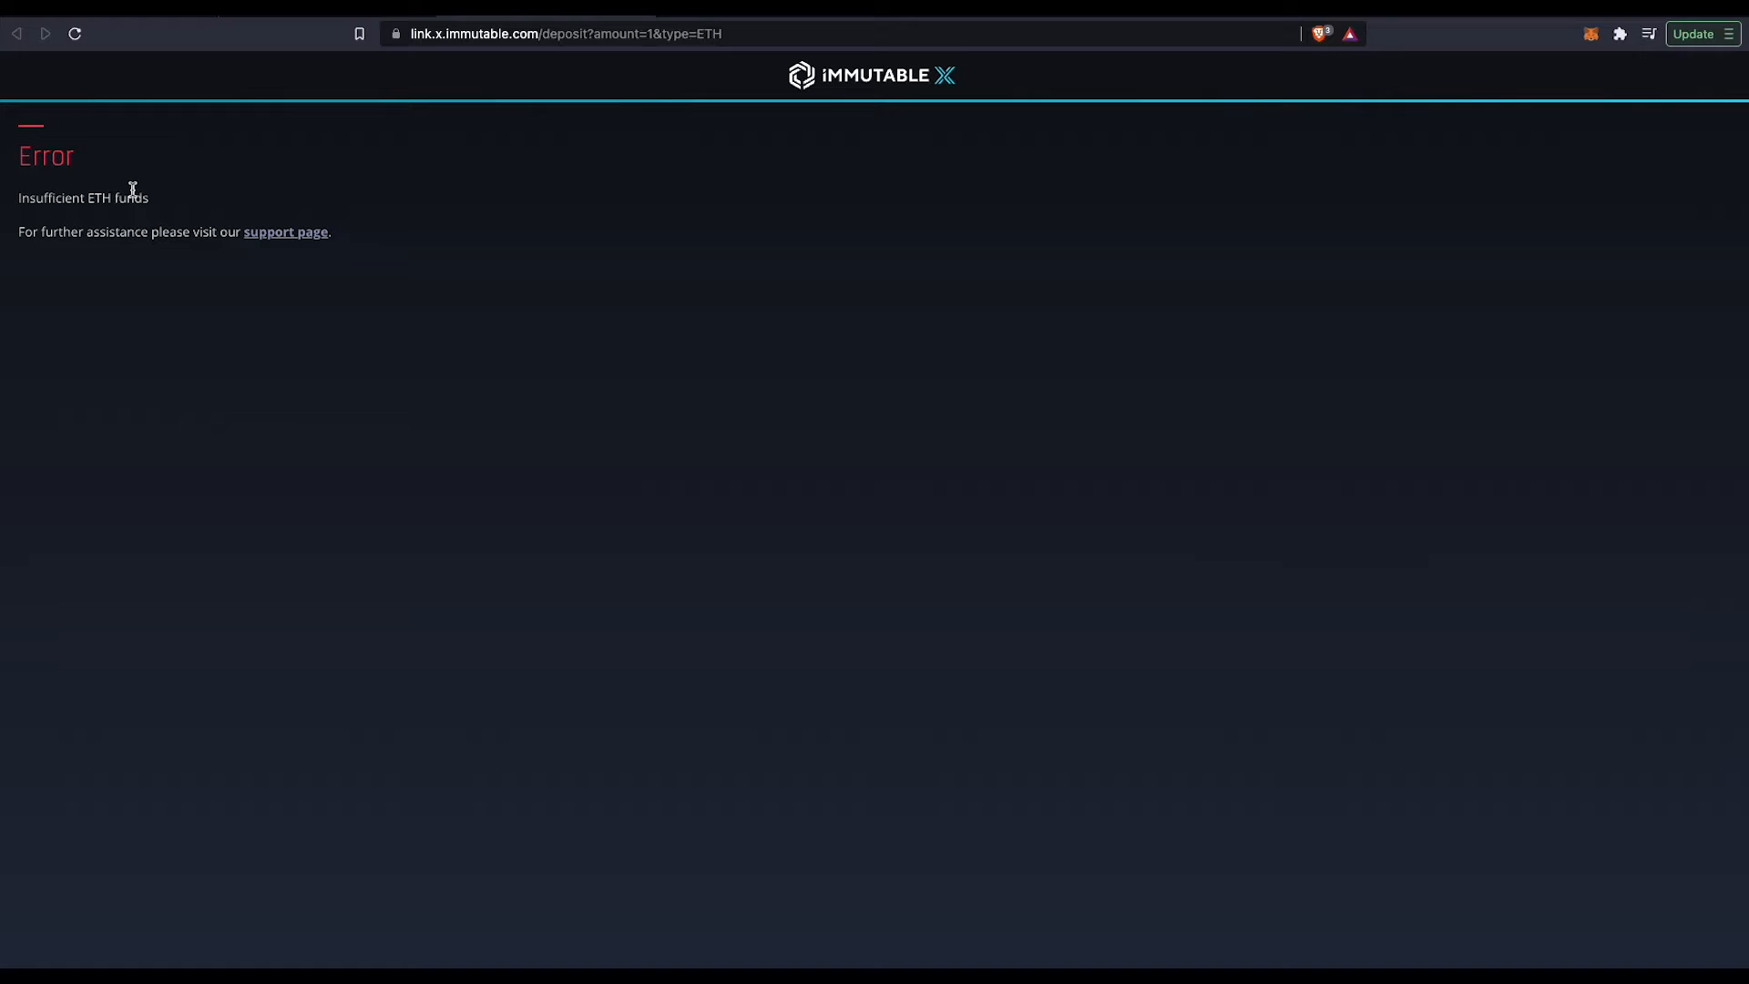
mouse_move(598, 20)
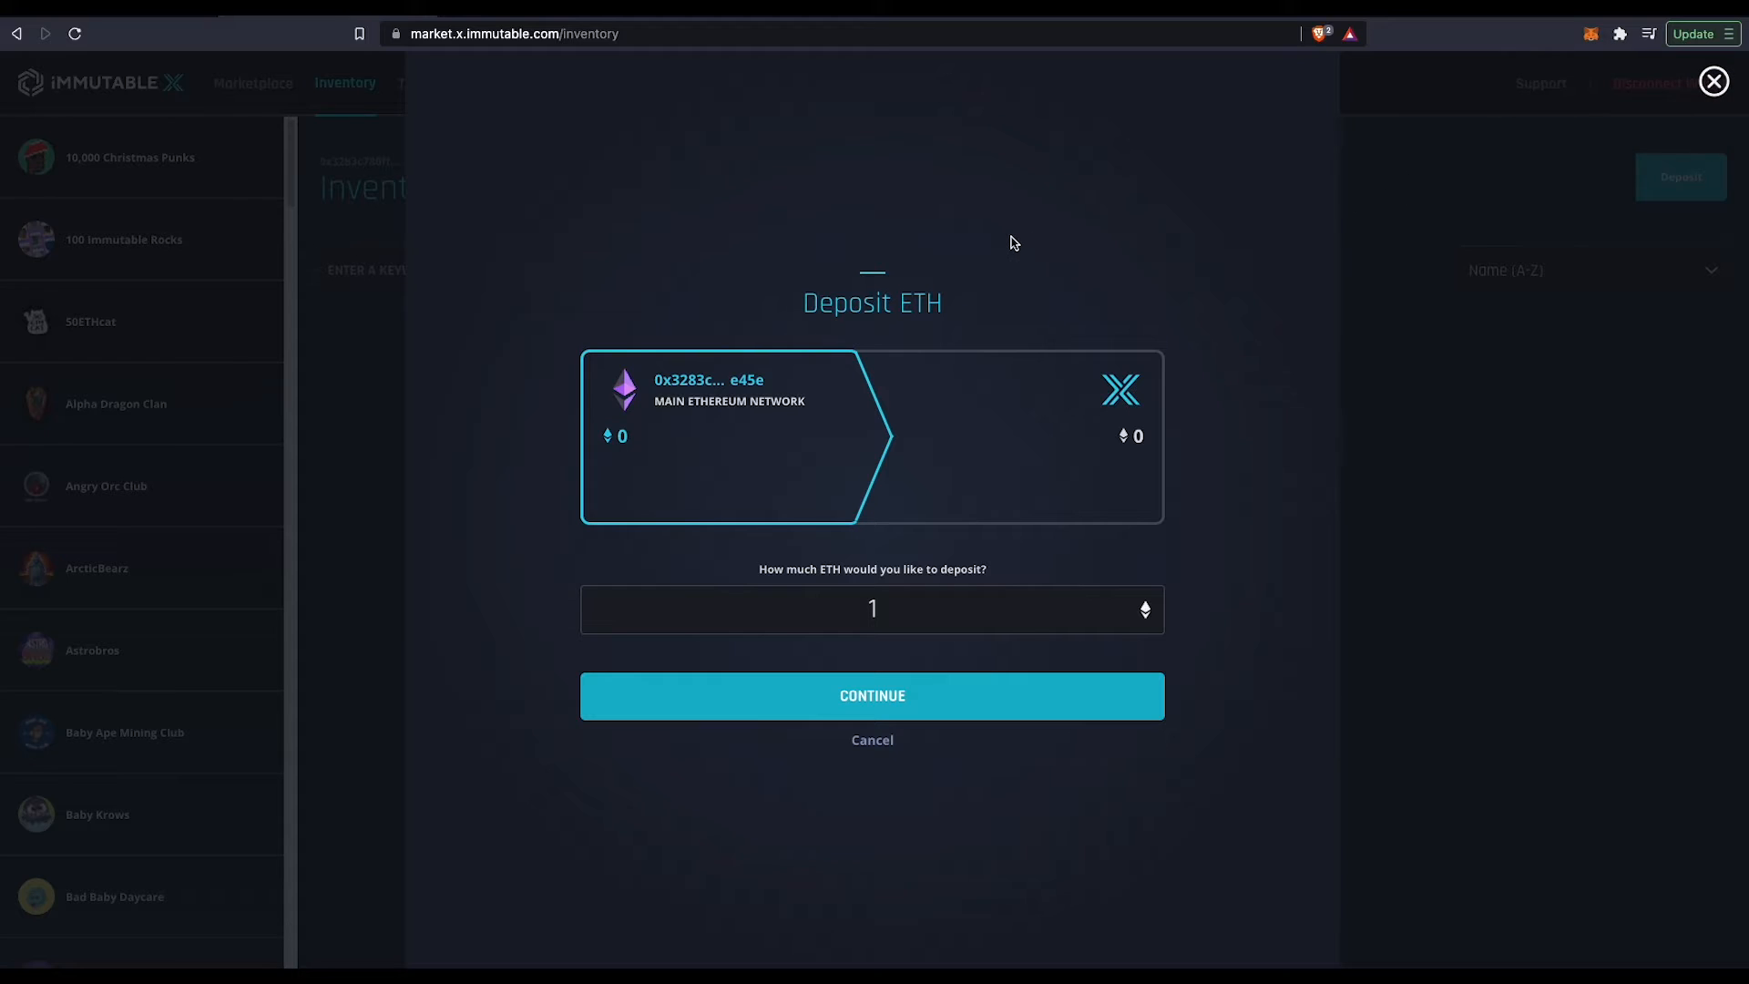
mouse_move(1553, 131)
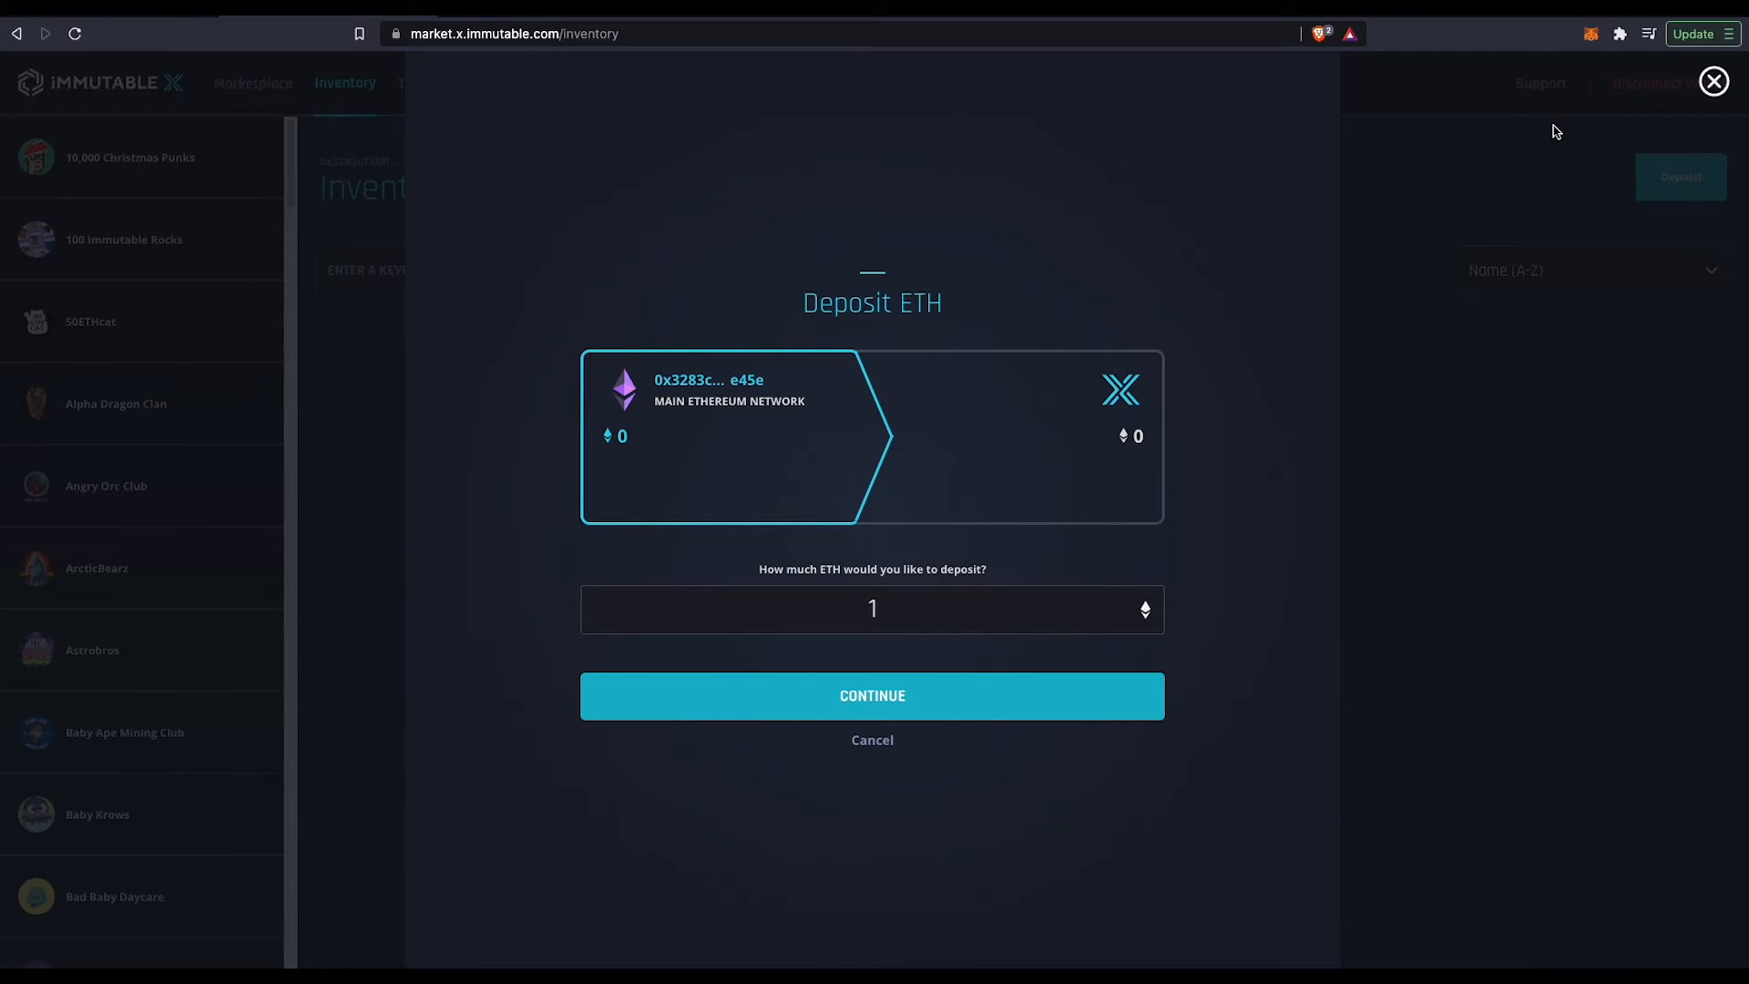
mouse_move(1186, 210)
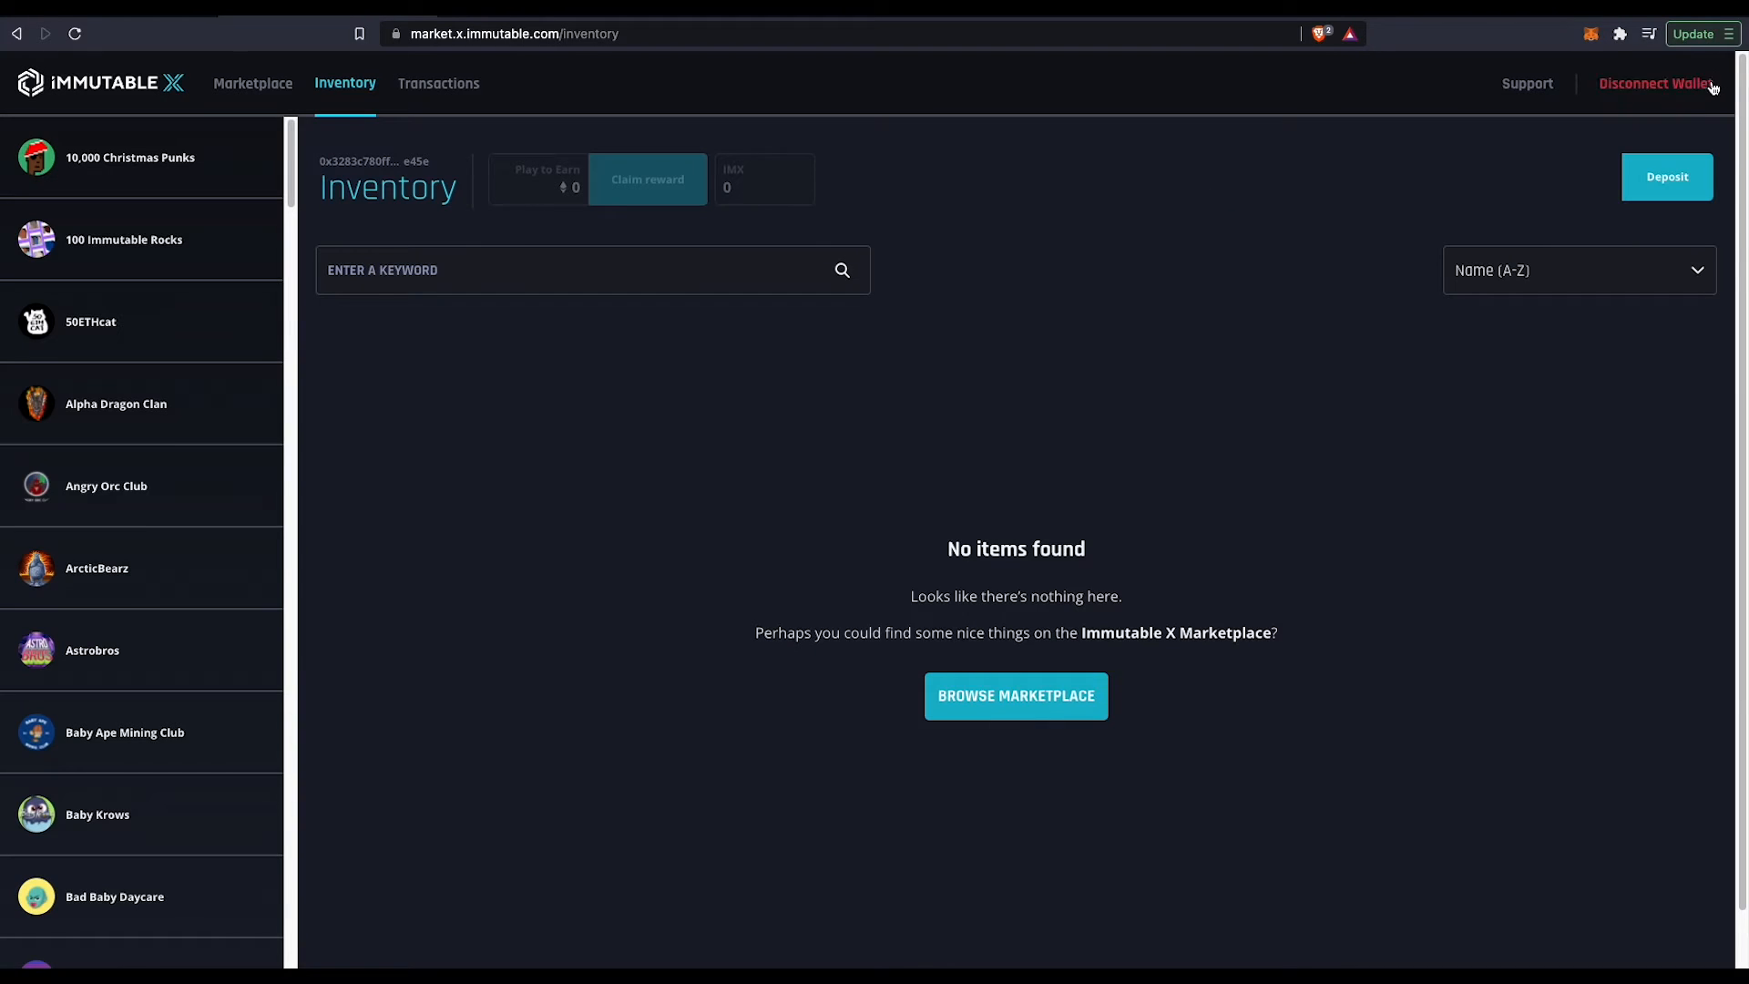
mouse_move(963, 421)
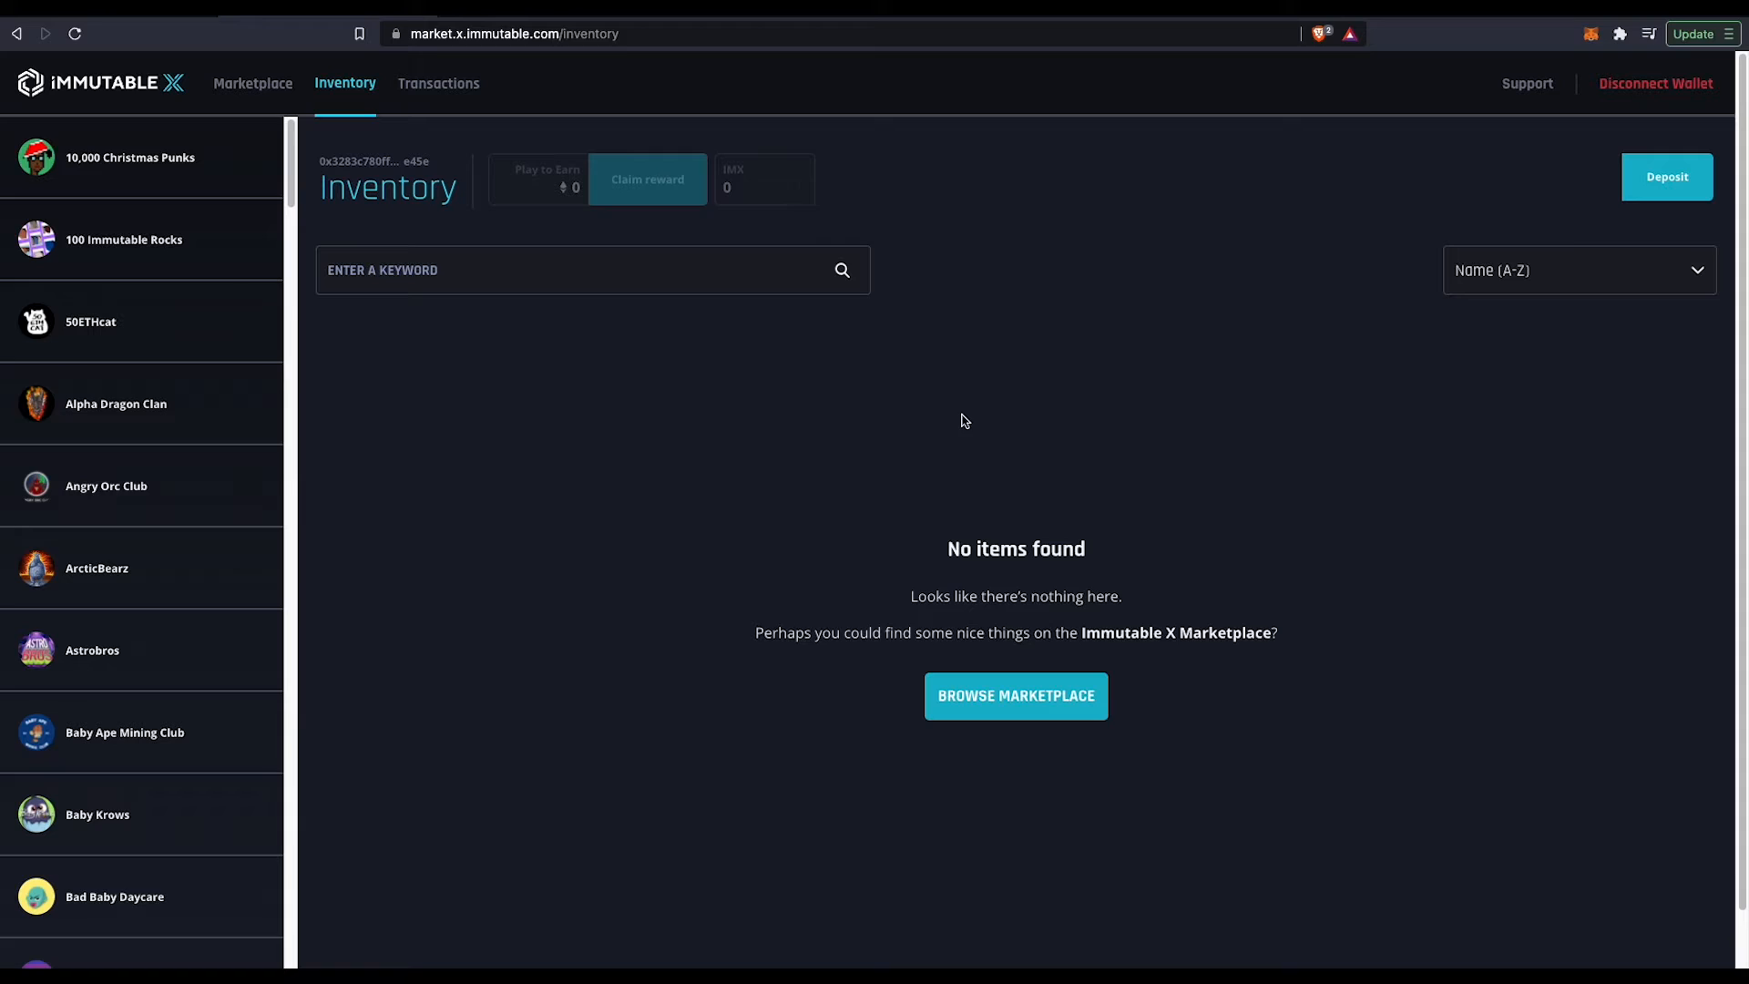
mouse_move(530, 197)
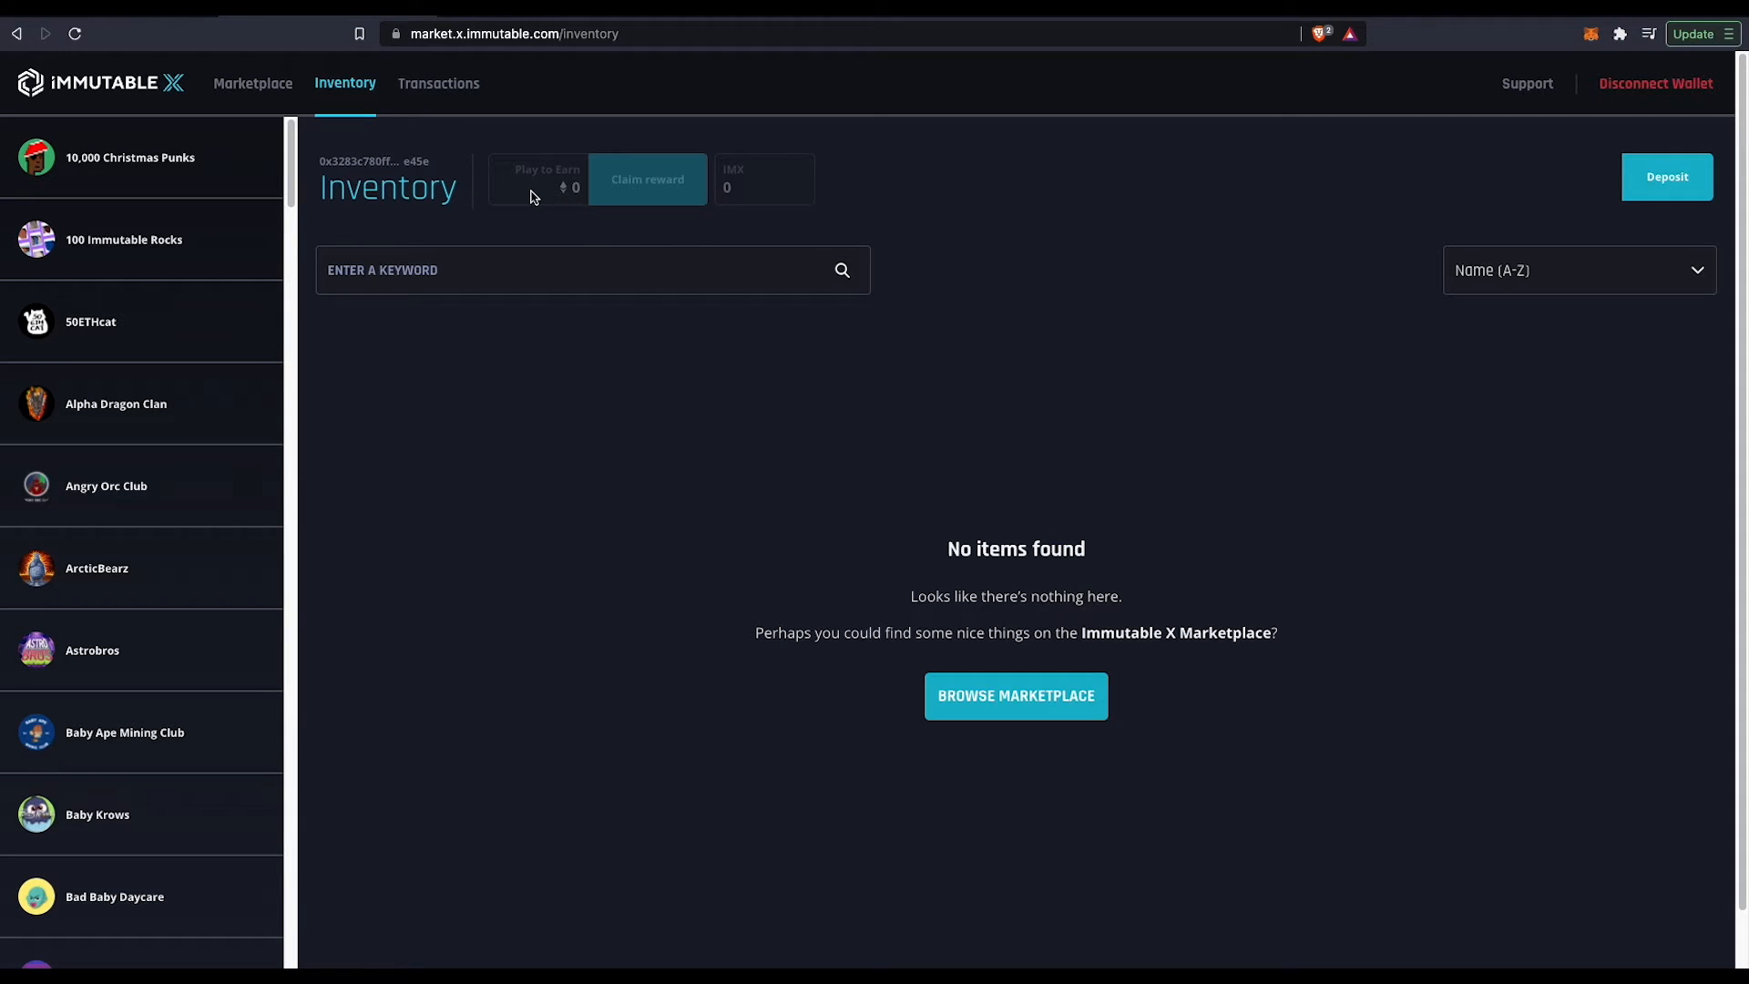
mouse_move(734, 206)
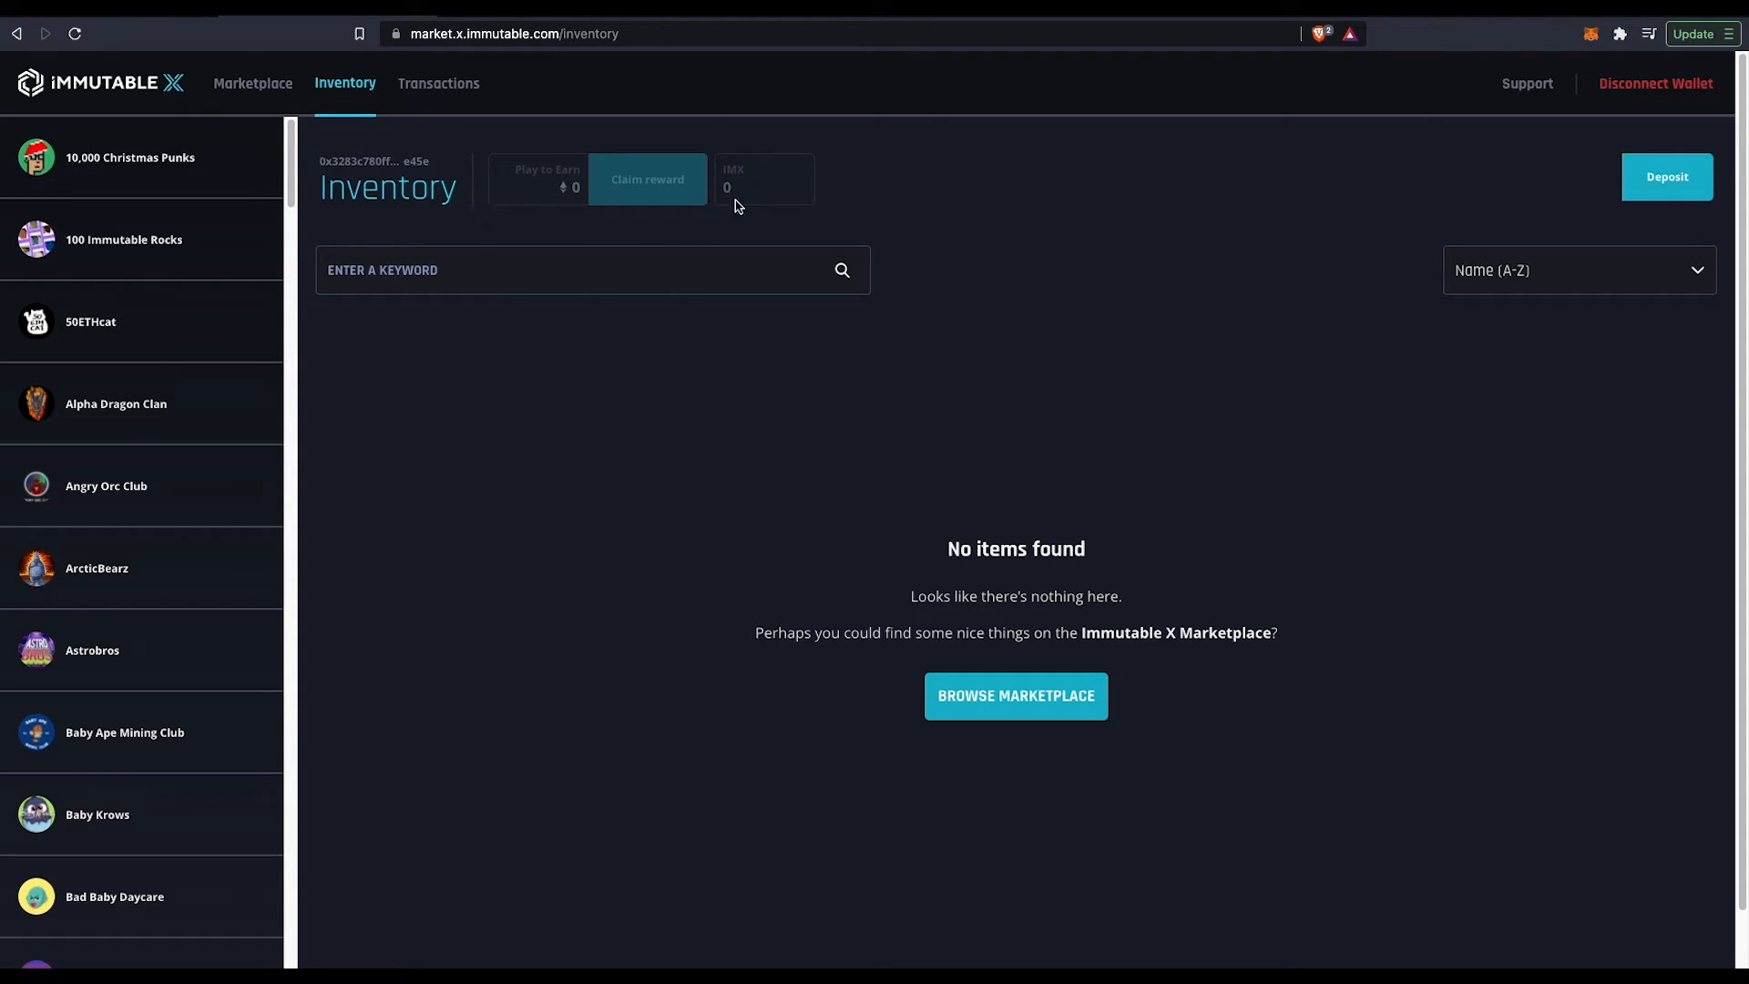
mouse_move(530, 197)
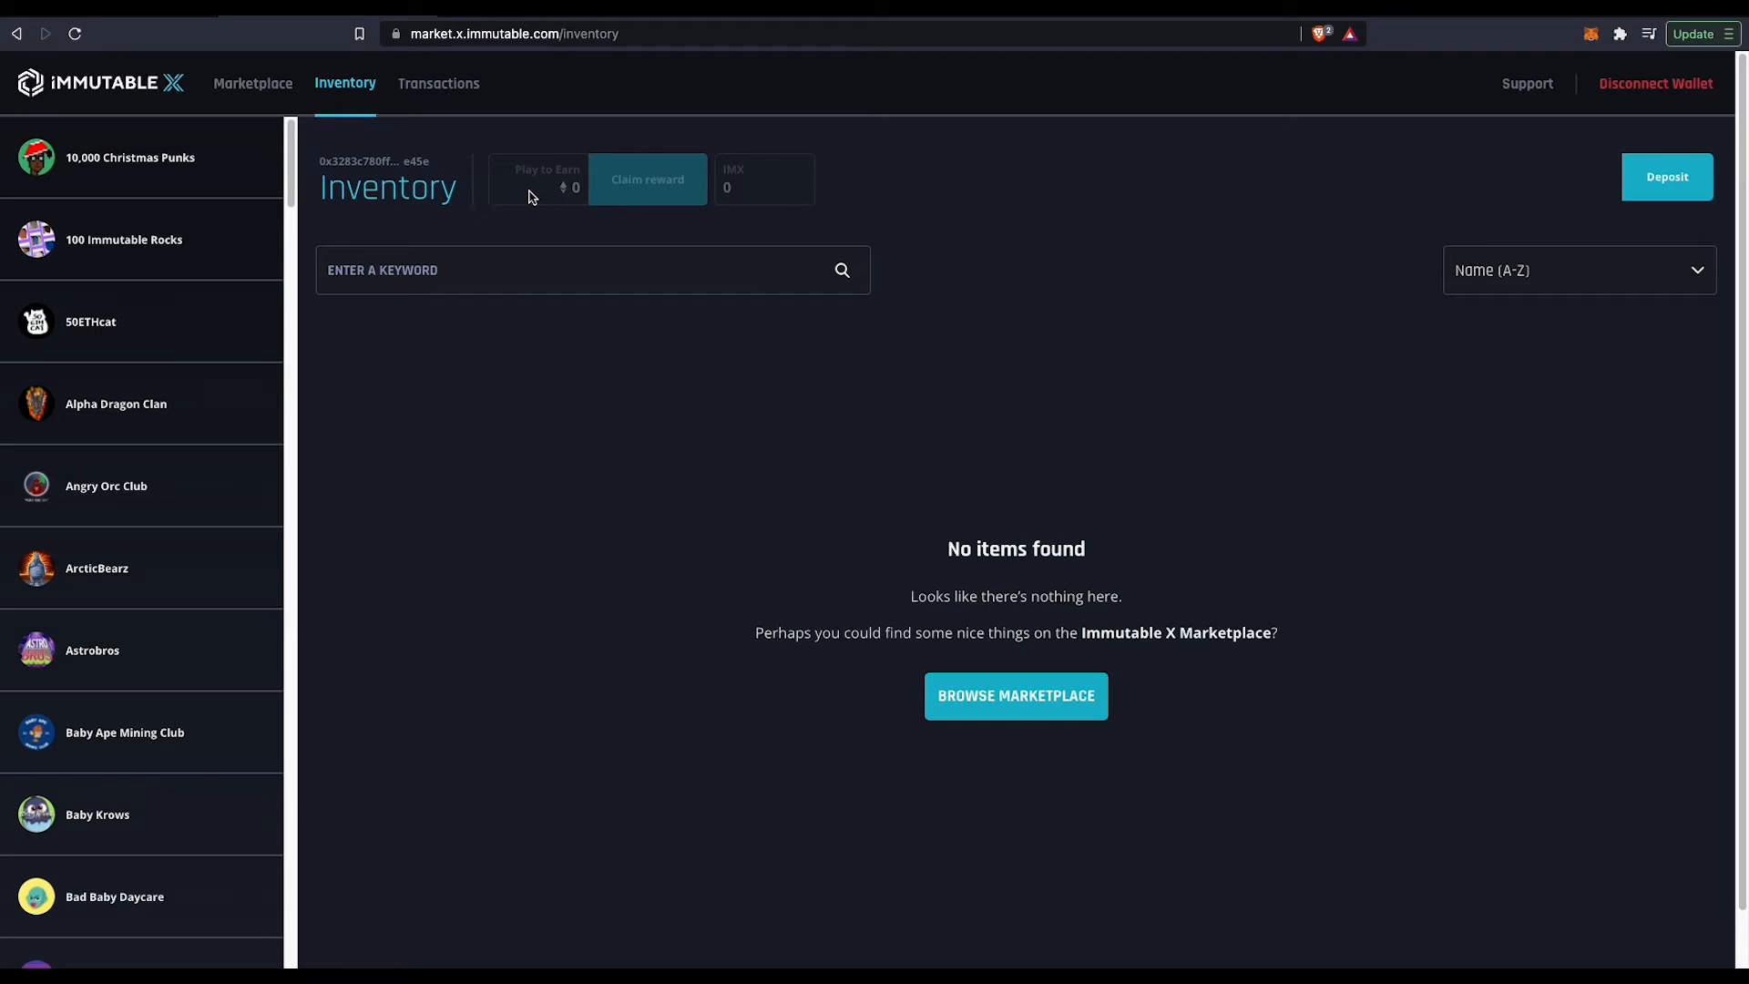
mouse_move(288, 79)
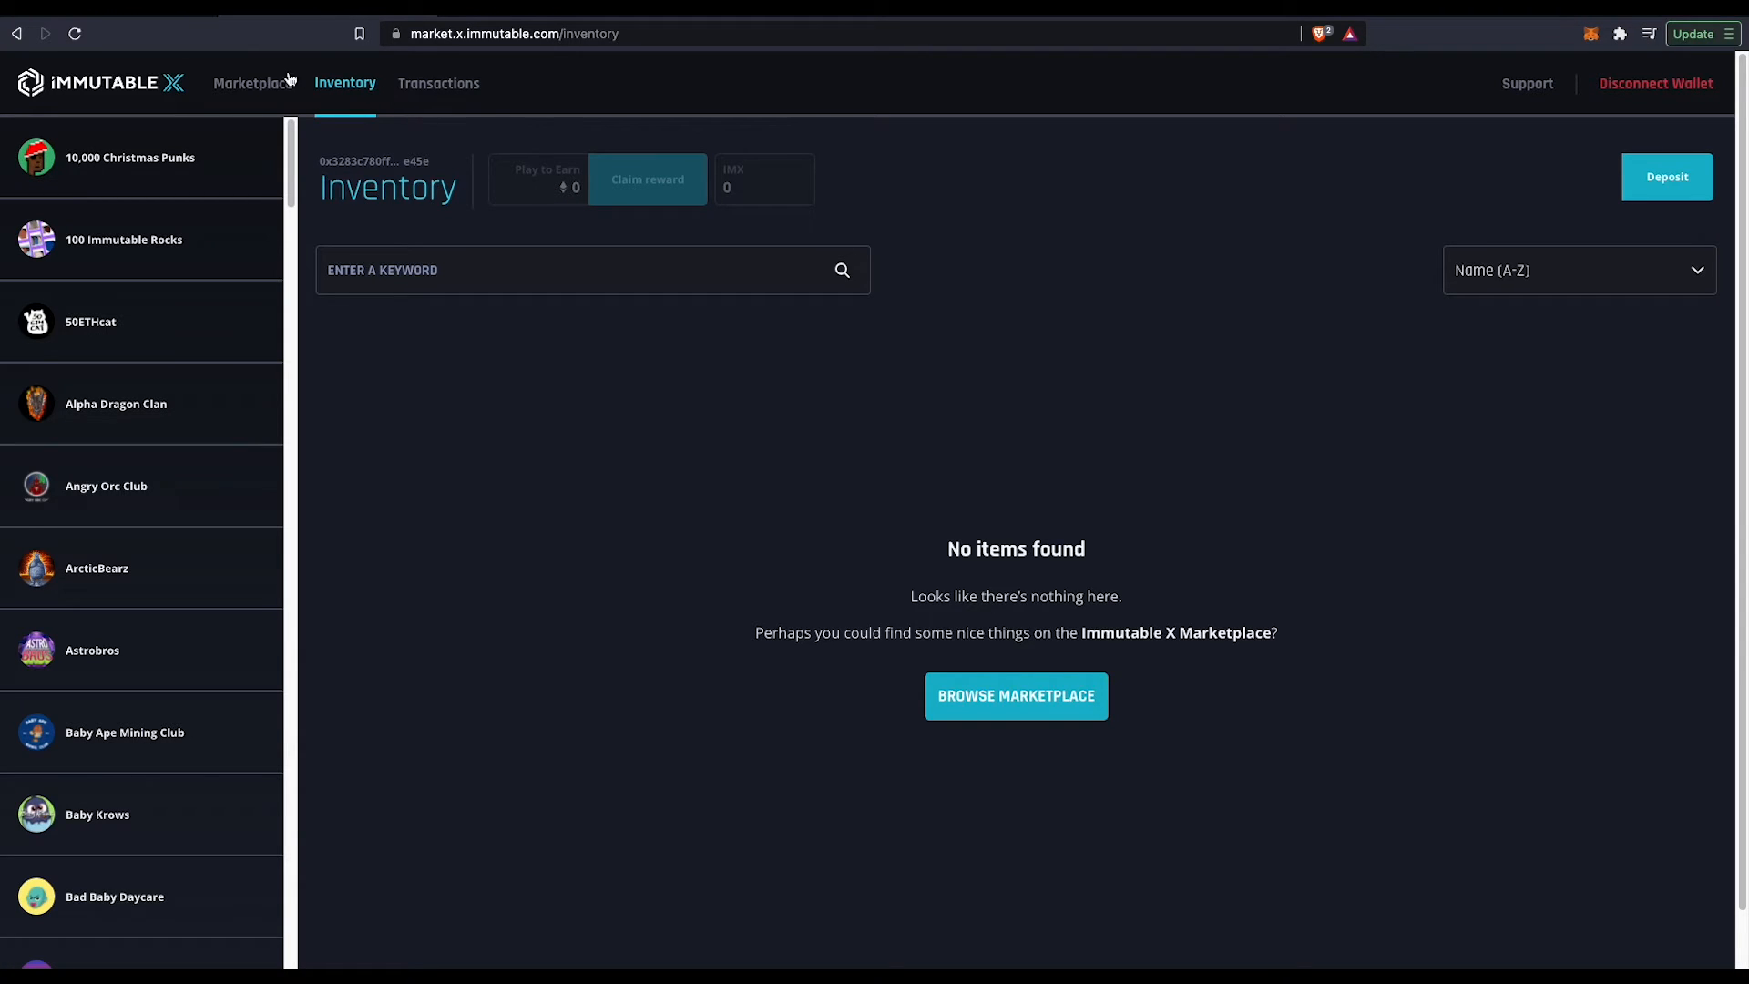
Abandon the failed deposit and go back to the Marketplace's featured collections
click(251, 82)
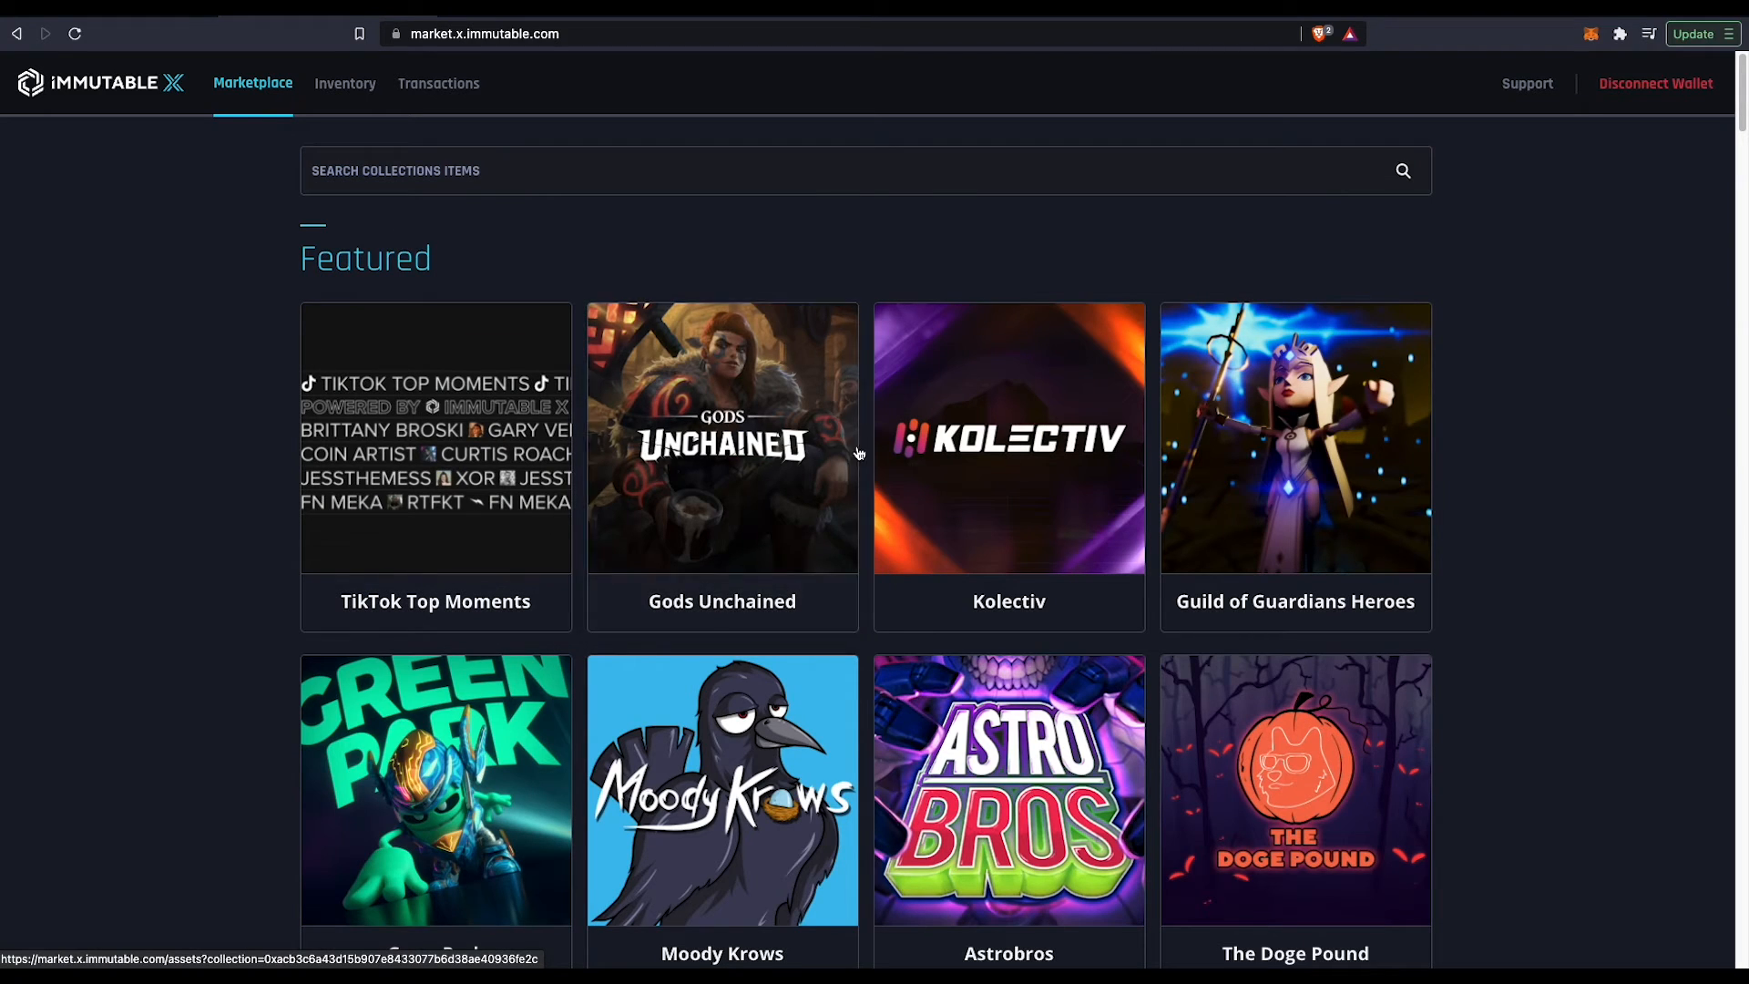
Open the Guild of Guardians Heroes collection's Items for Sale page from the featured cards
click(721, 435)
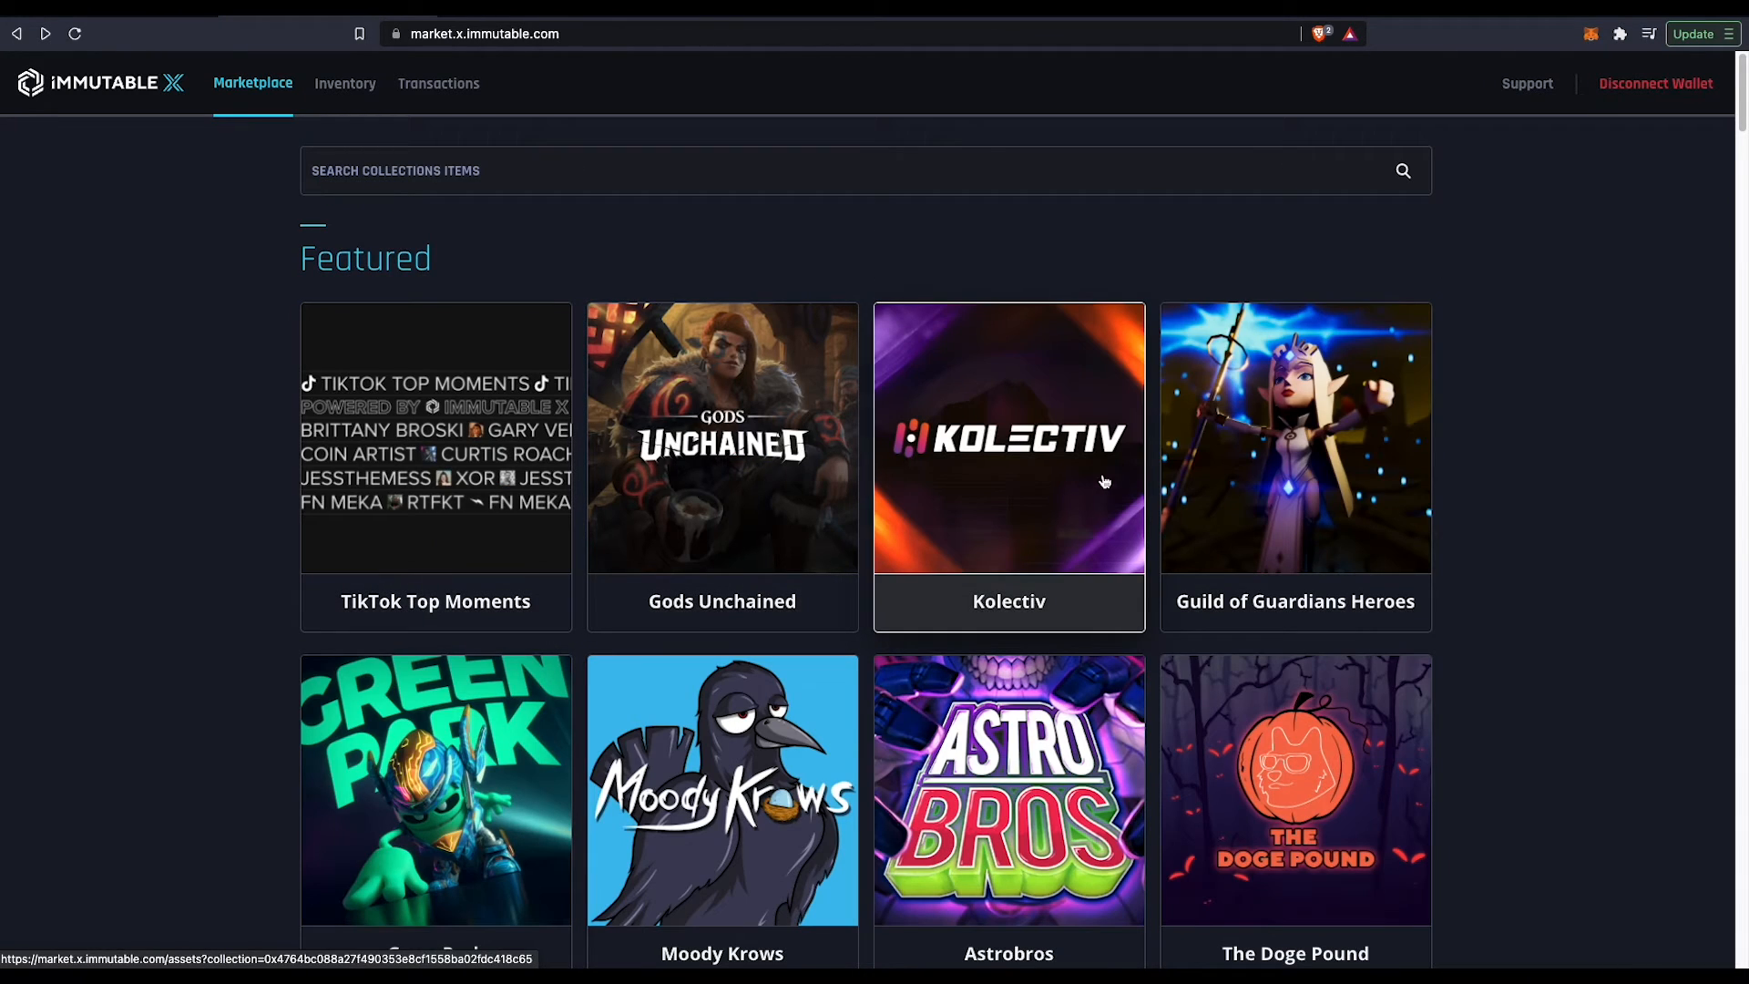
click(1293, 435)
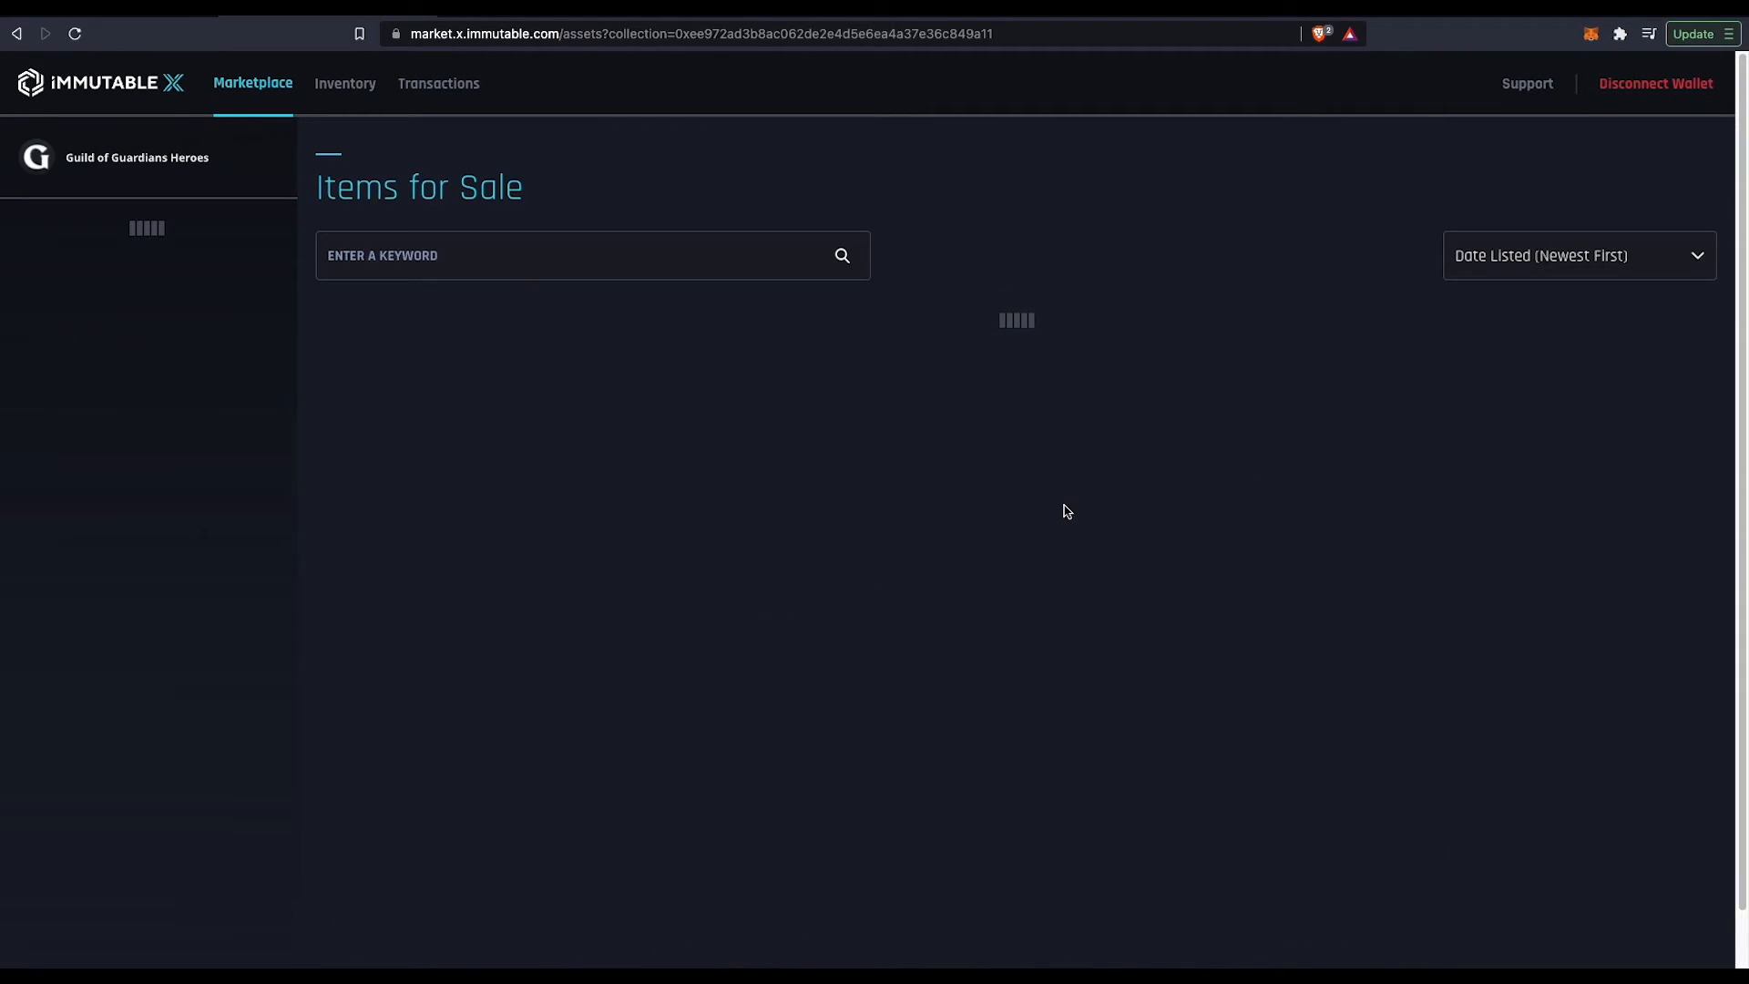